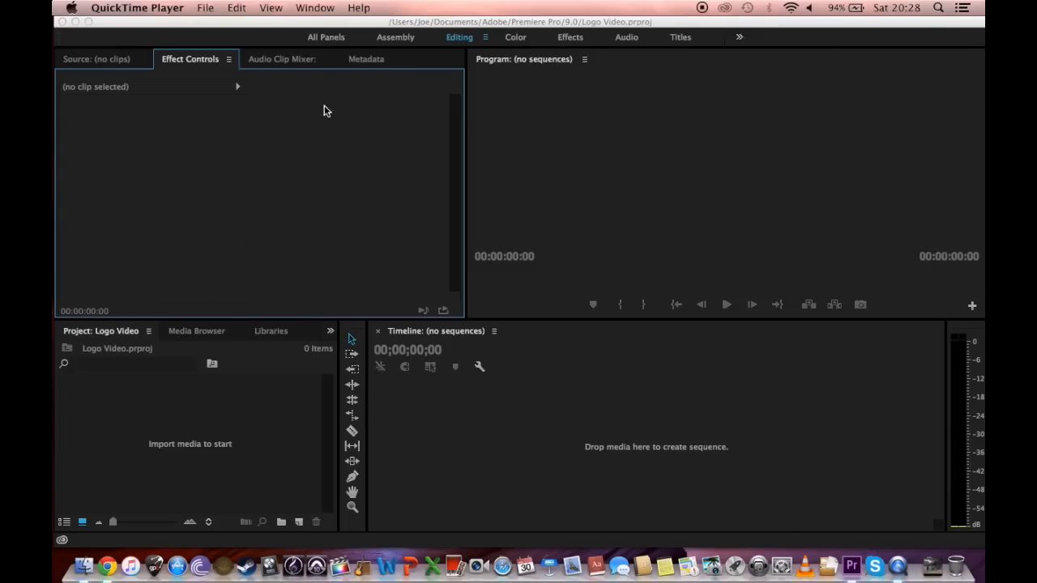
mouse_move(307, 222)
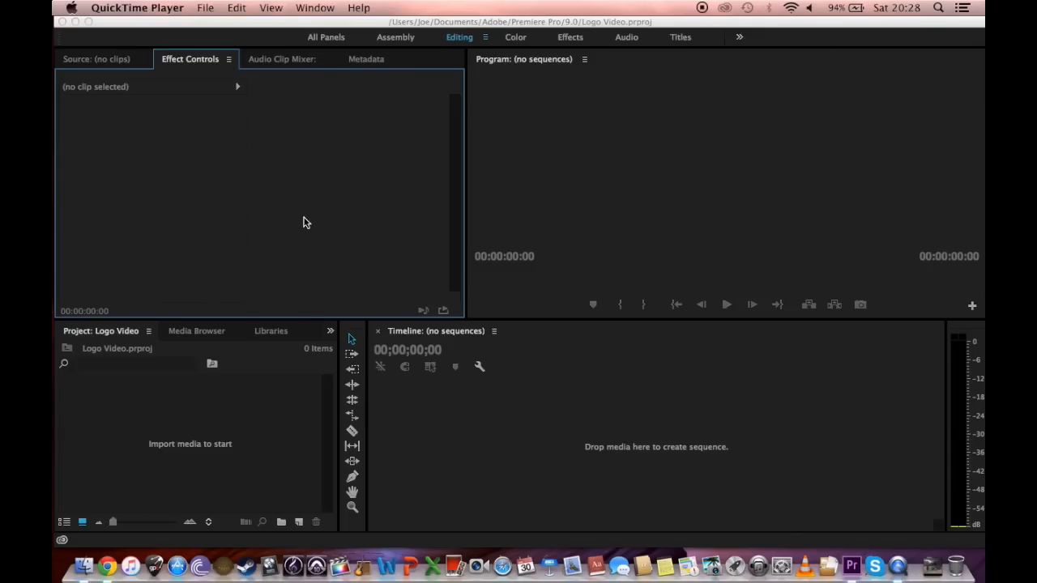
mouse_move(262, 323)
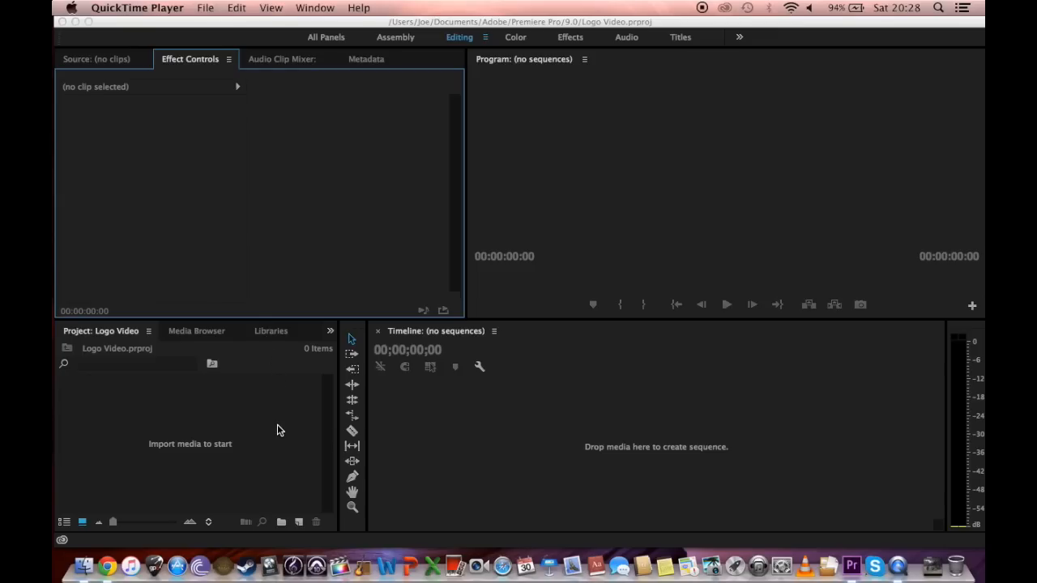
mouse_move(710, 434)
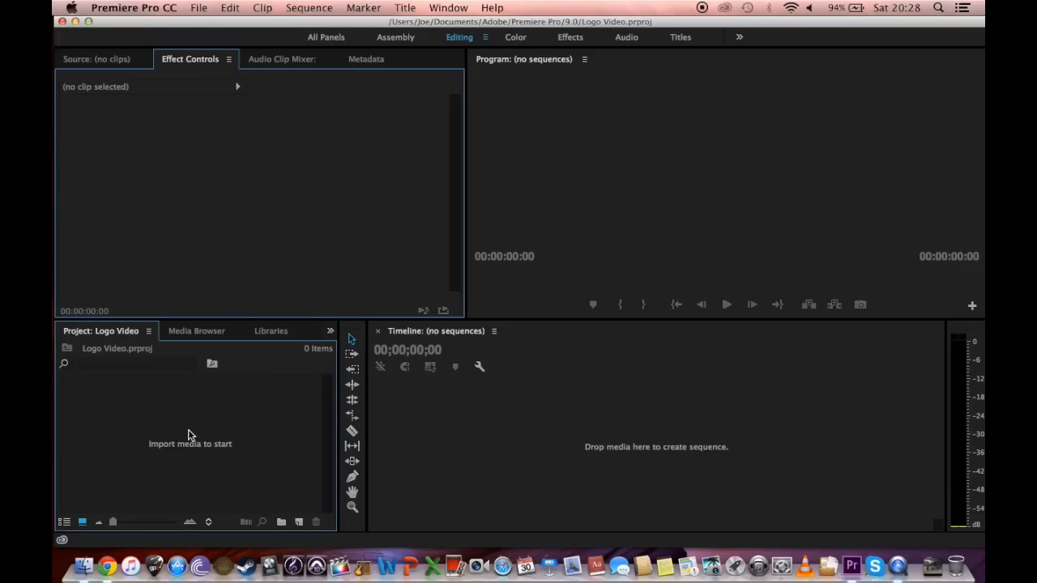
mouse_move(178, 450)
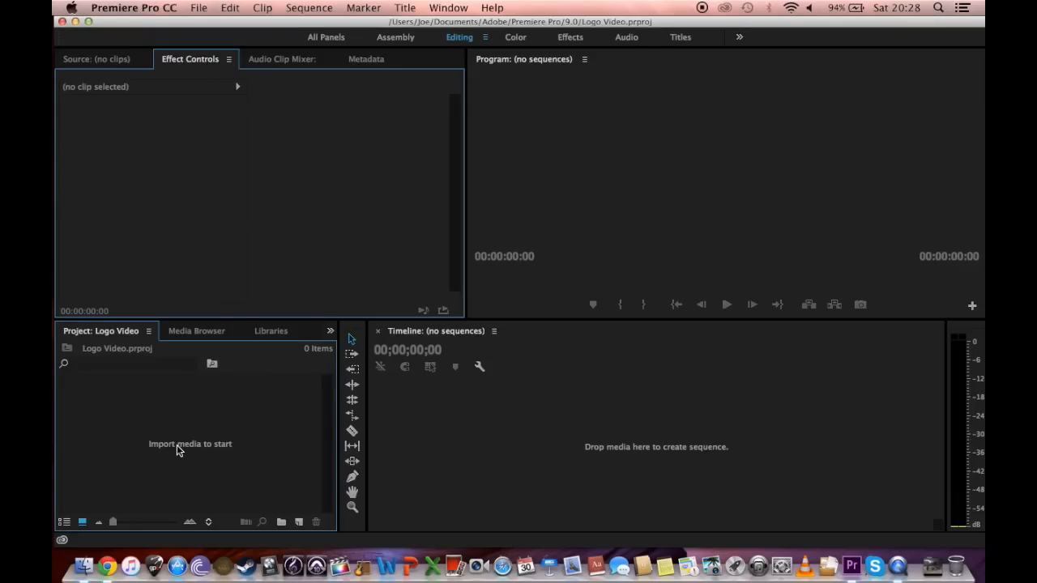
mouse_move(182, 16)
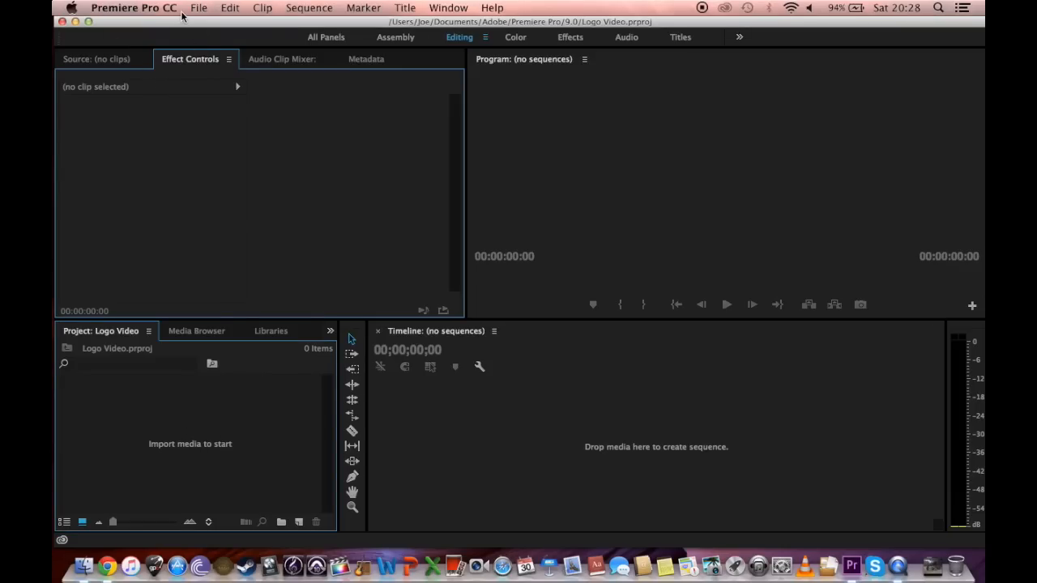
Import WHITE LOGO big.psd from the White folder via File > Import
left_click(198, 8)
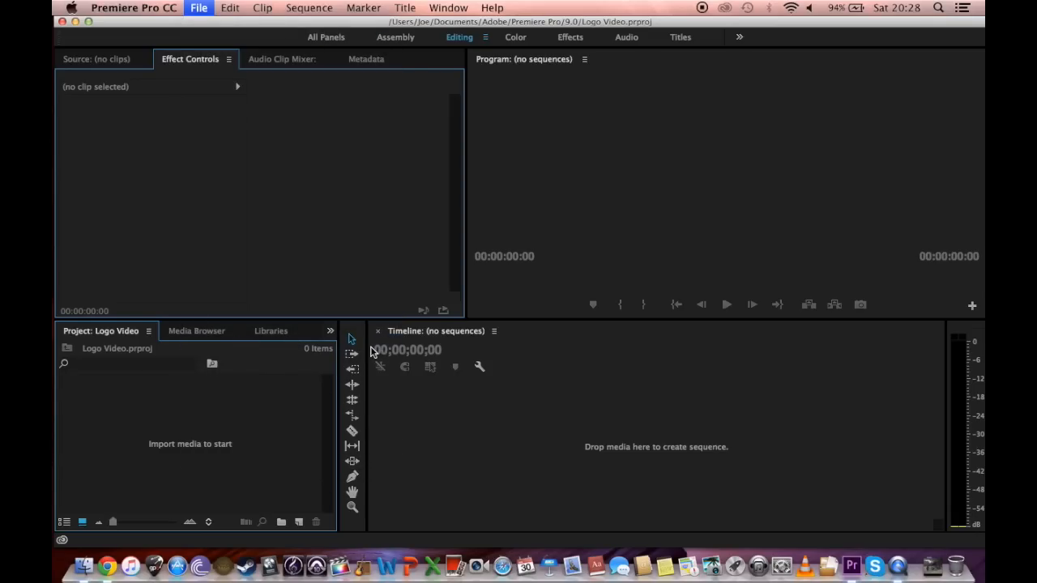
left_click(199, 7)
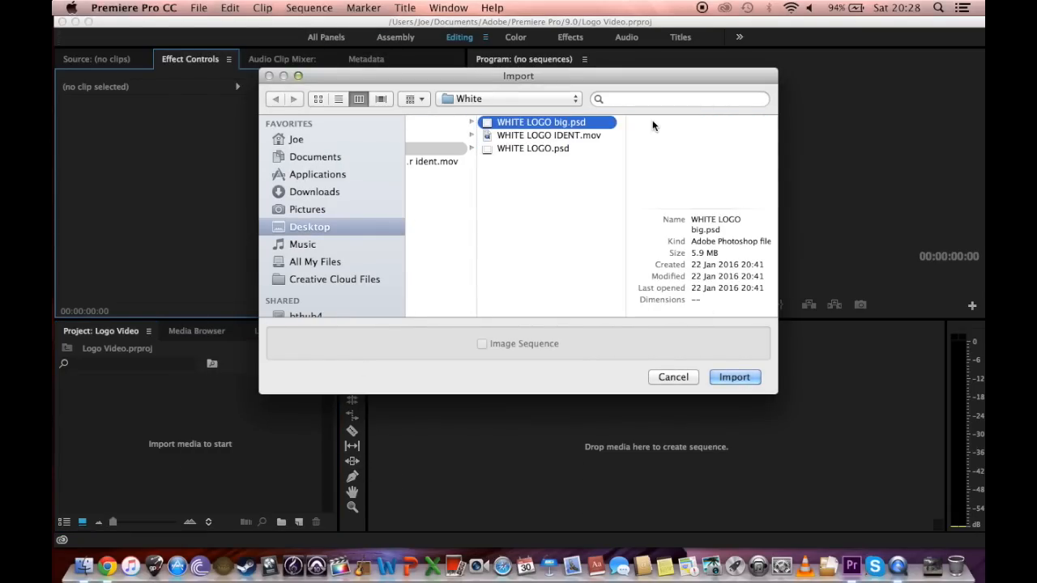
mouse_move(562, 123)
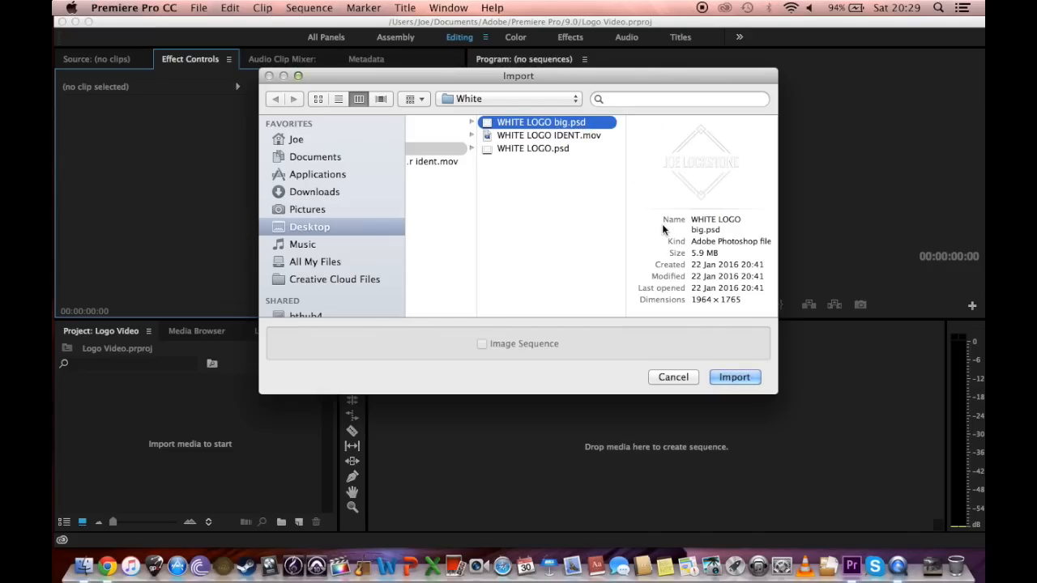
mouse_move(732, 288)
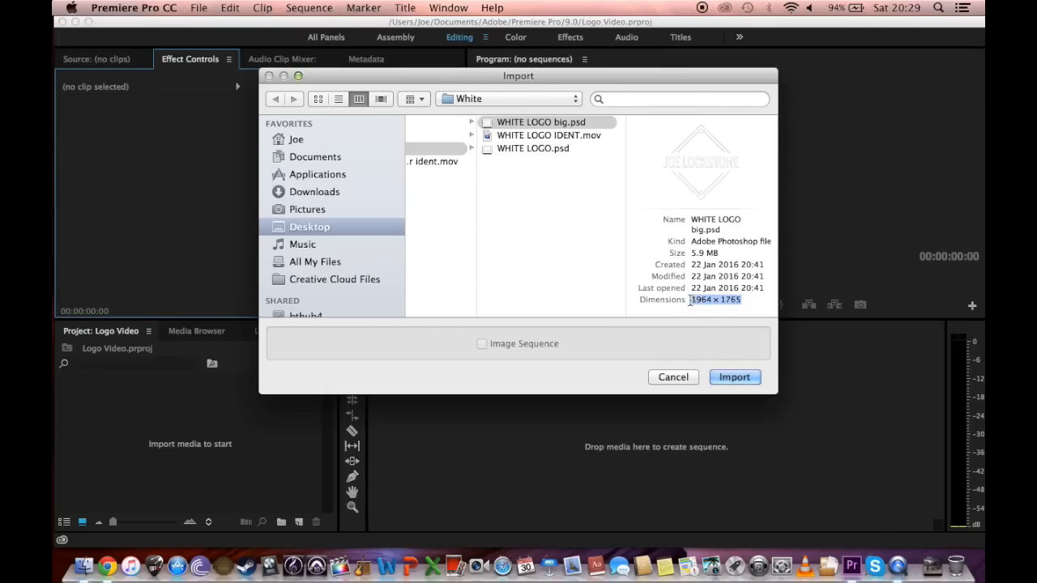
left_click(521, 173)
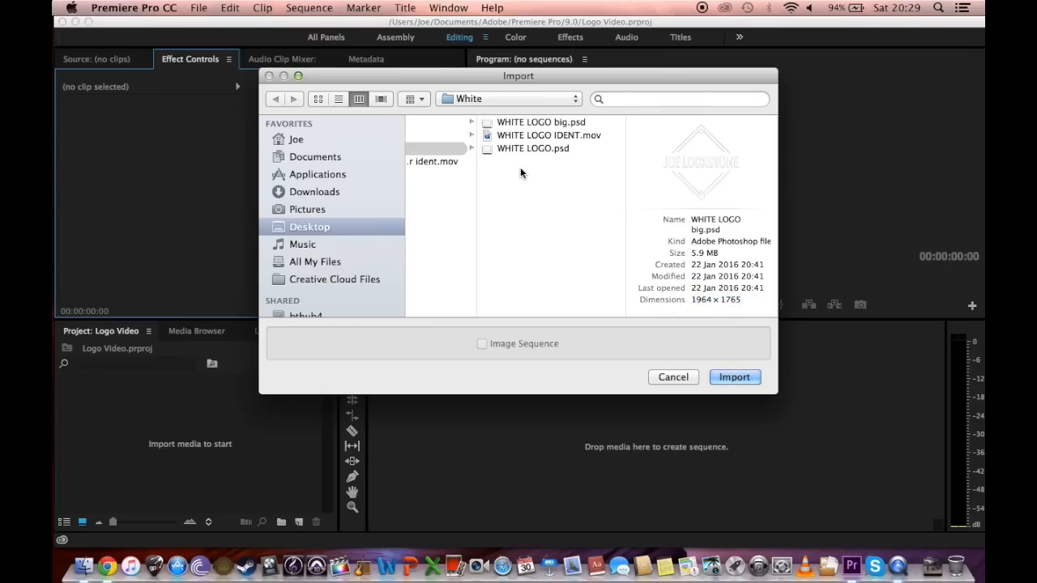
left_click(541, 121)
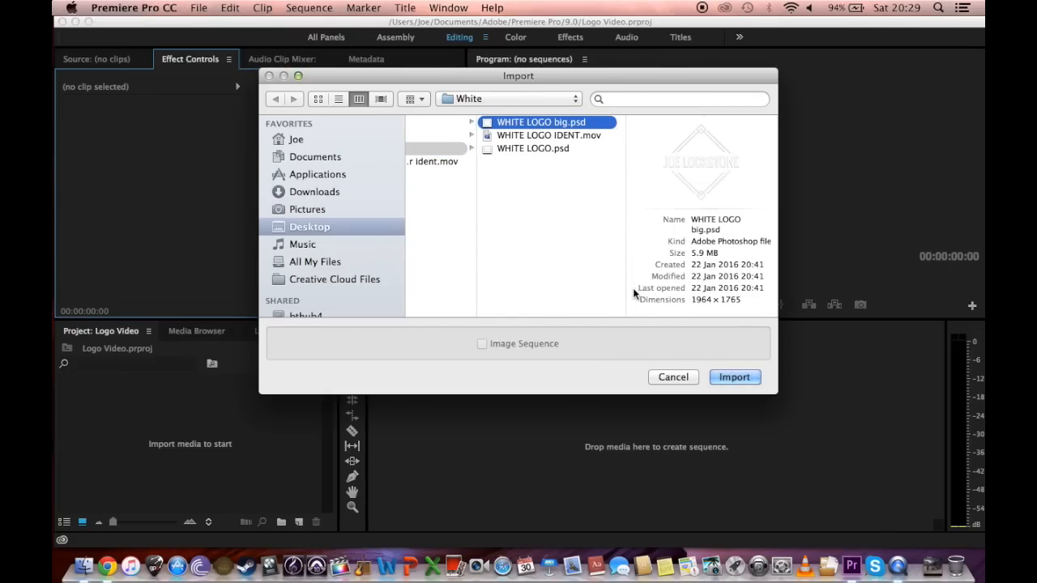
mouse_move(739, 367)
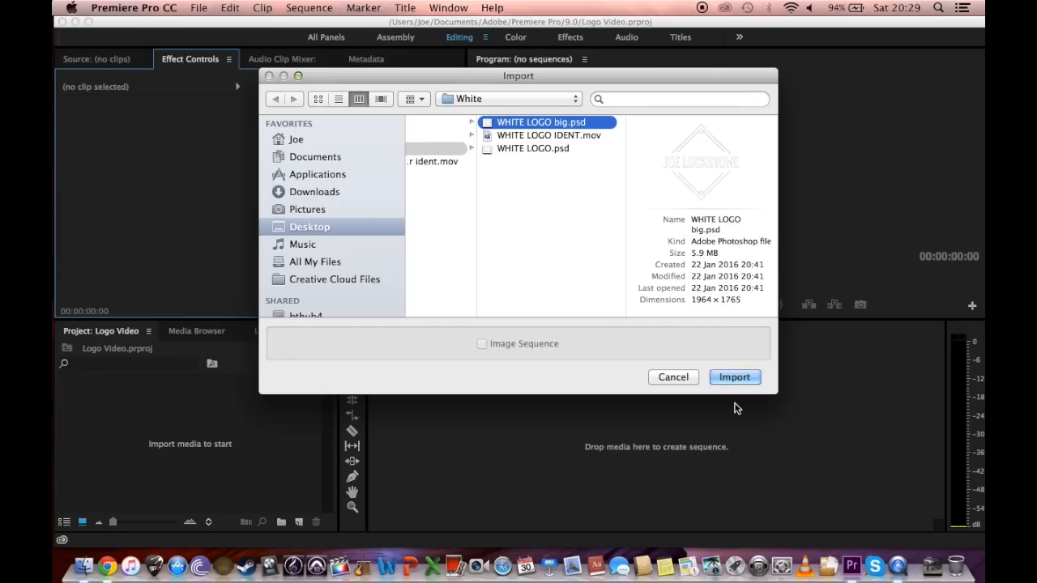
mouse_move(719, 315)
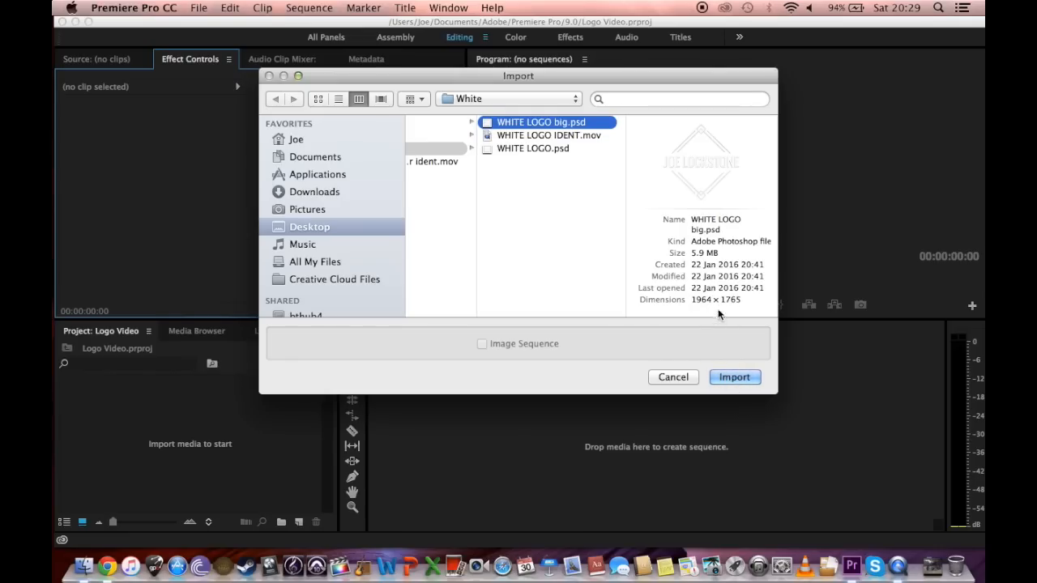
left_click(734, 376)
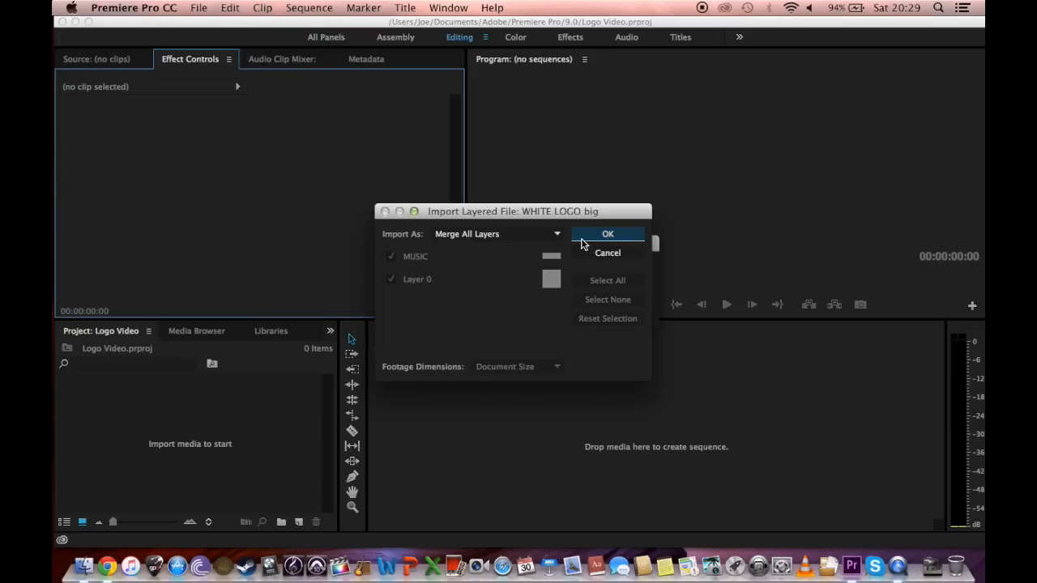
Import the logo with Merge All Layers into a new sequence and extend it to 00:00:05:24
left_click(607, 235)
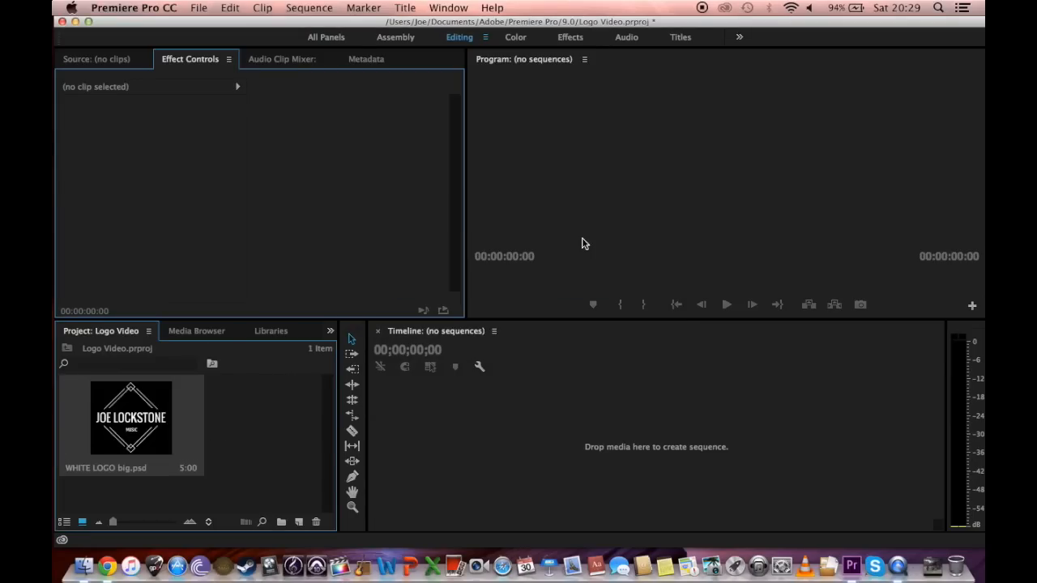
mouse_move(125, 443)
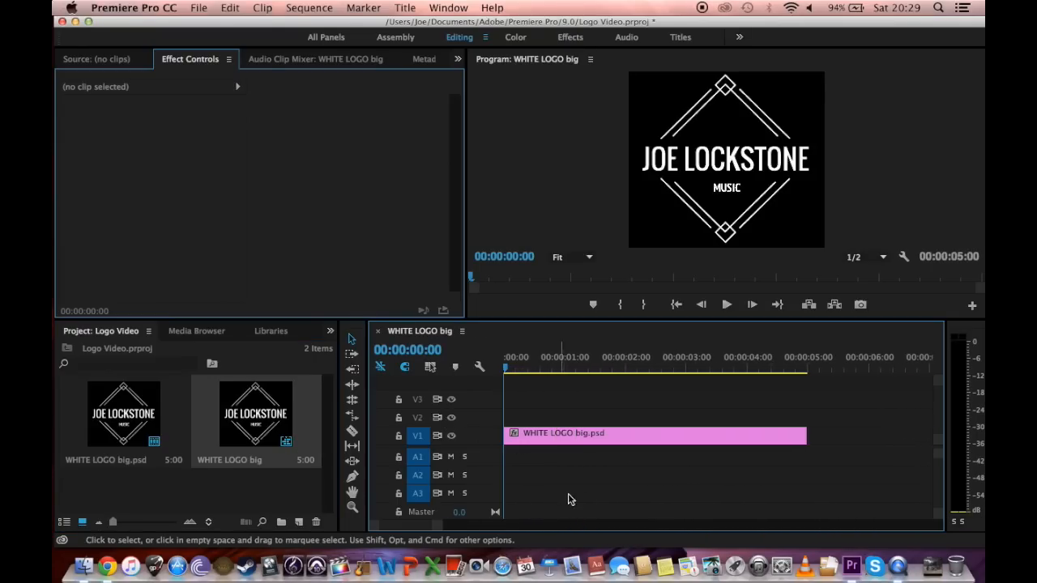
left_click(655, 433)
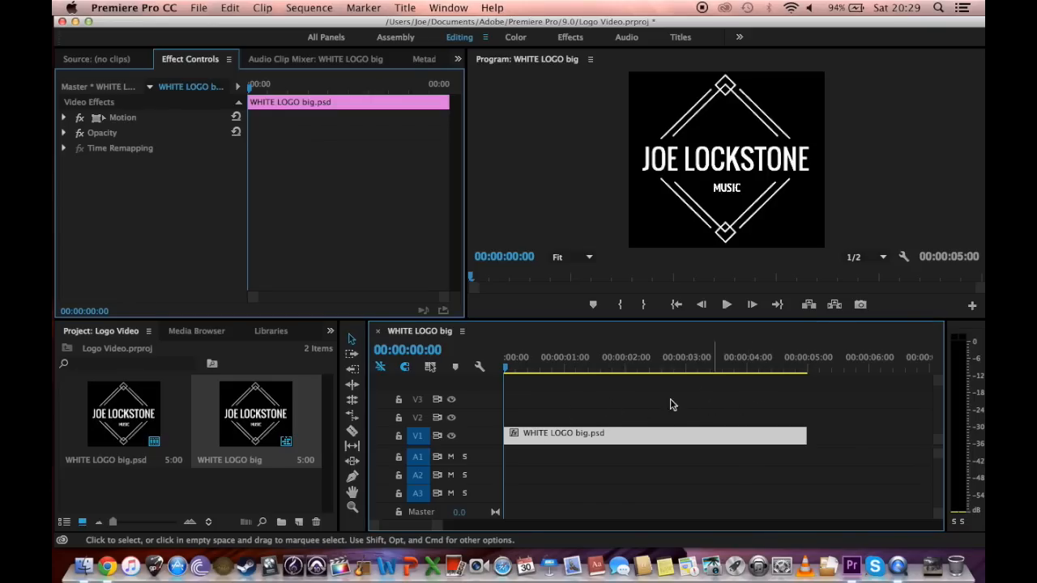
left_click(726, 304)
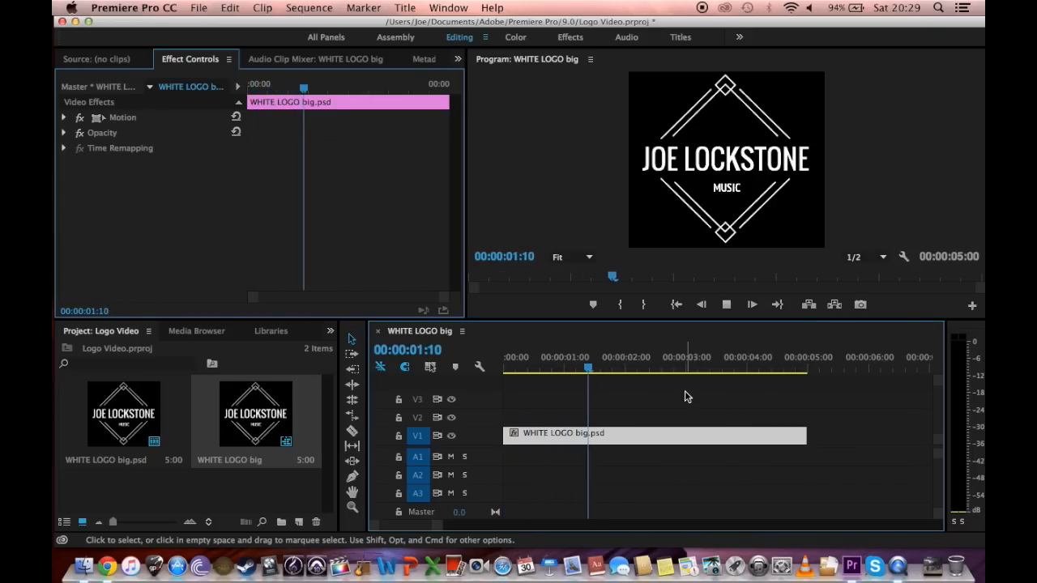
left_click(632, 369)
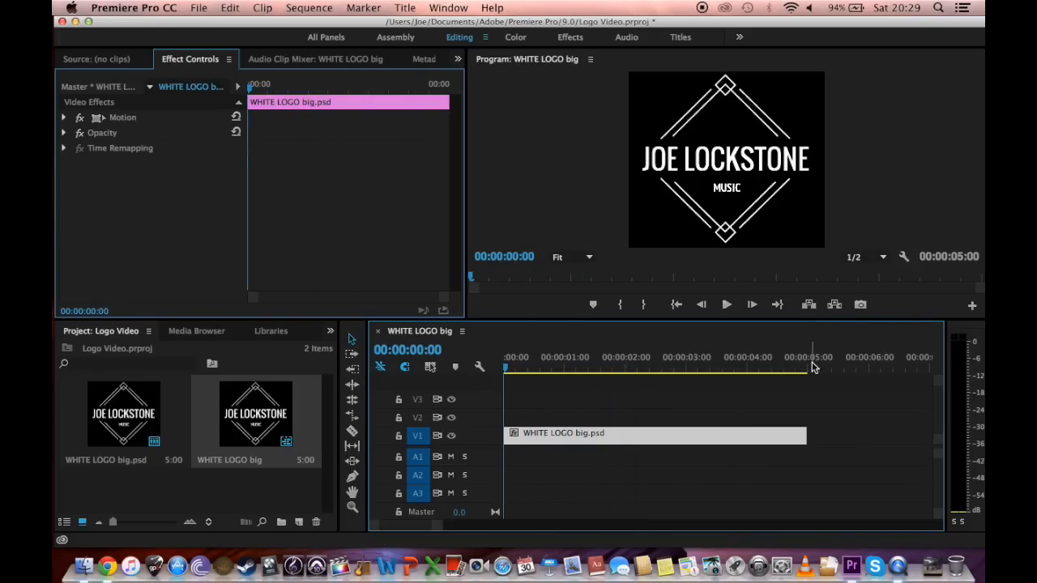
left_click_drag(807, 435, 890, 434)
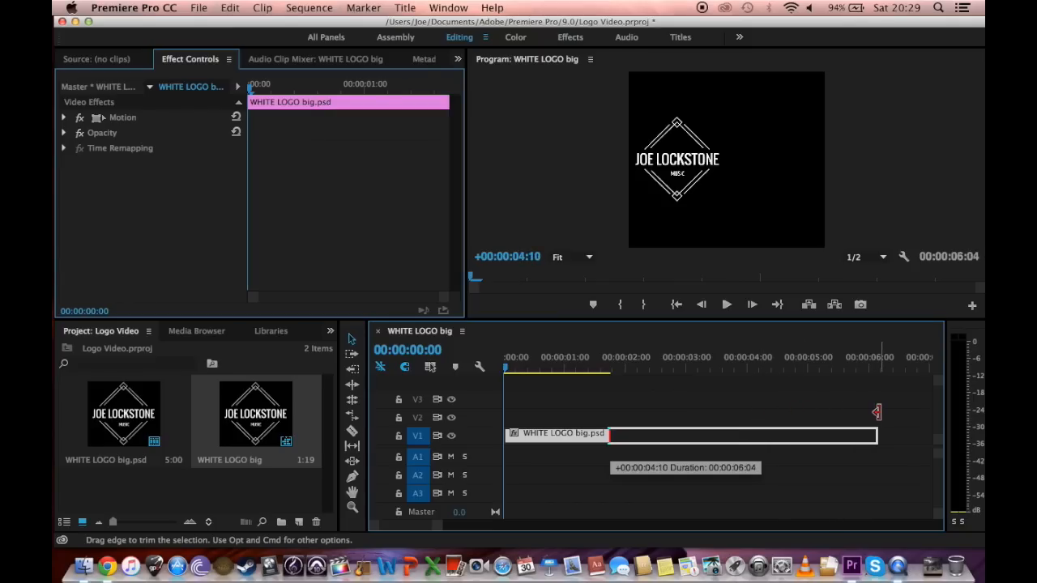
left_click_drag(875, 435, 865, 435)
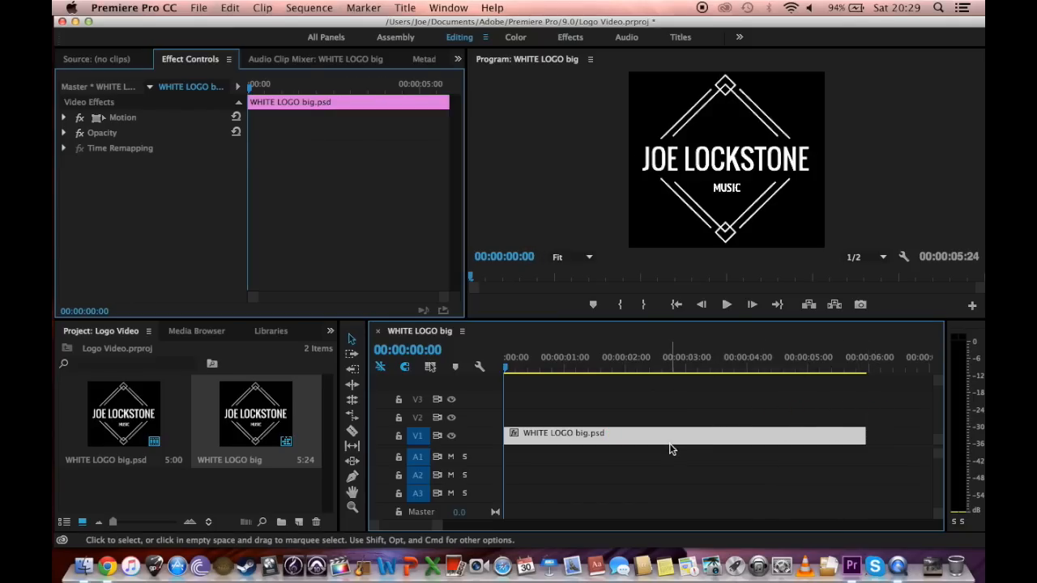
mouse_move(608, 432)
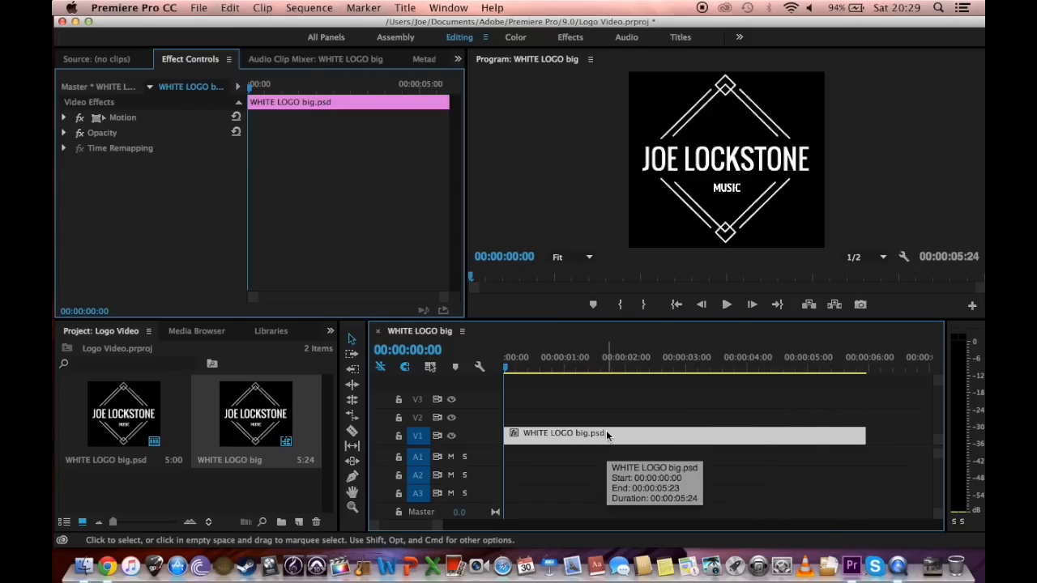
mouse_move(376, 139)
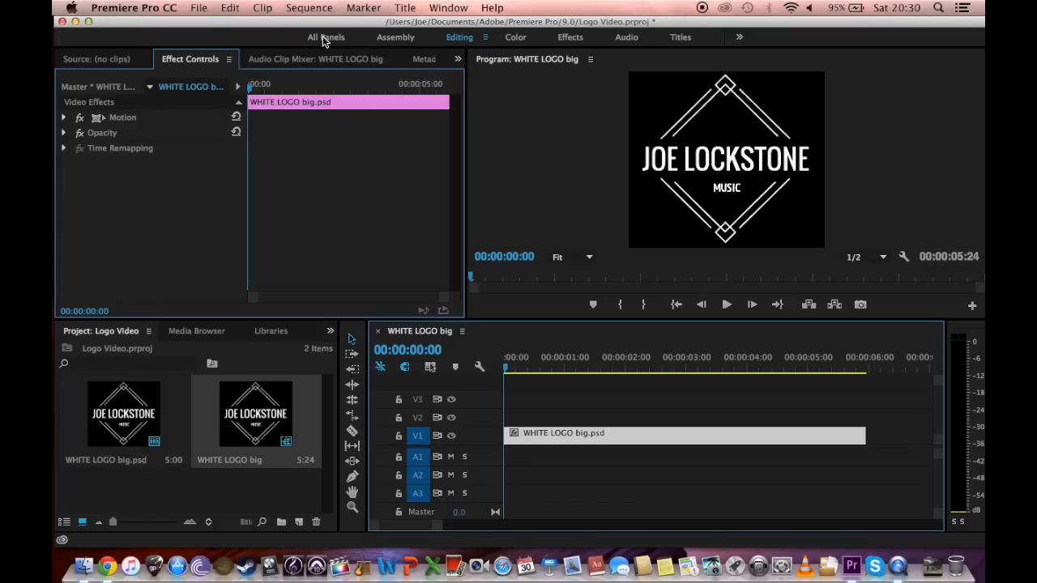
mouse_move(434, 57)
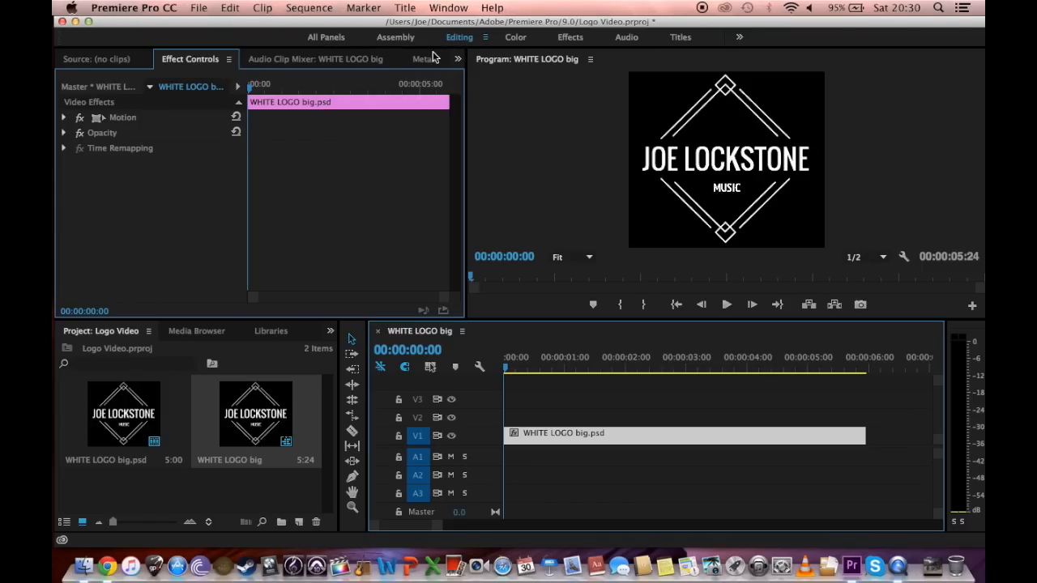
mouse_move(176, 63)
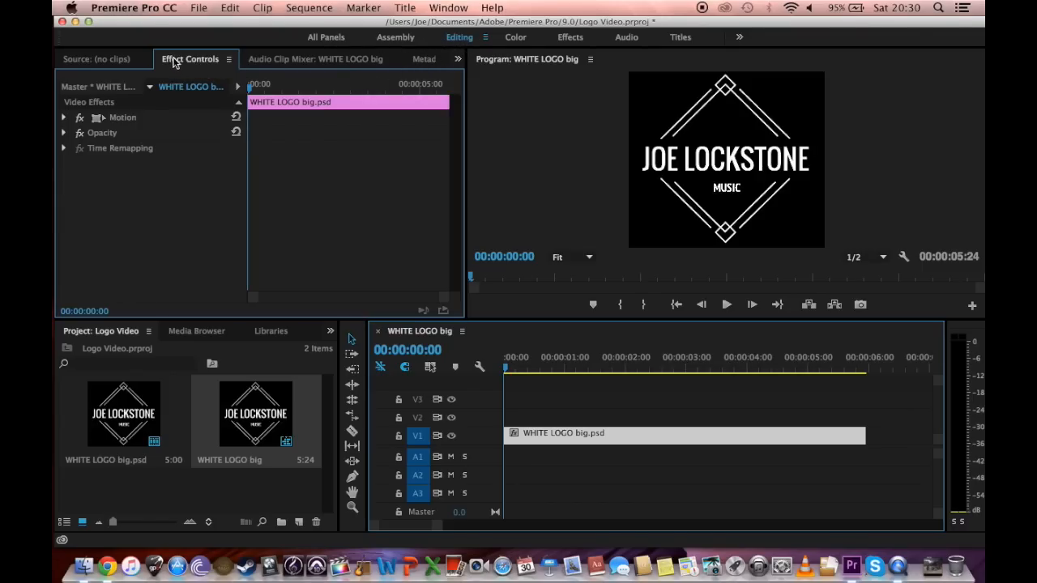
mouse_move(190, 54)
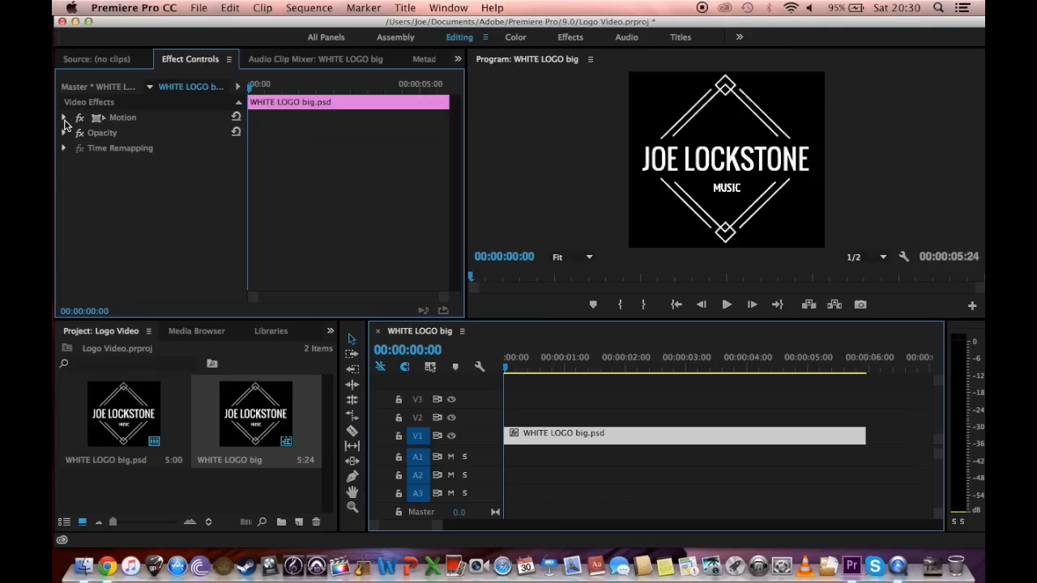
Scrub the logo's Motion Position X value from 982.0 to 972.0
left_click(64, 118)
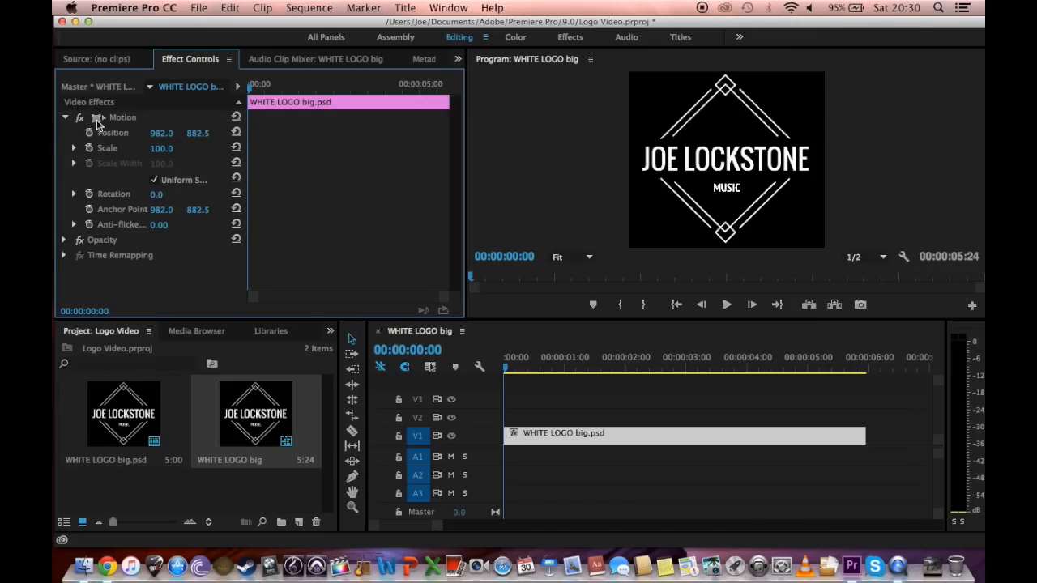
mouse_move(198, 133)
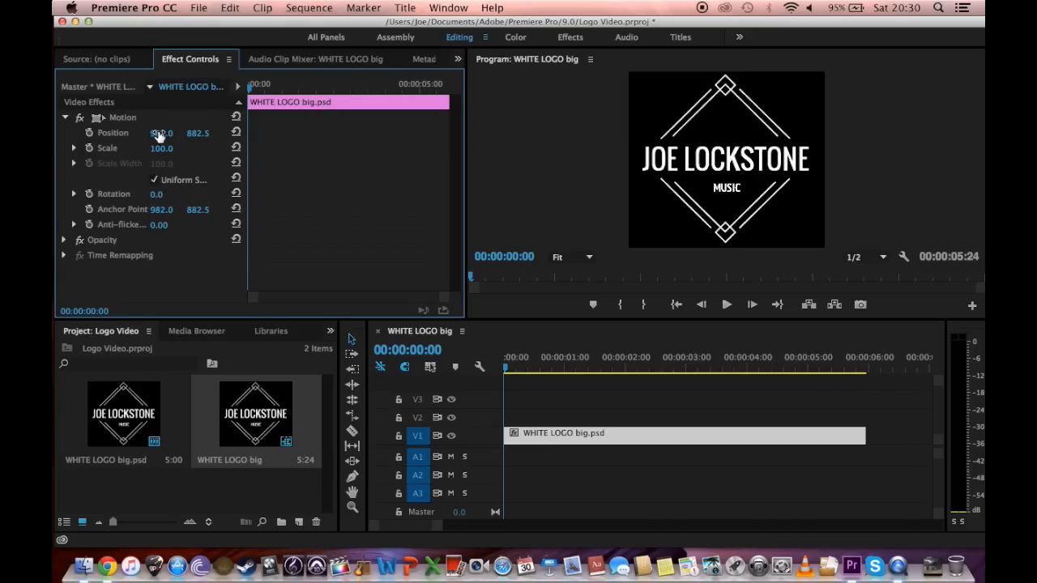
left_click_drag(160, 133, 170, 133)
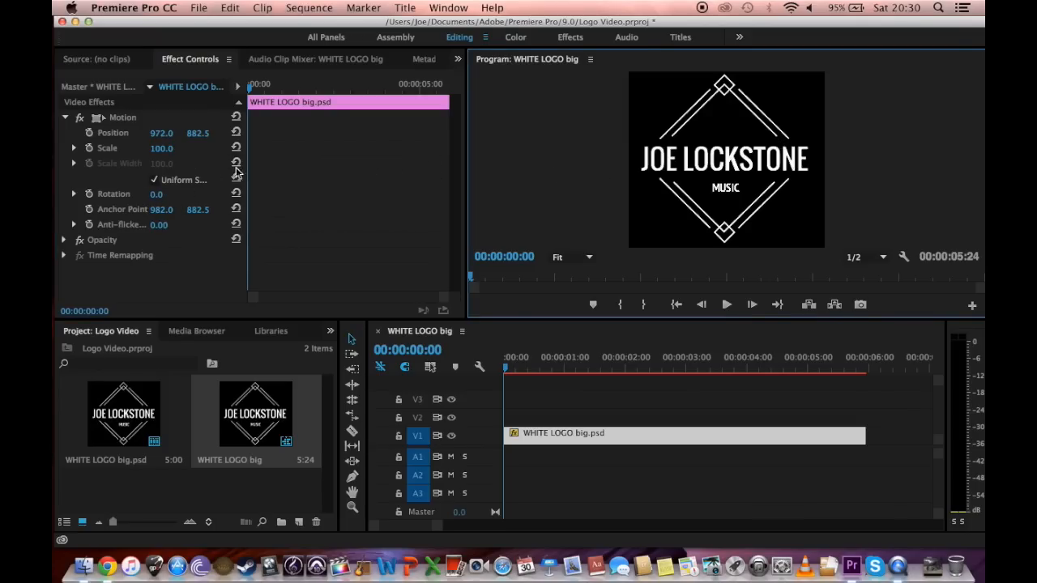
mouse_move(416, 143)
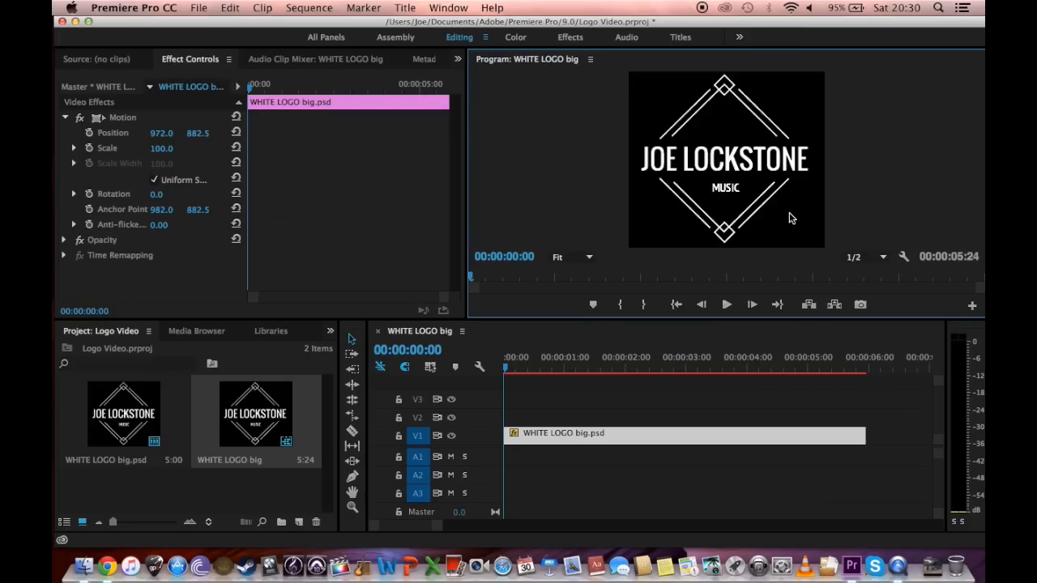
mouse_move(135, 231)
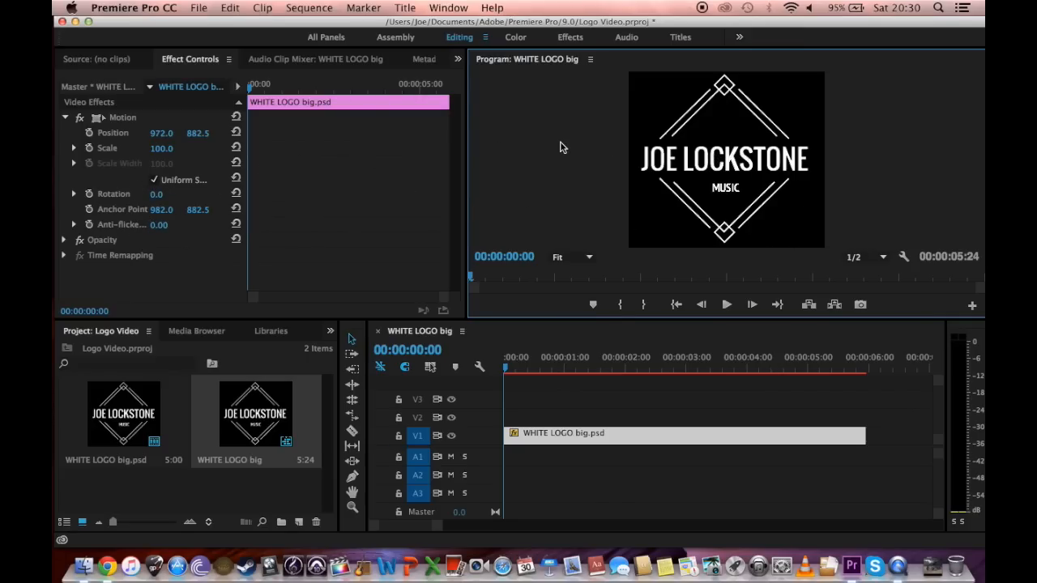
mouse_move(776, 178)
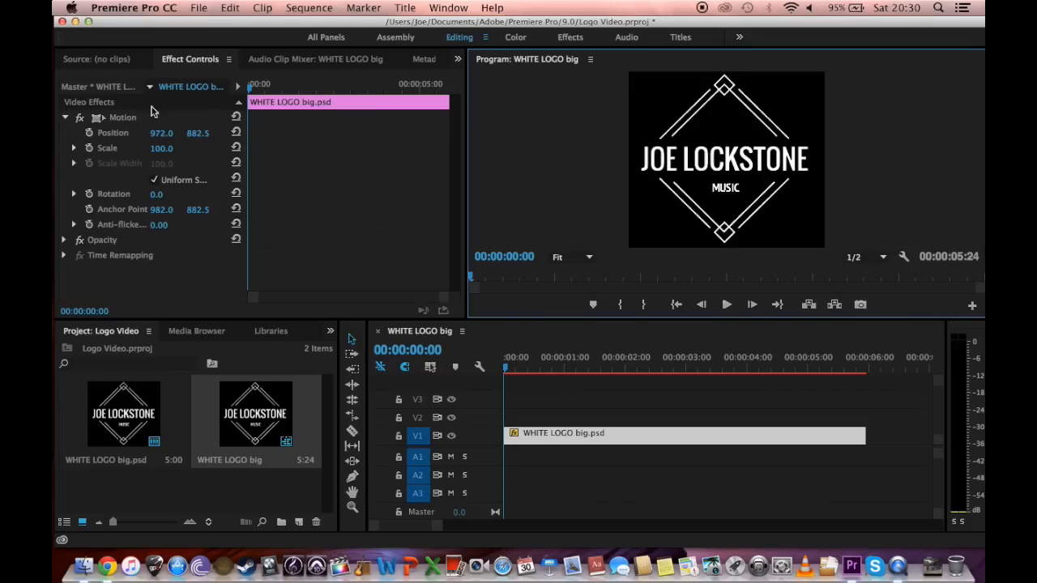
mouse_move(235, 179)
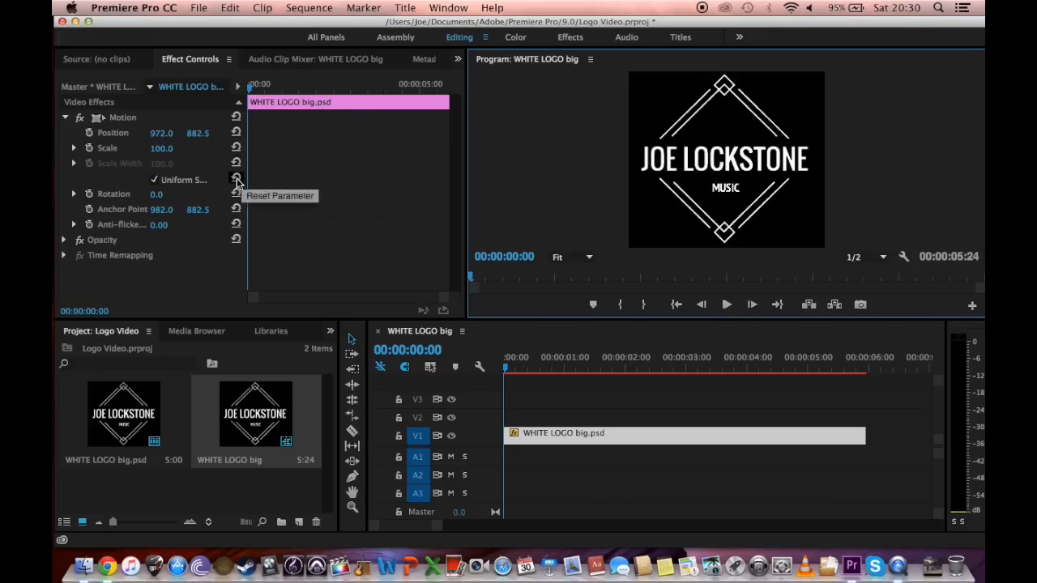
mouse_move(486, 126)
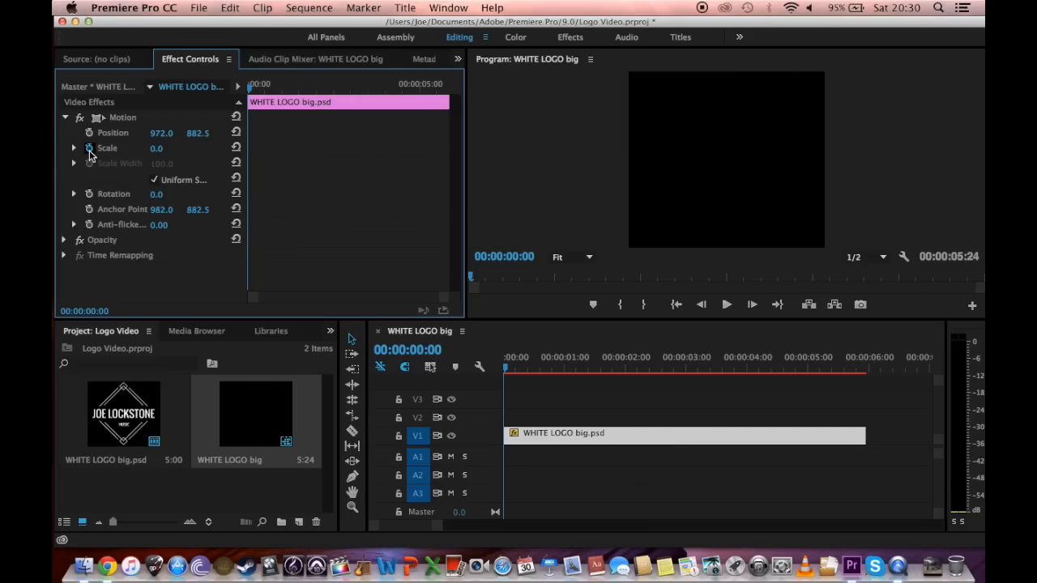
Keyframe the logo's Scale from 0 at 00:00 to 92 at about 00:22
left_click(89, 149)
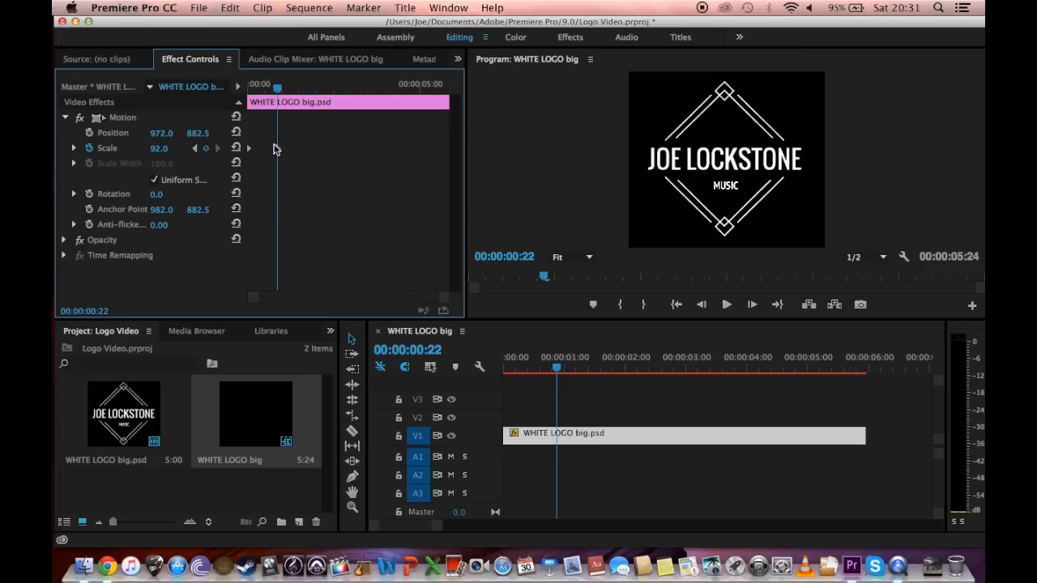
mouse_move(277, 154)
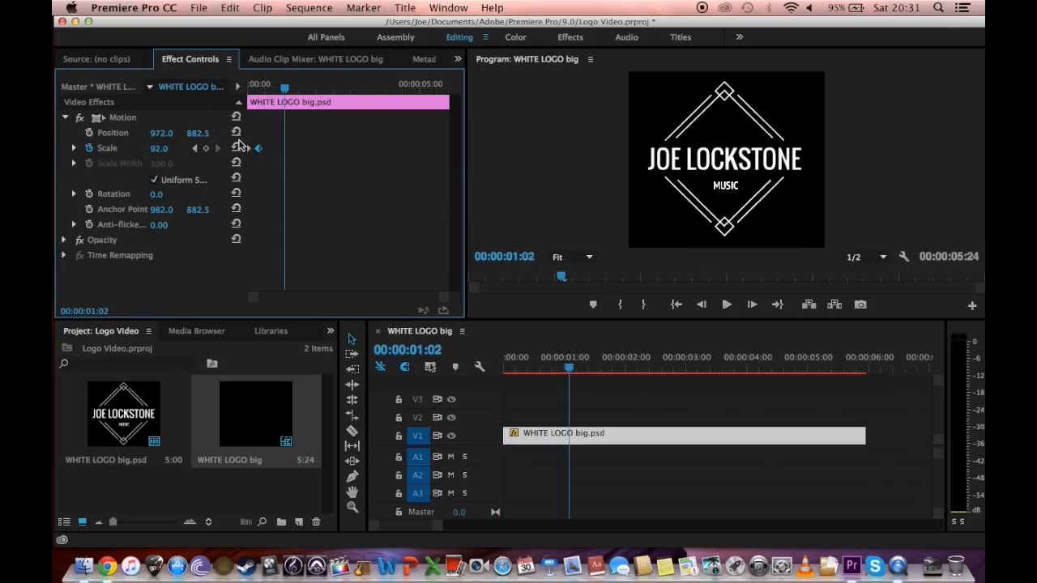
mouse_move(279, 103)
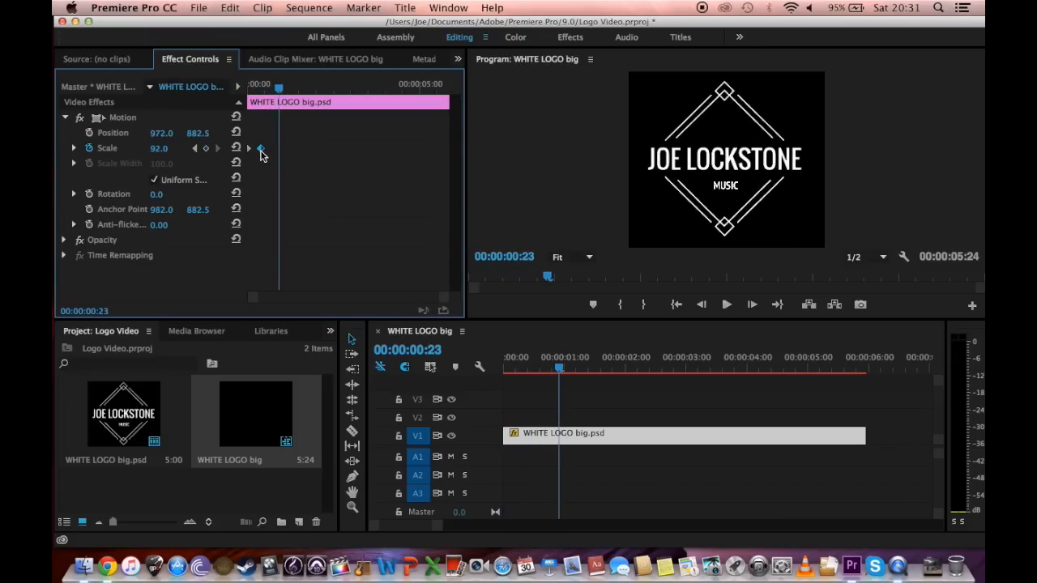
left_click(259, 148)
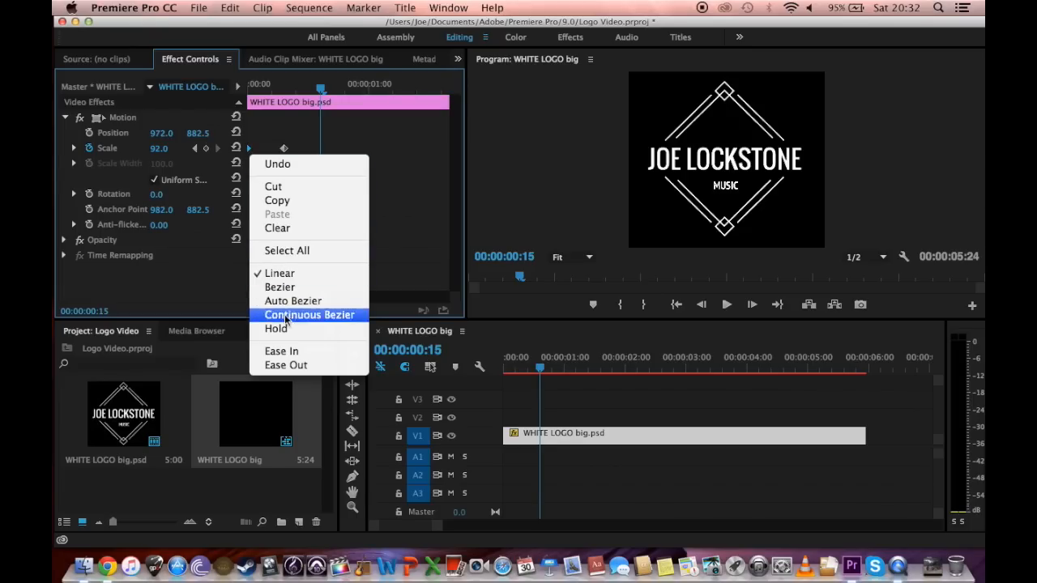
mouse_move(280, 273)
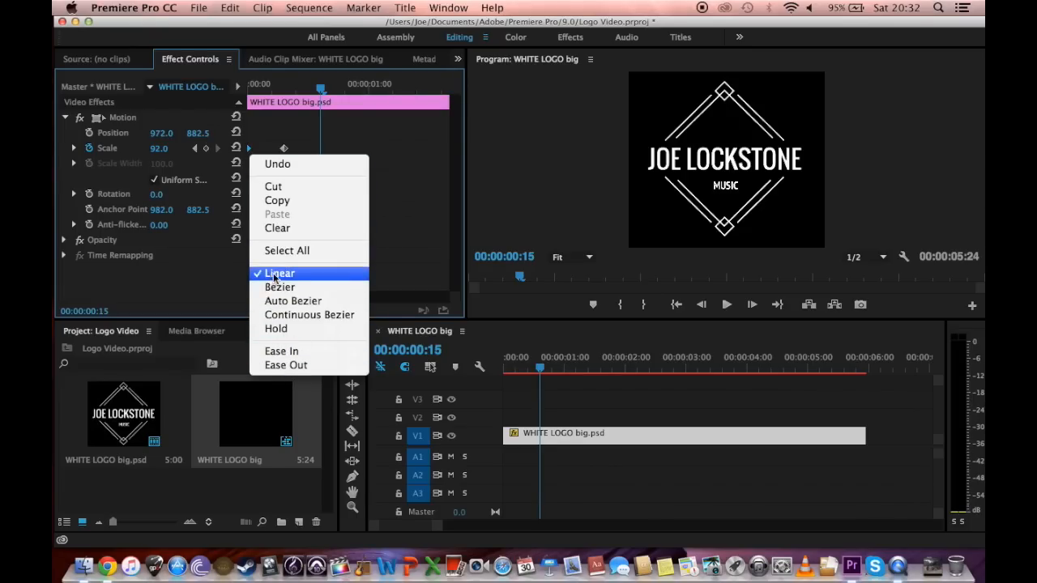
mouse_move(276, 329)
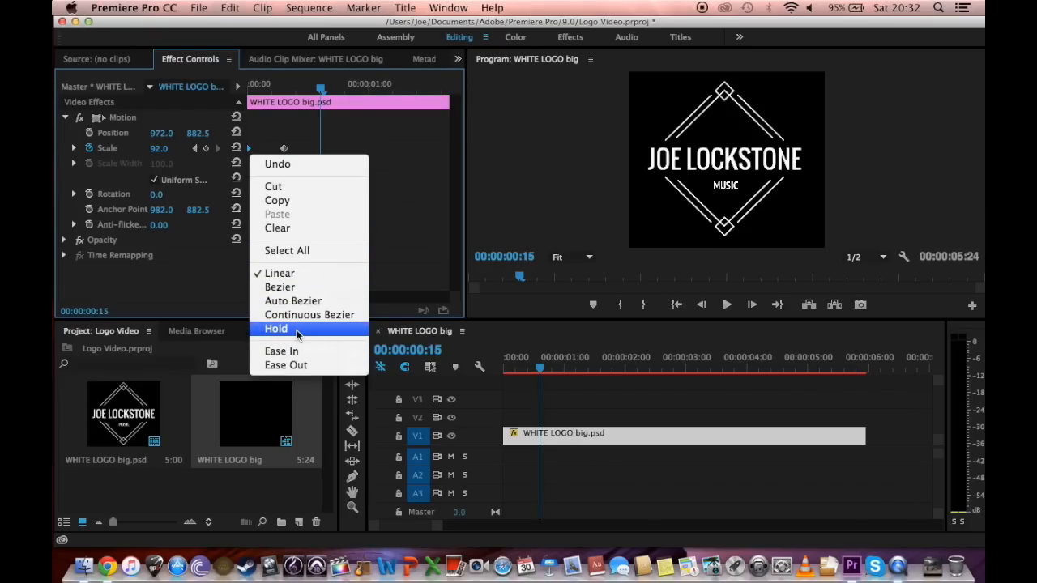
mouse_move(927, 148)
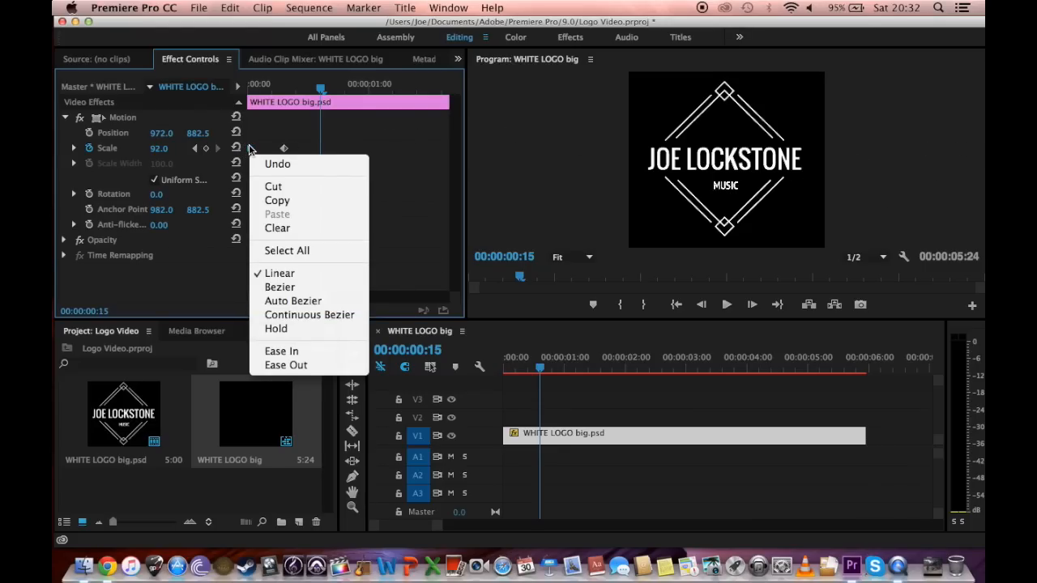
mouse_move(299, 163)
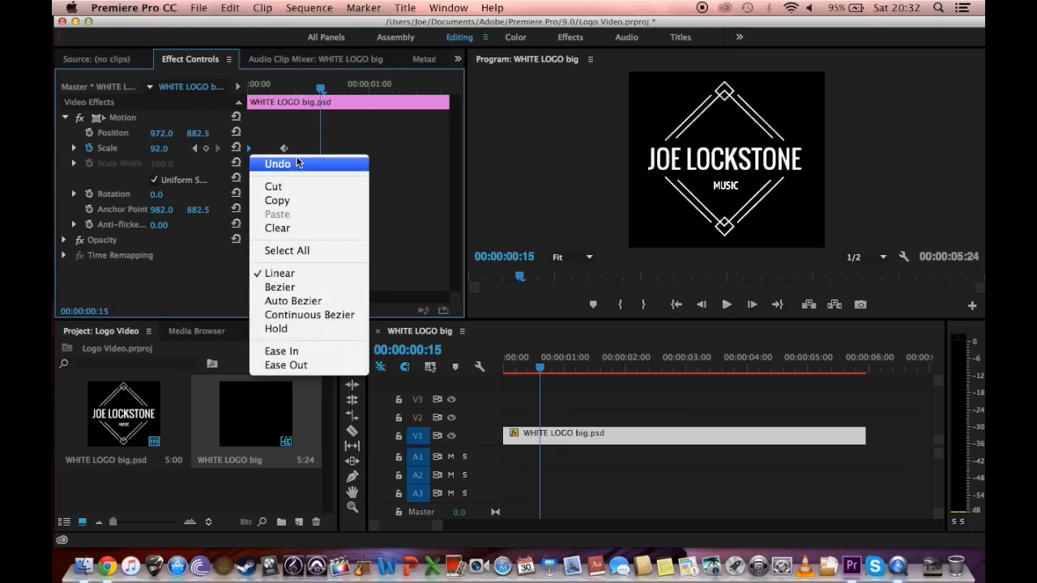
mouse_move(251, 151)
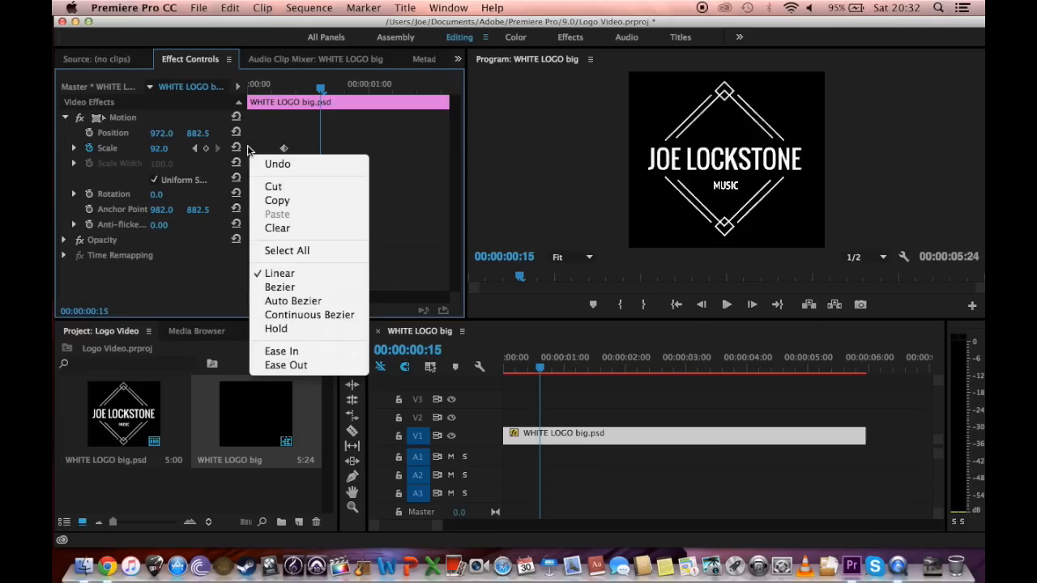
mouse_move(285, 365)
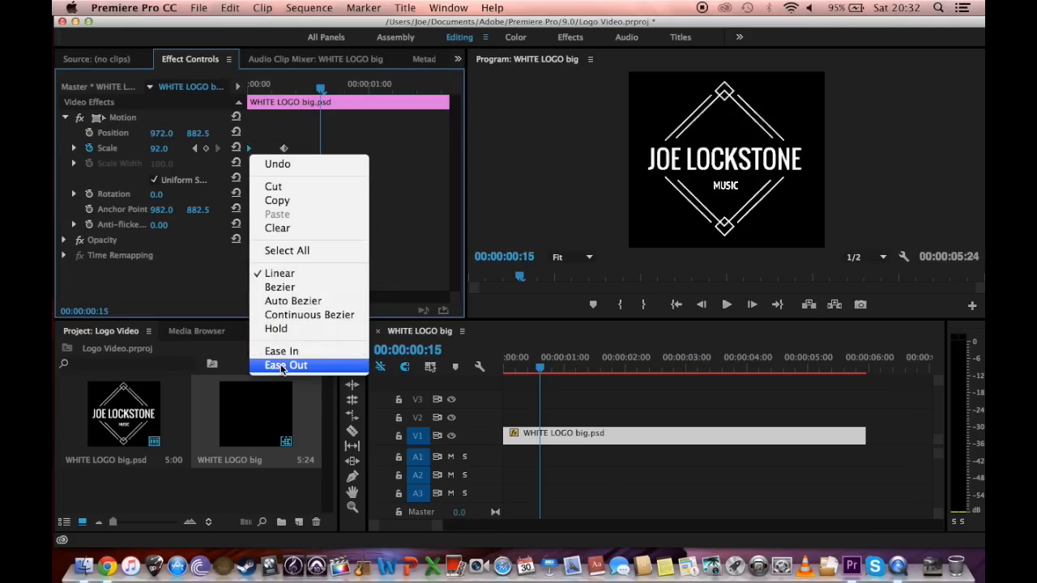
Ease Out the Scale keyframe so the logo overshoots to 92 and settles at 87
left_click(286, 365)
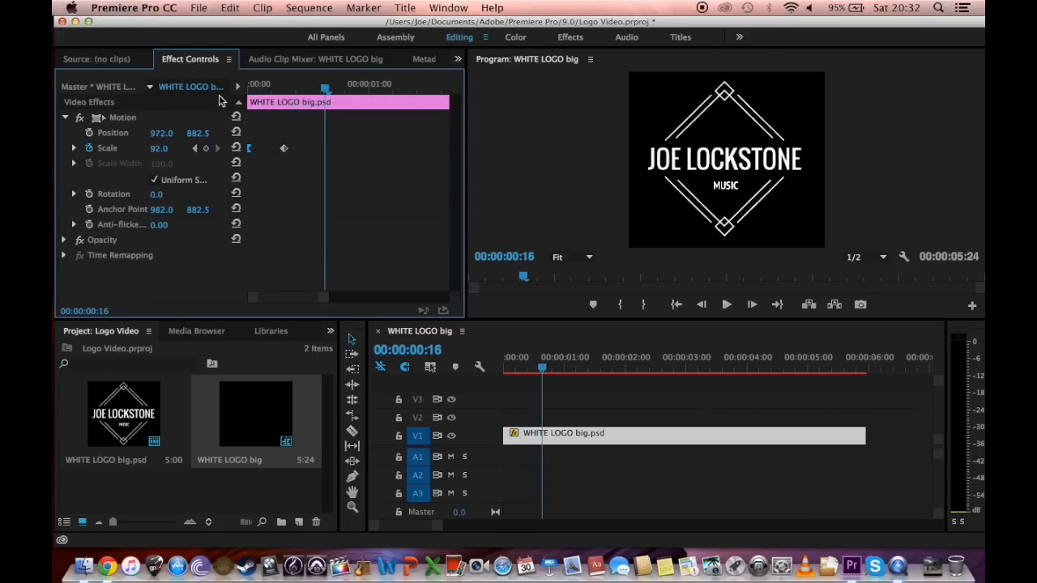
left_click(726, 304)
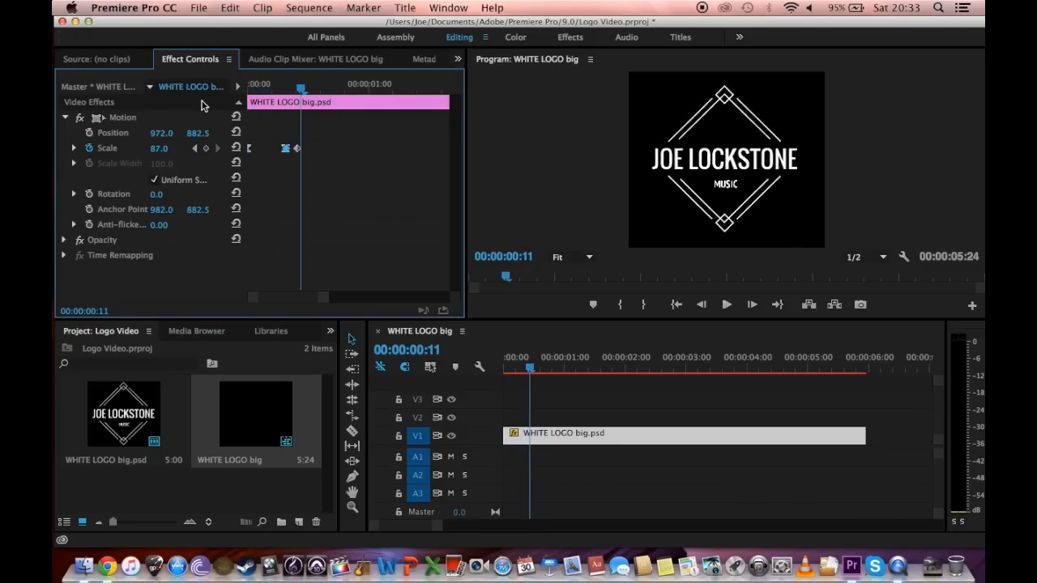
mouse_move(289, 150)
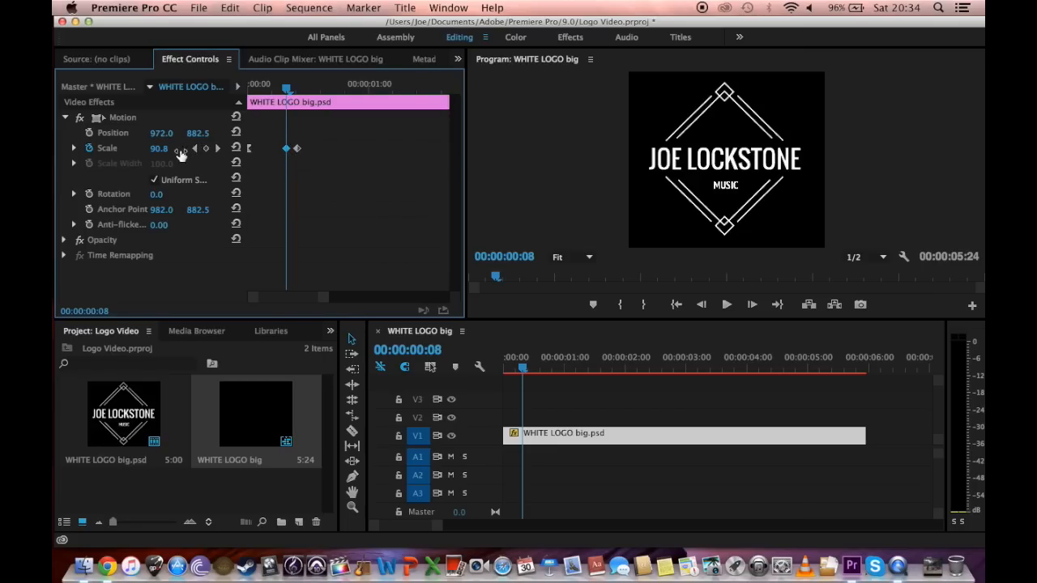
left_click_drag(166, 147, 158, 148)
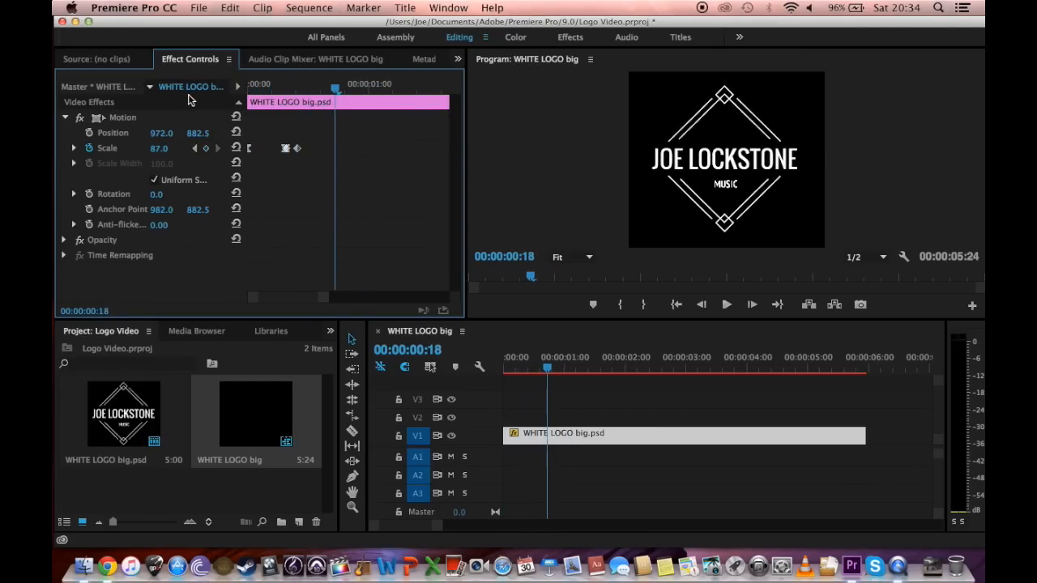
left_click(726, 304)
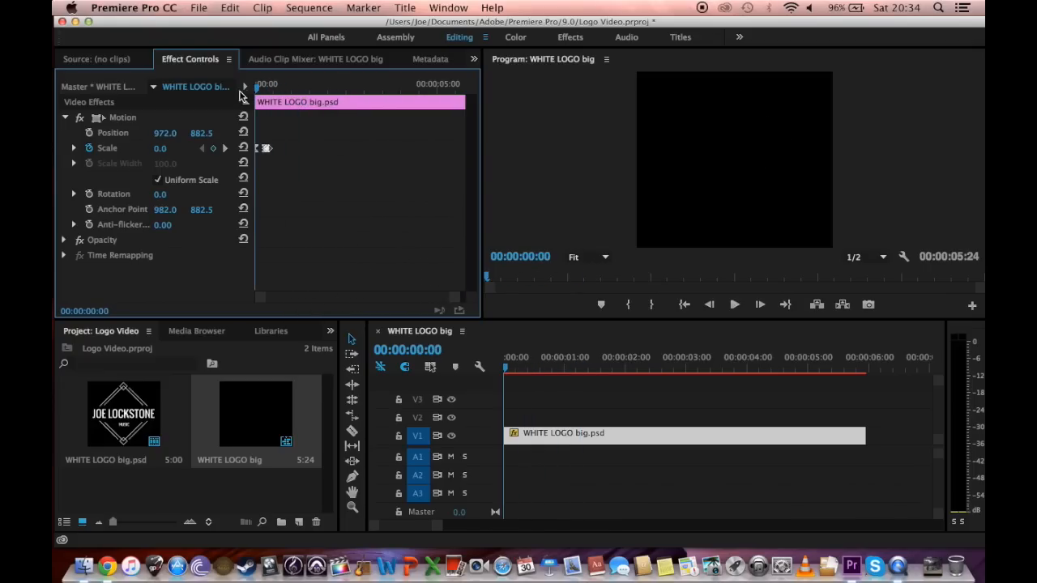
Add a Scale keyframe of about 90 near 00:00:04:15
left_click(734, 304)
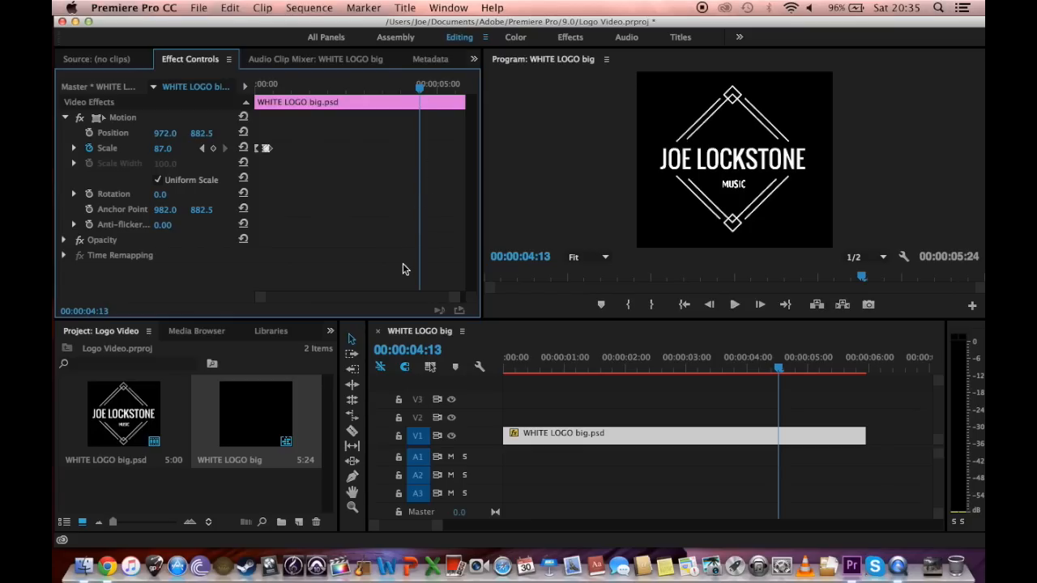
mouse_move(395, 170)
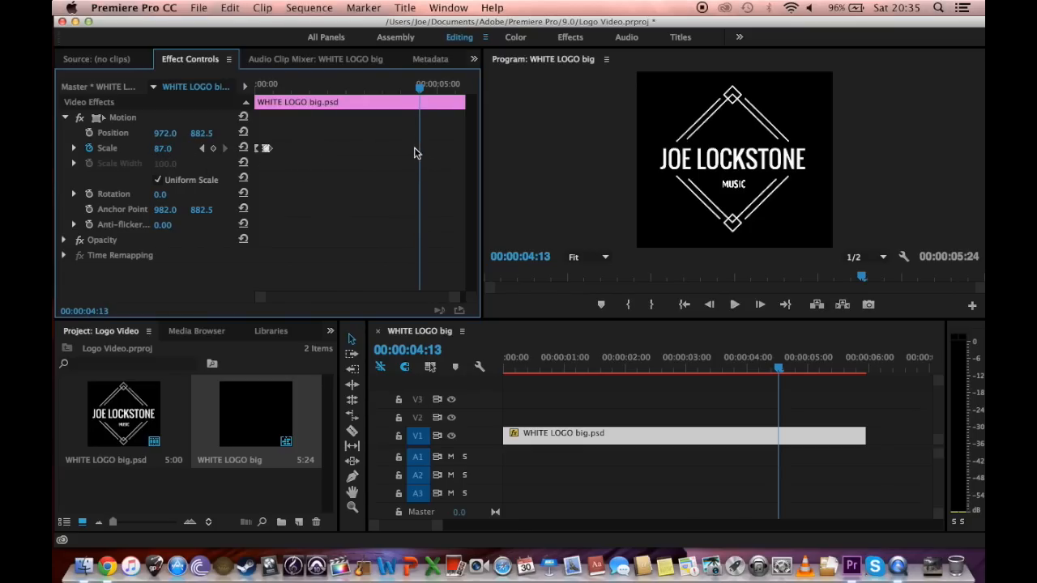
mouse_move(420, 154)
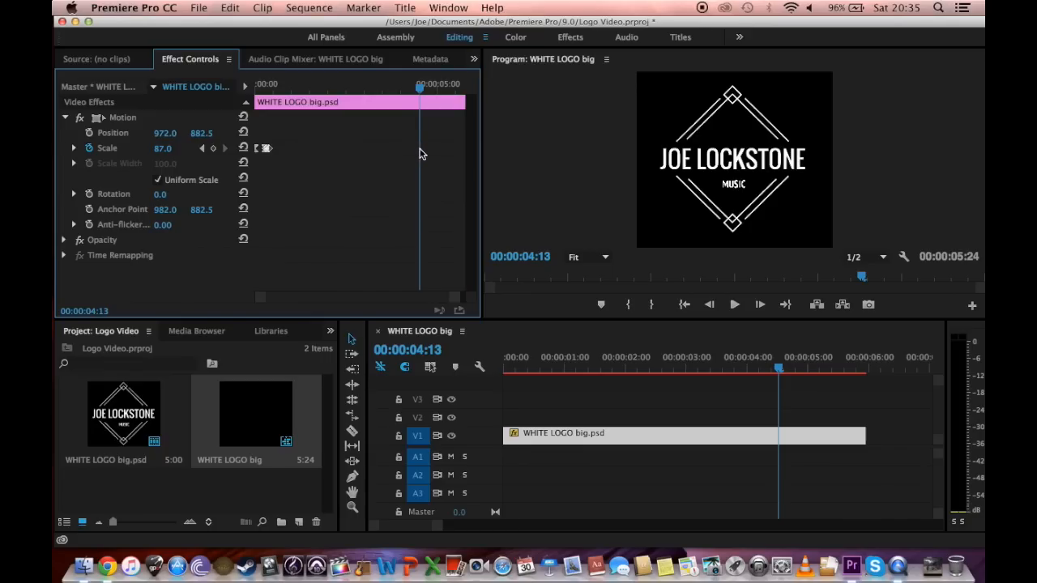
mouse_move(338, 153)
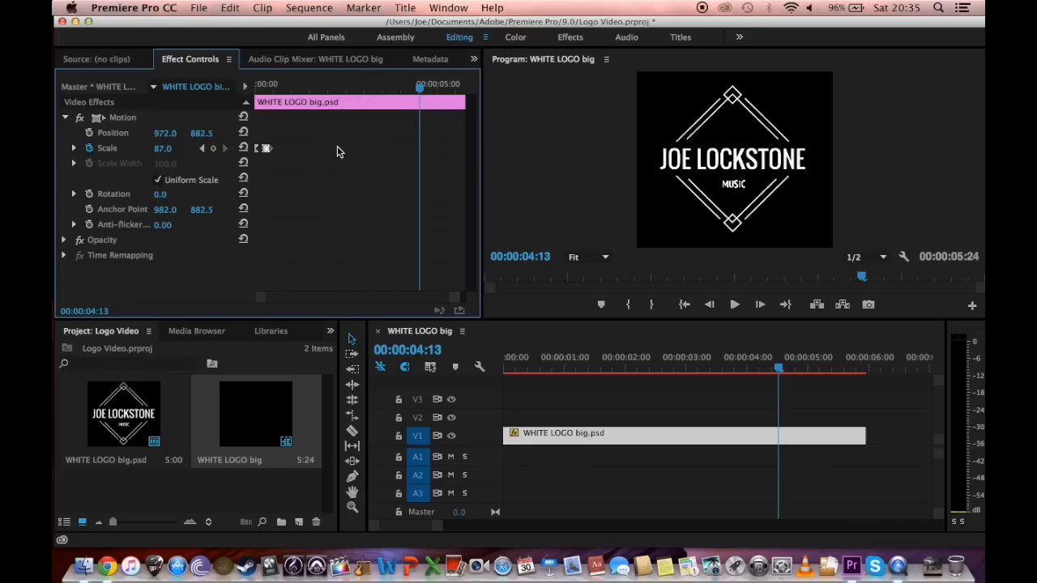
mouse_move(322, 144)
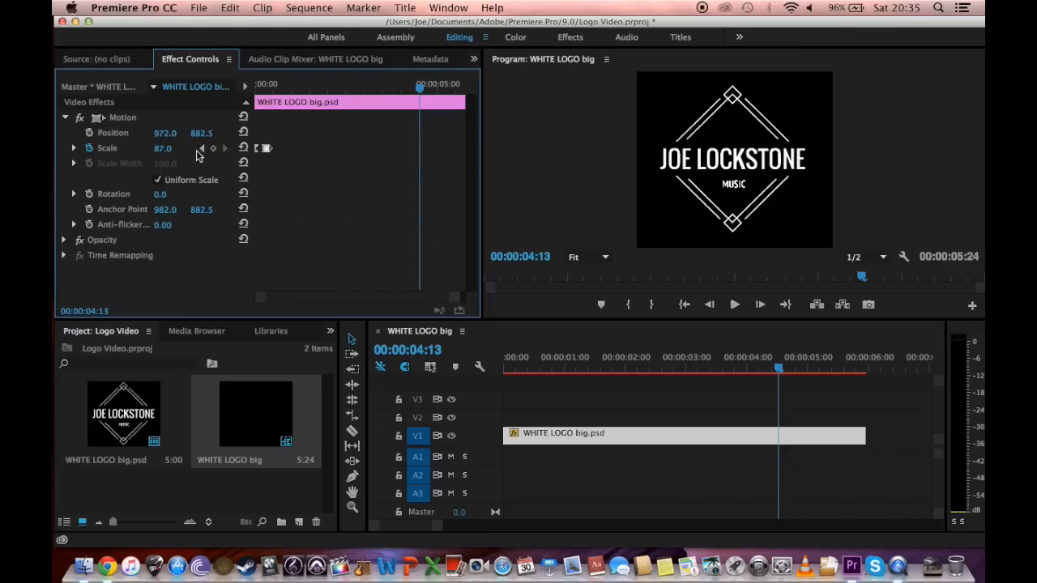
mouse_move(329, 151)
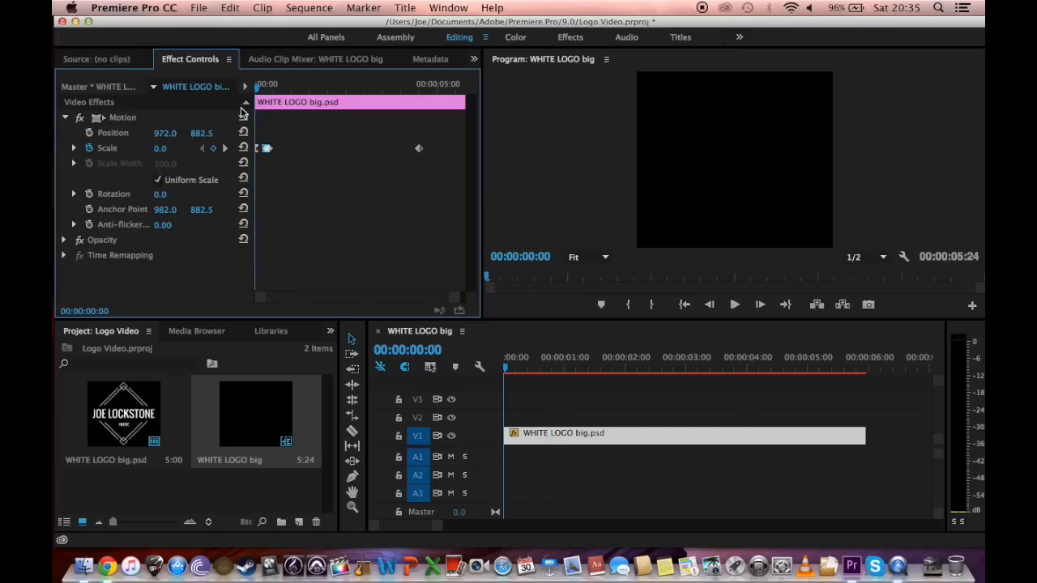
left_click(734, 304)
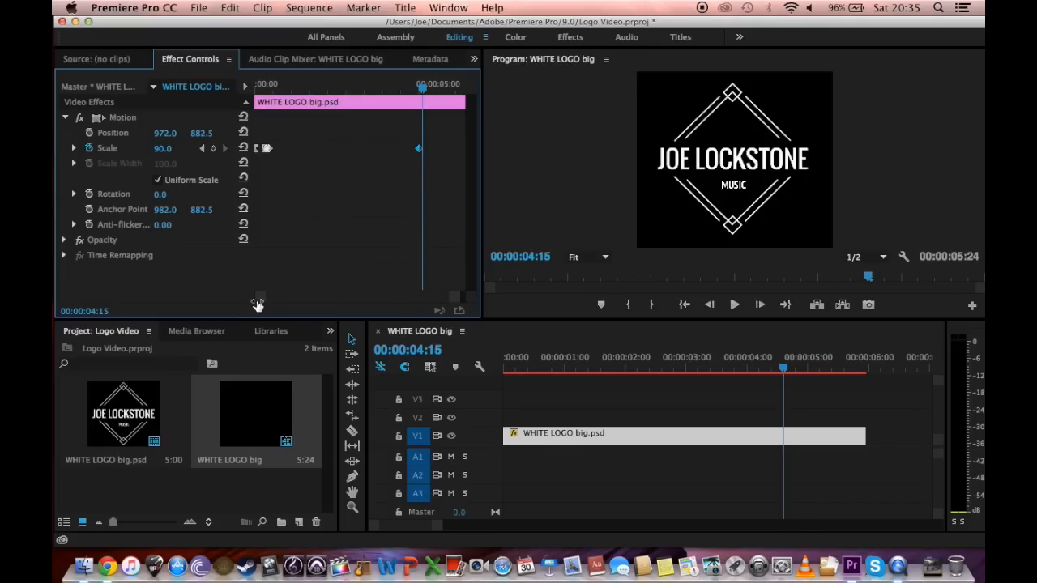
Add Scale keyframes of 95 at 00:00:04:16 and 3.0 at about 00:00:05:04
left_click_drag(260, 297, 304, 297)
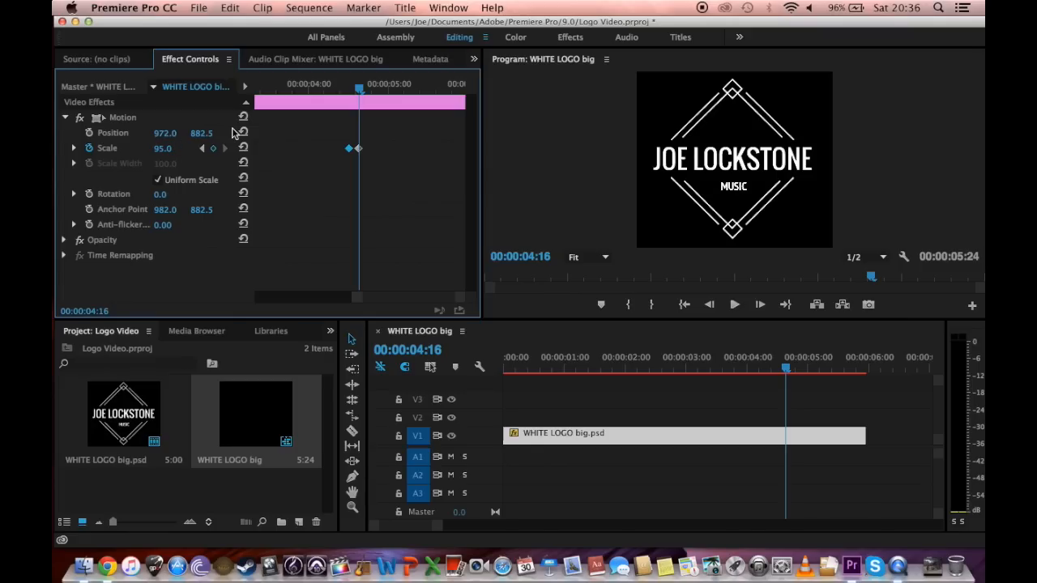
mouse_move(422, 66)
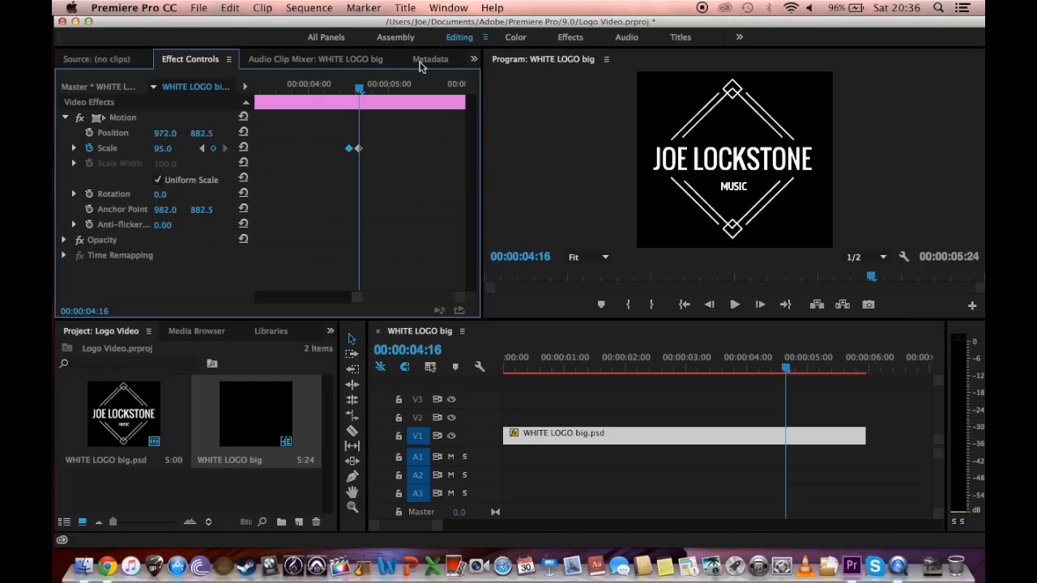
mouse_move(359, 108)
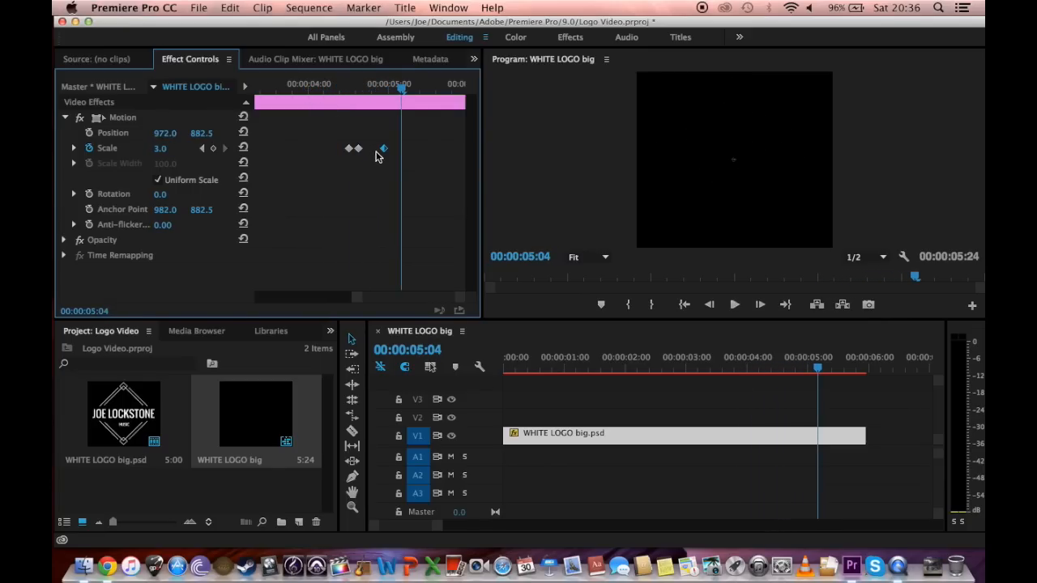
left_click(345, 87)
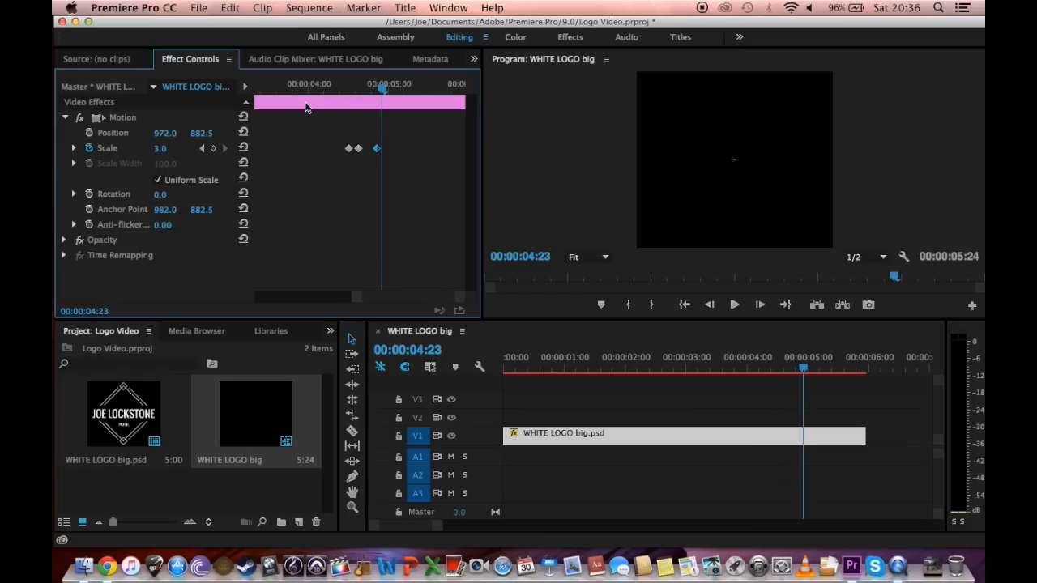
left_click(734, 304)
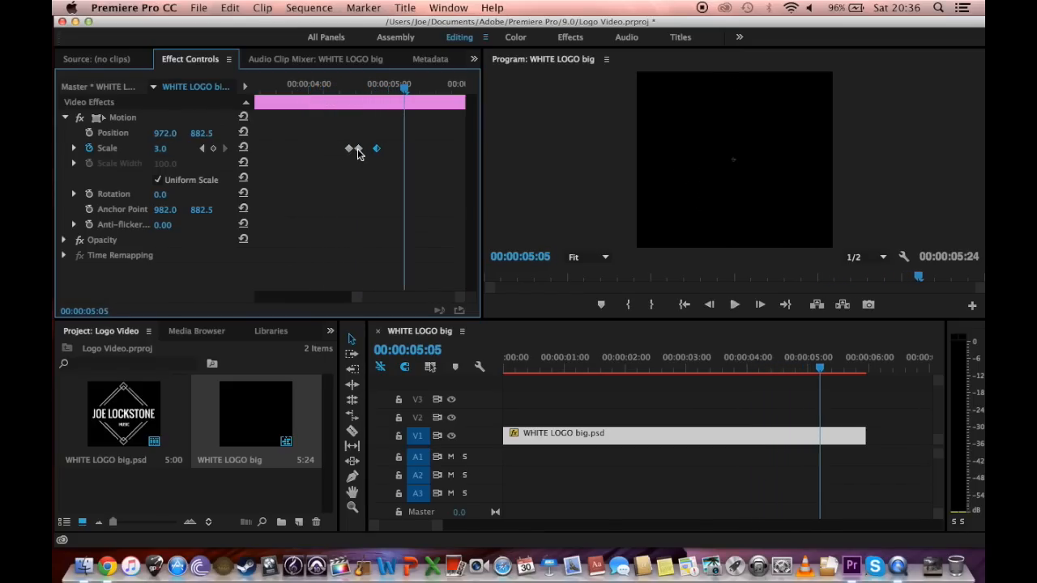
Apply Ease Out to the 95 Scale keyframe near 4:16
right_click(357, 148)
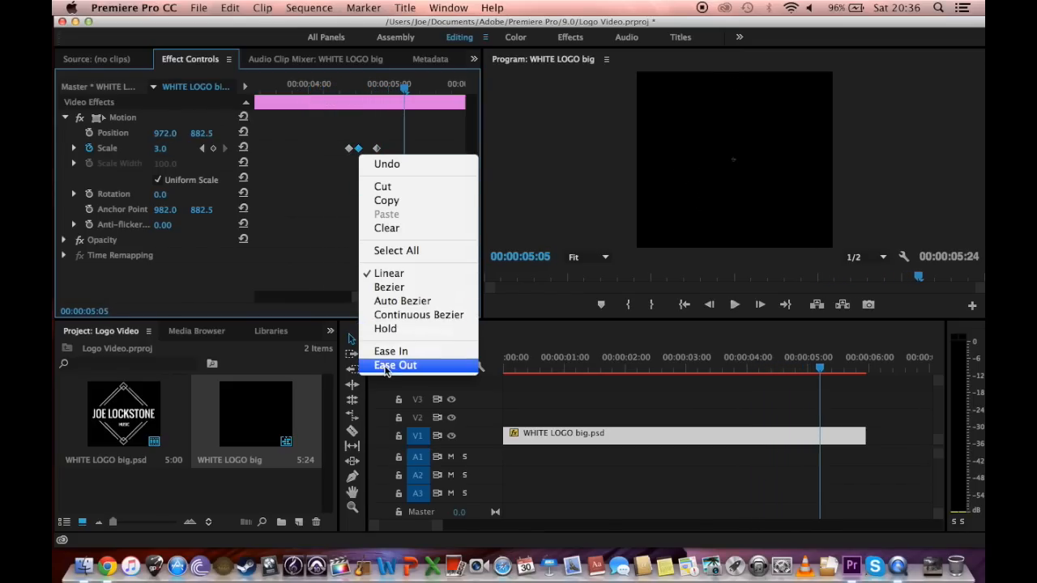
left_click(396, 366)
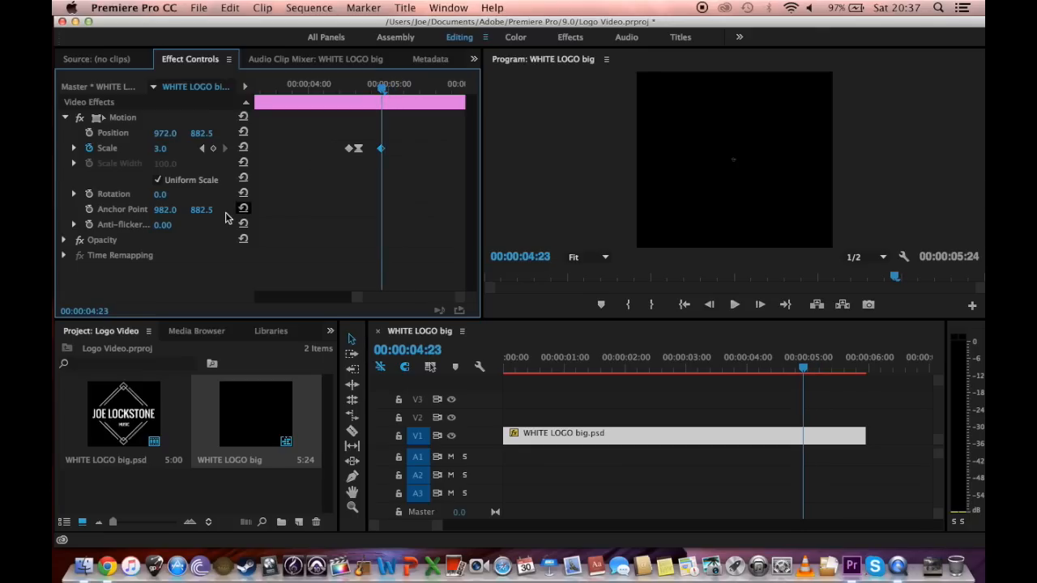
mouse_move(89, 195)
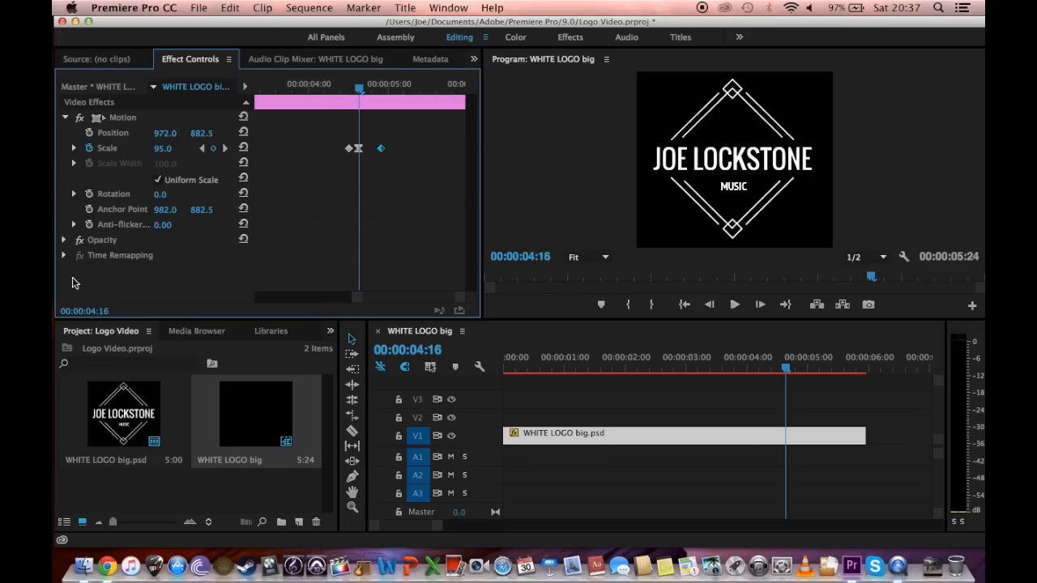
mouse_move(129, 235)
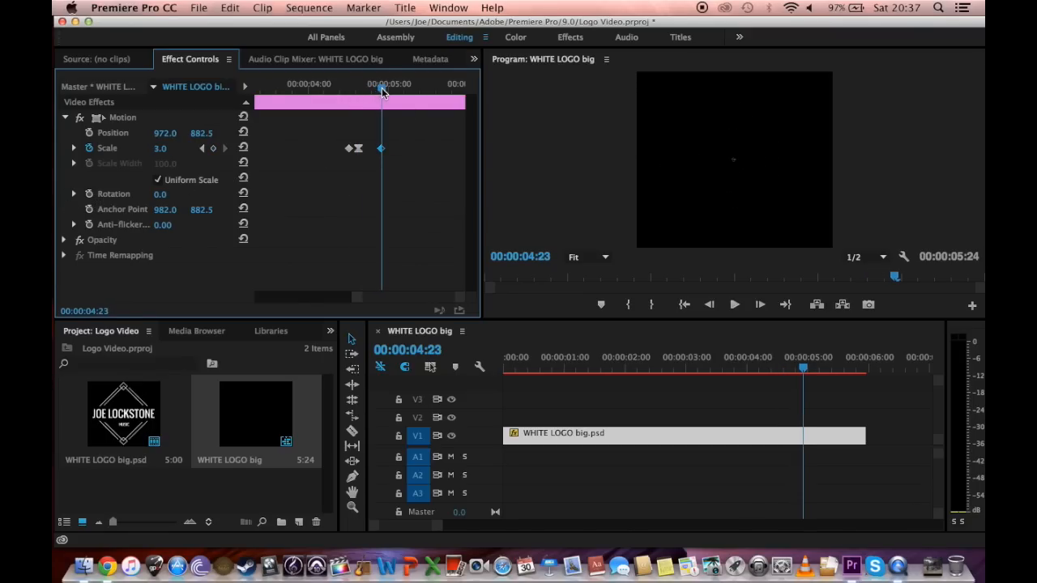
mouse_move(354, 258)
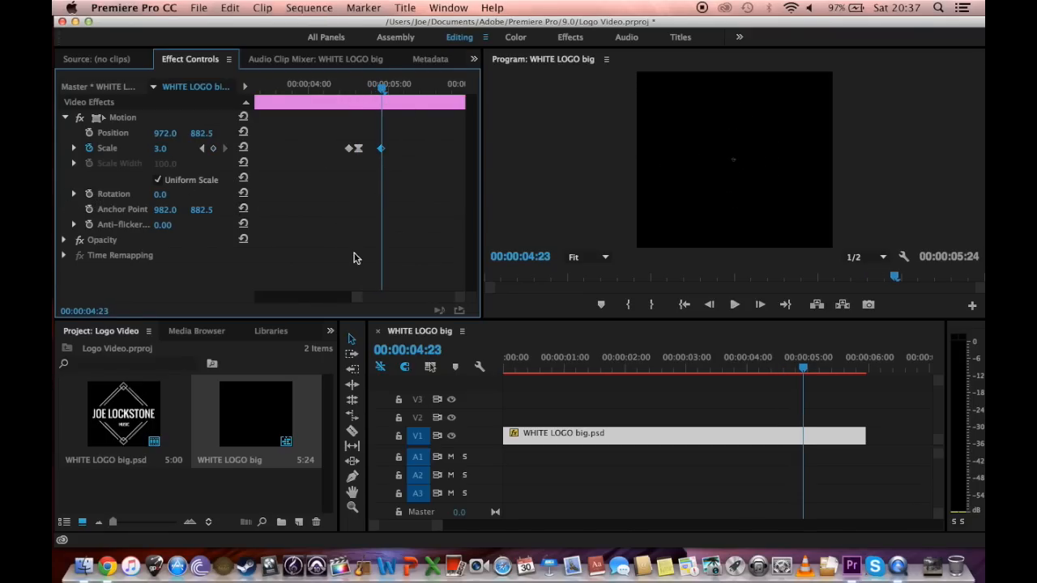
mouse_move(405, 302)
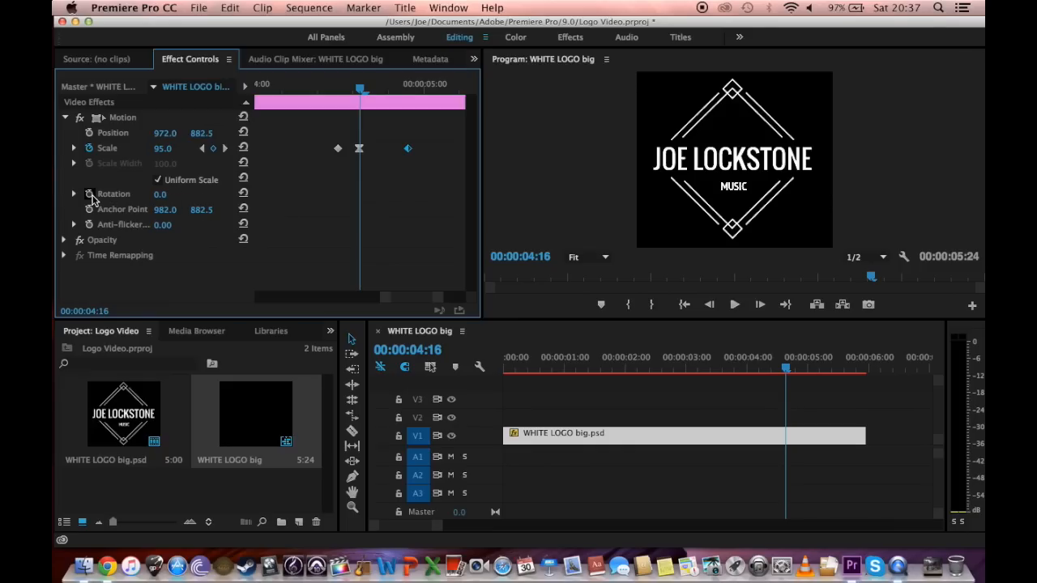
Keyframe Rotation from 0° at the peak to 69° aligned with the shrink keyframe
left_click(90, 193)
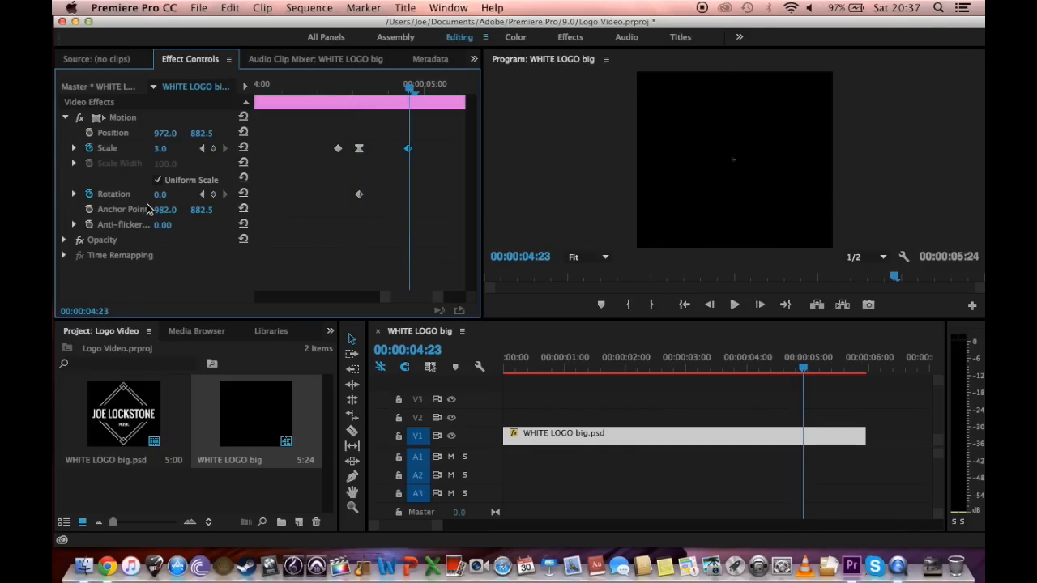
left_click_drag(159, 193, 178, 194)
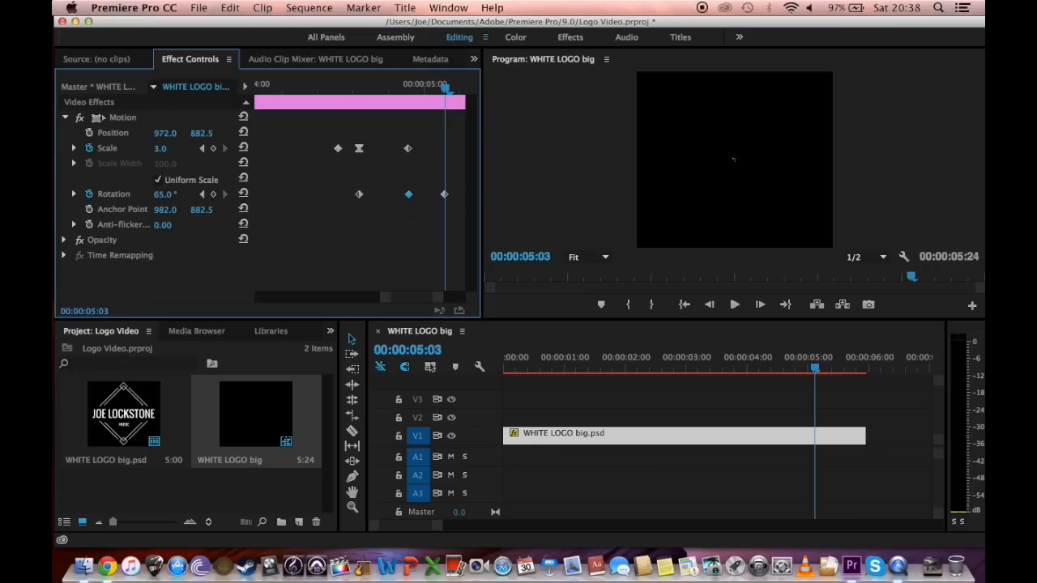
left_click_drag(166, 194, 162, 194)
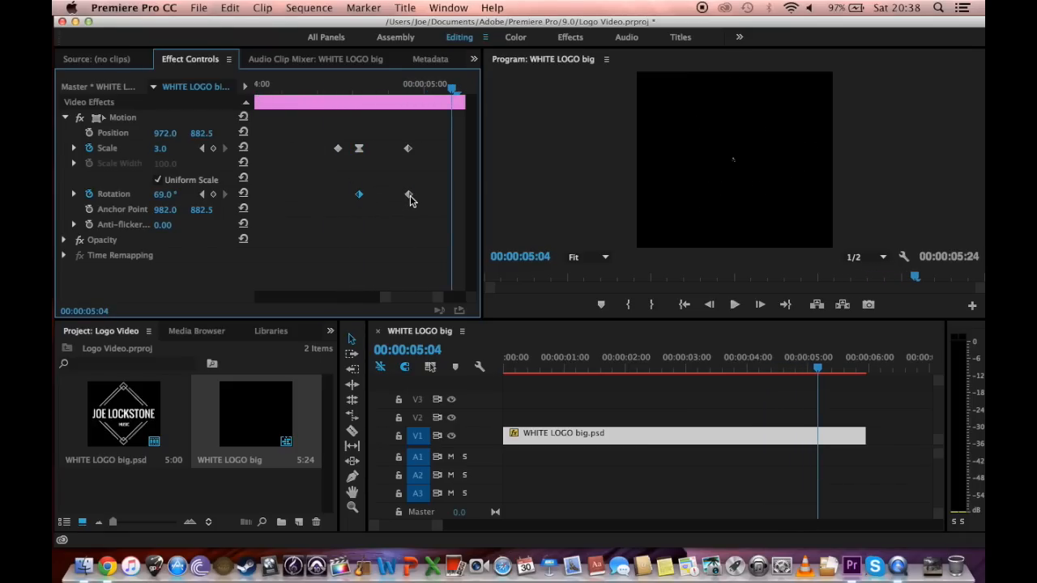
Ease Out the first Rotation keyframe and scrub to preview the spinning shrink
right_click(359, 194)
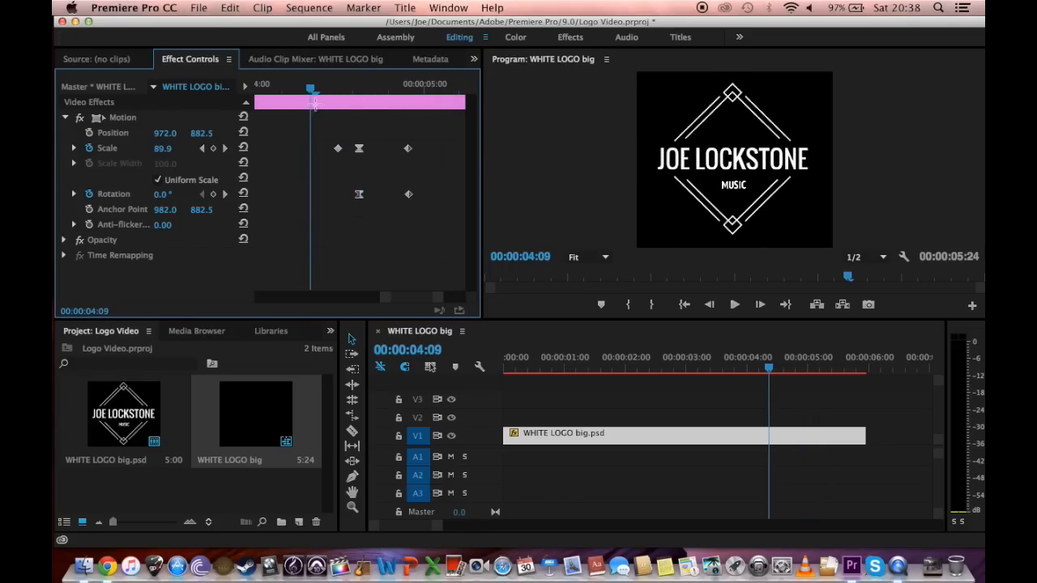
left_click_drag(312, 87, 354, 88)
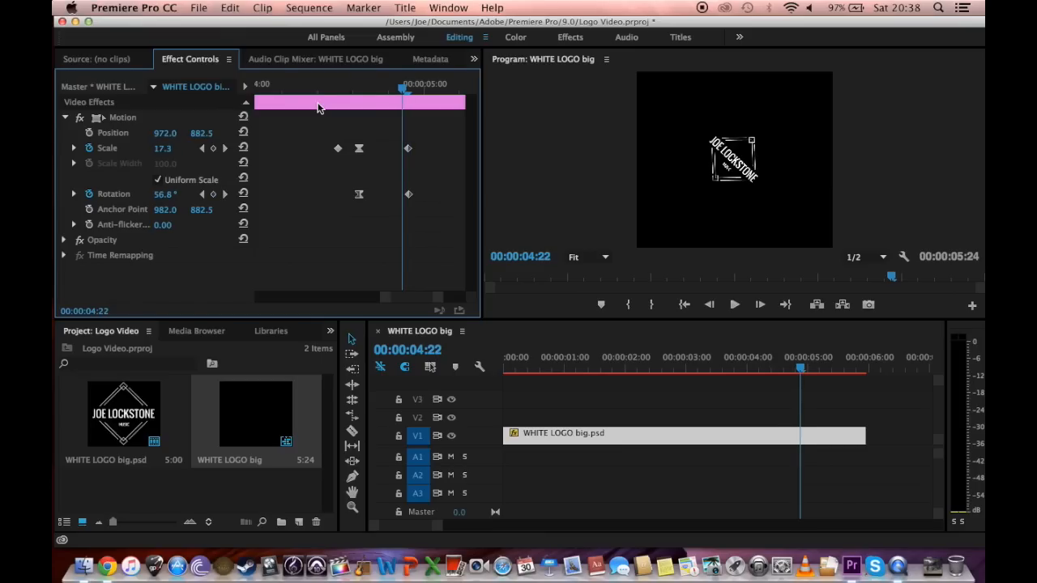
left_click_drag(800, 367, 792, 368)
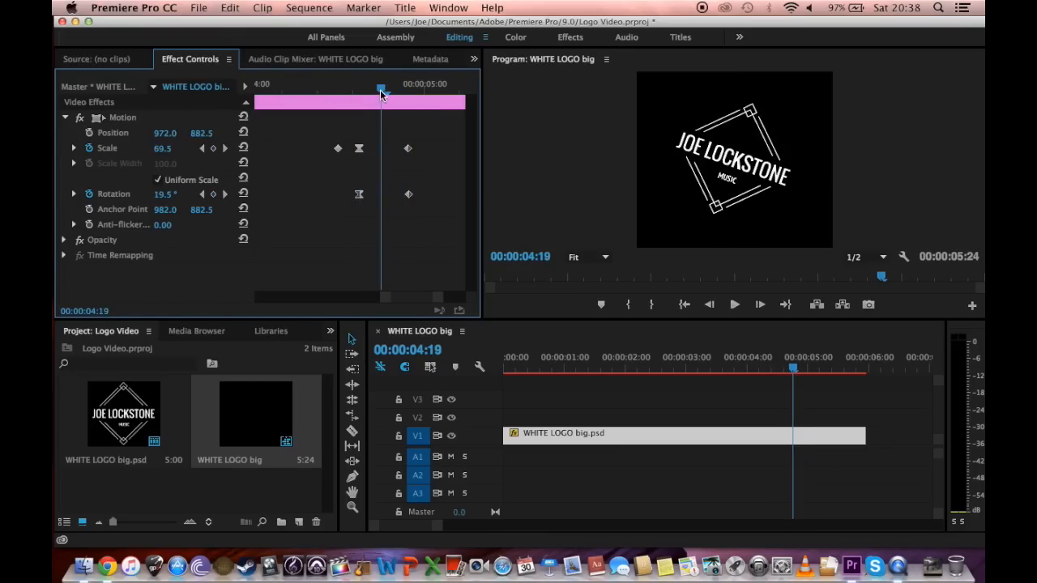
left_click(735, 303)
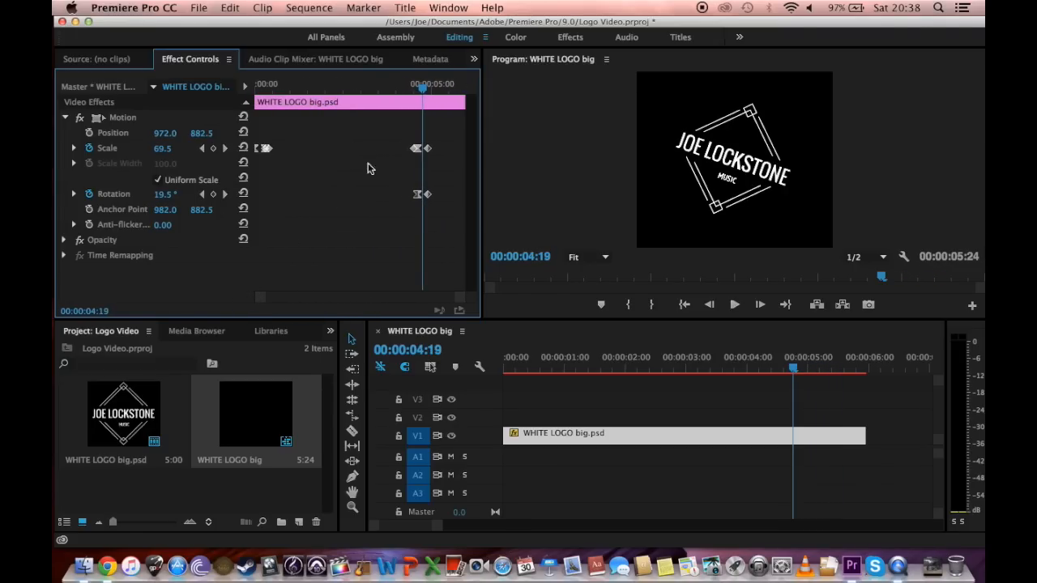
left_click(734, 304)
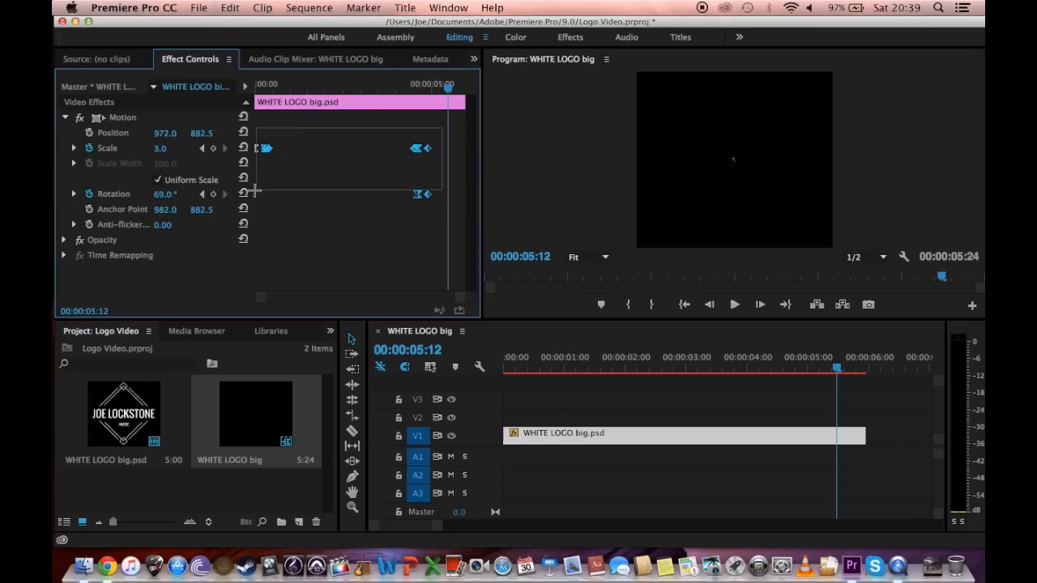
mouse_move(401, 156)
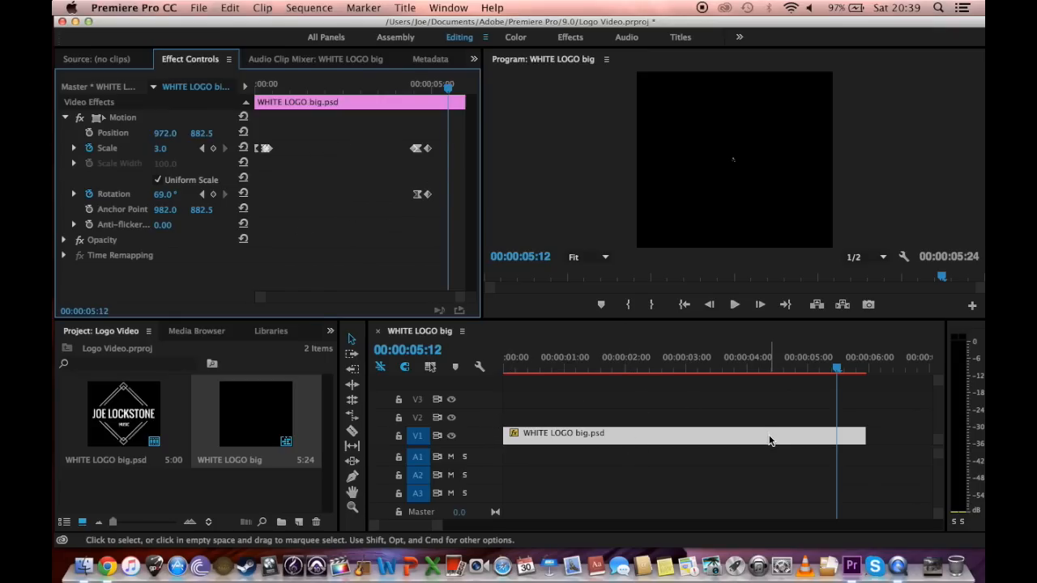
mouse_move(717, 168)
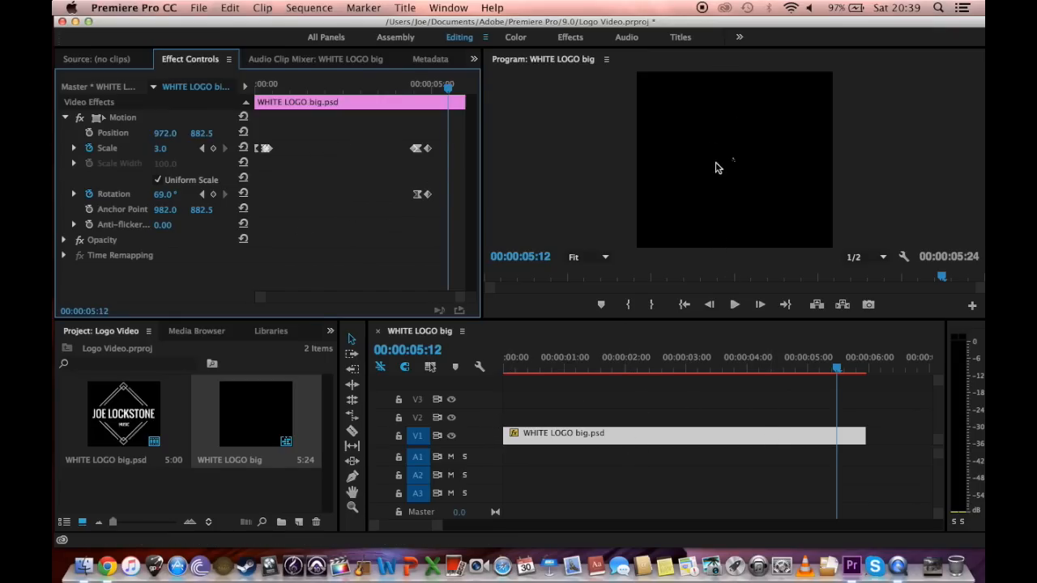
mouse_move(209, 390)
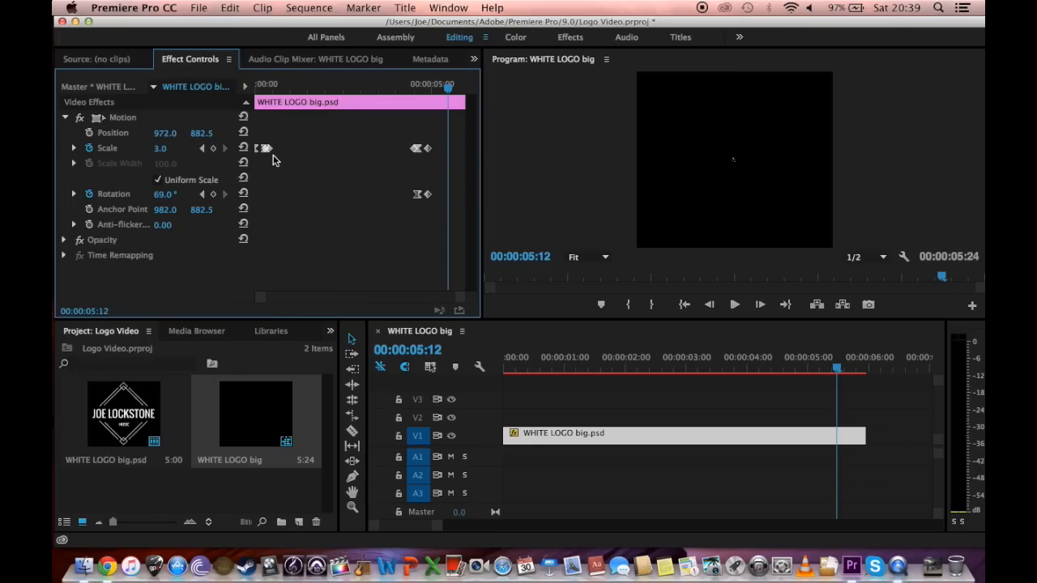
left_click(430, 101)
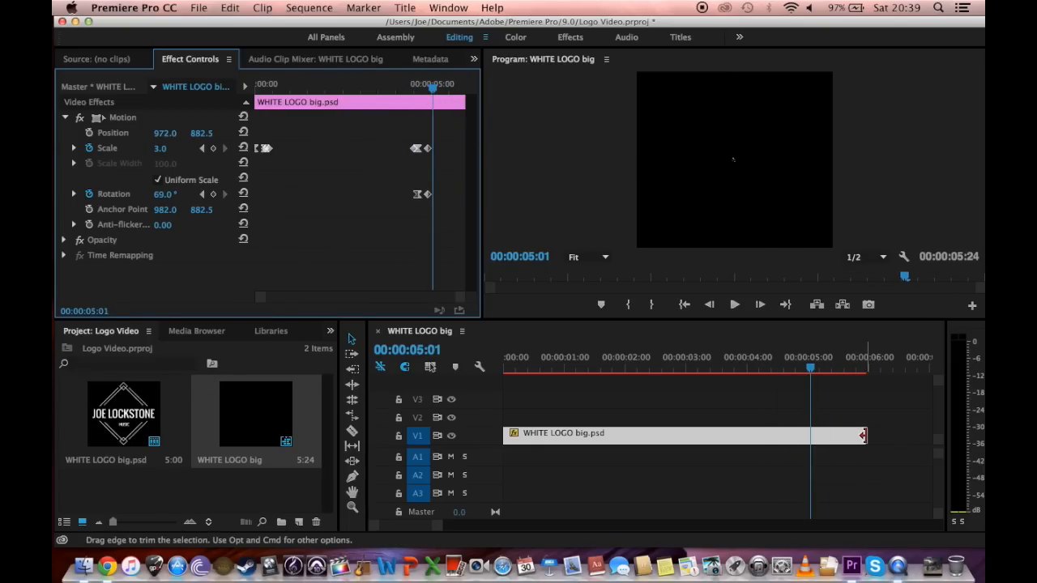
Trim the logo clip to end at 5:01, then return the playhead to 00:00:00:18
left_click_drag(863, 435, 809, 435)
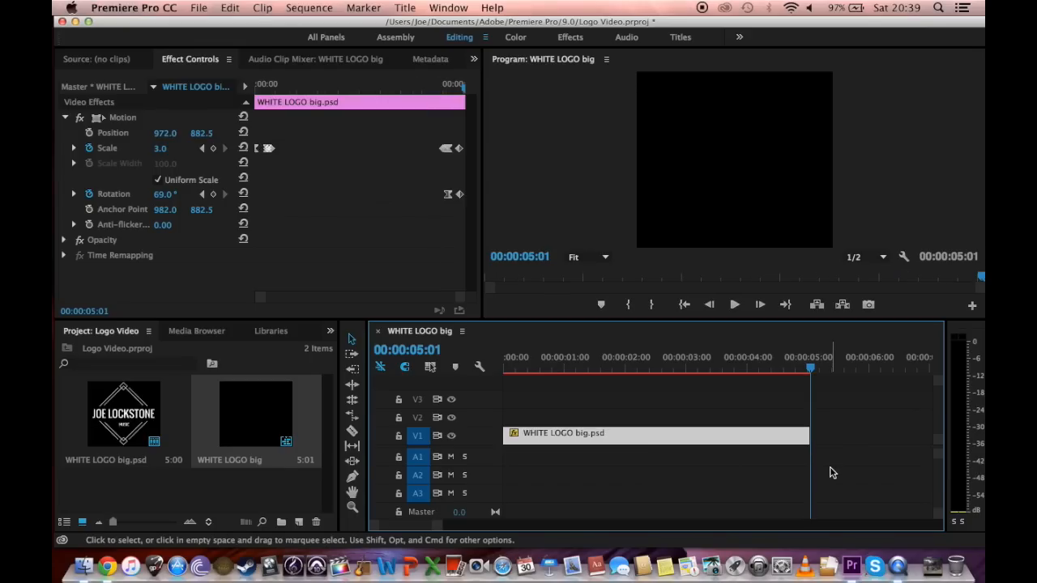
left_click(737, 372)
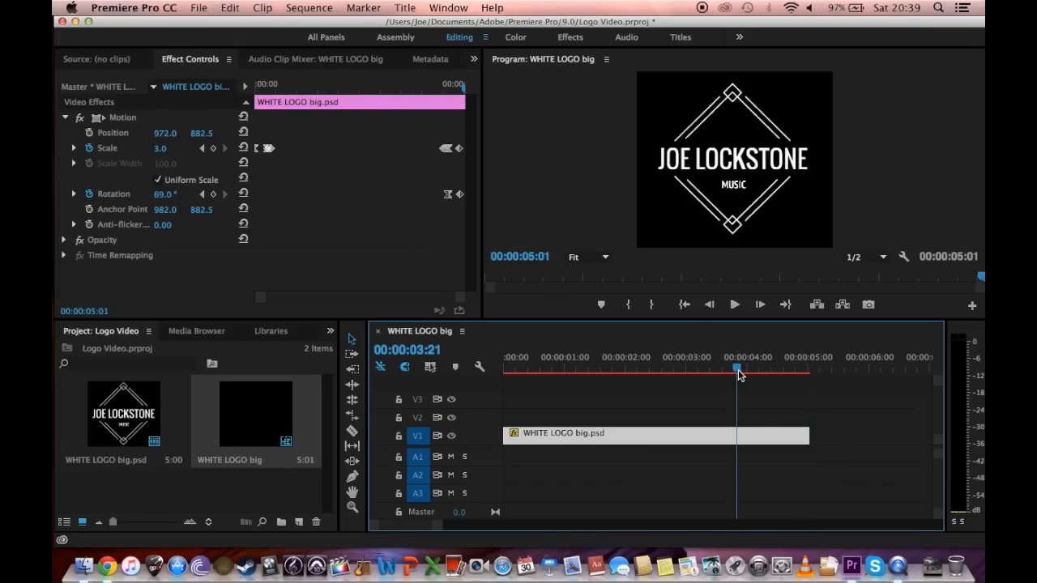
left_click(734, 304)
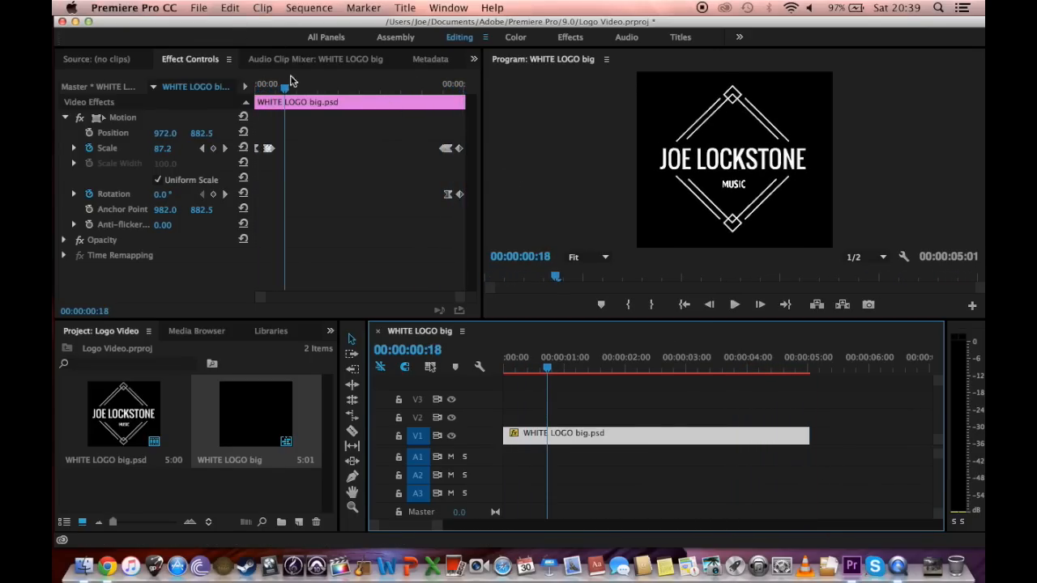
left_click(656, 433)
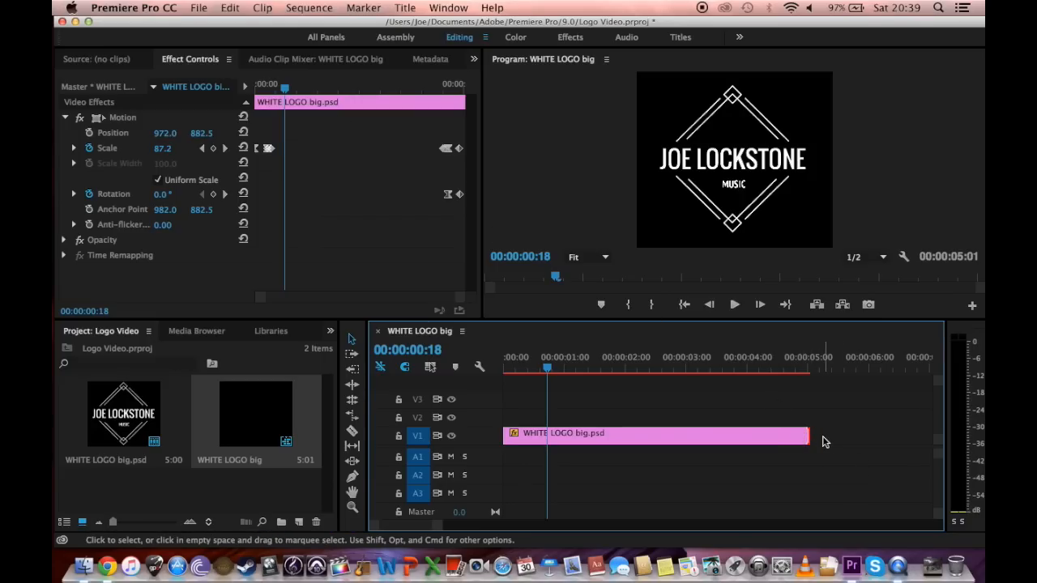
left_click(741, 436)
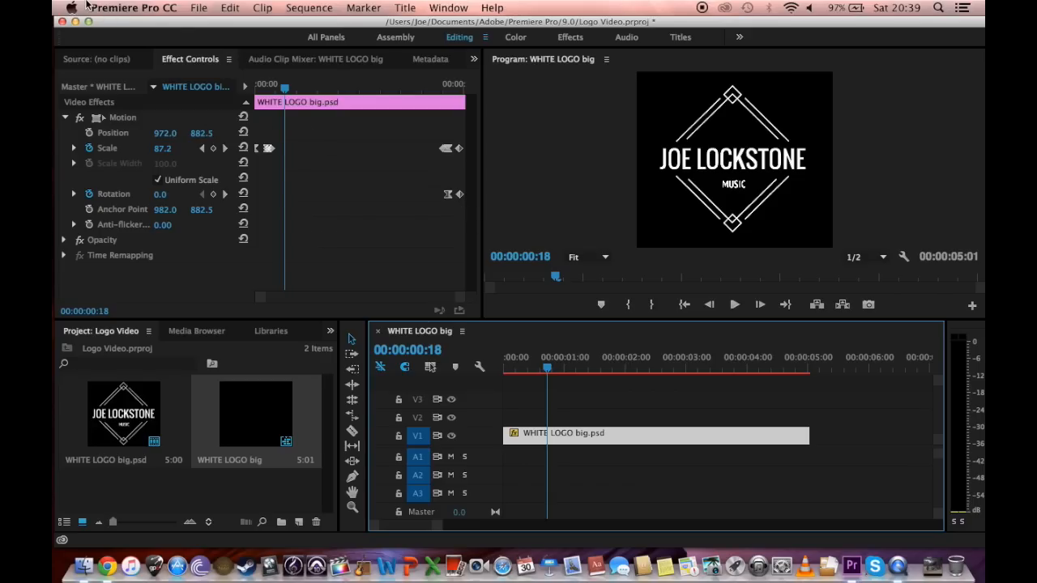
Export media as QuickTime WHITE LOGO big.mov with the Animation video codec, quality 100
left_click(199, 7)
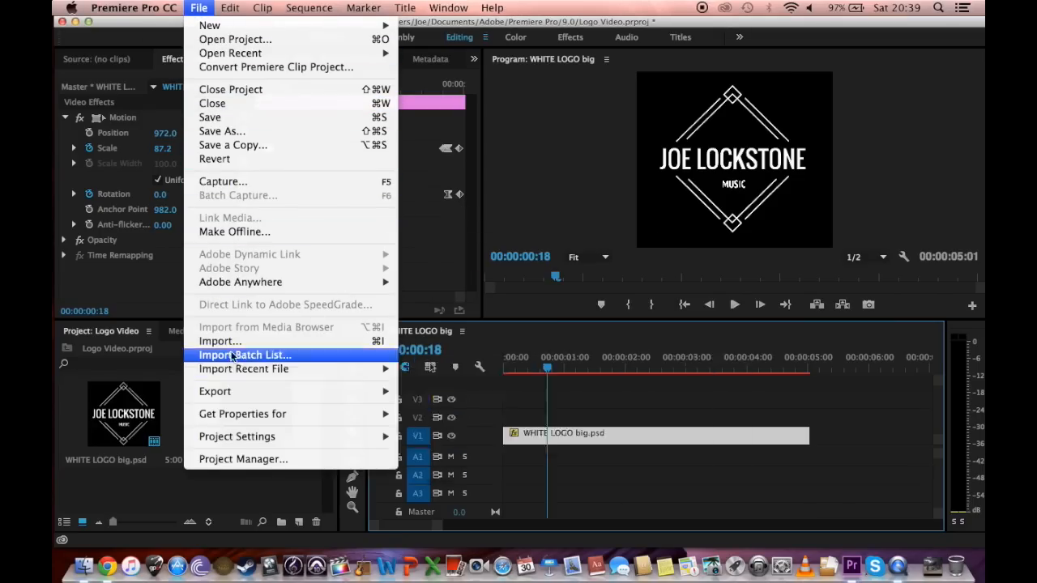
mouse_move(243, 369)
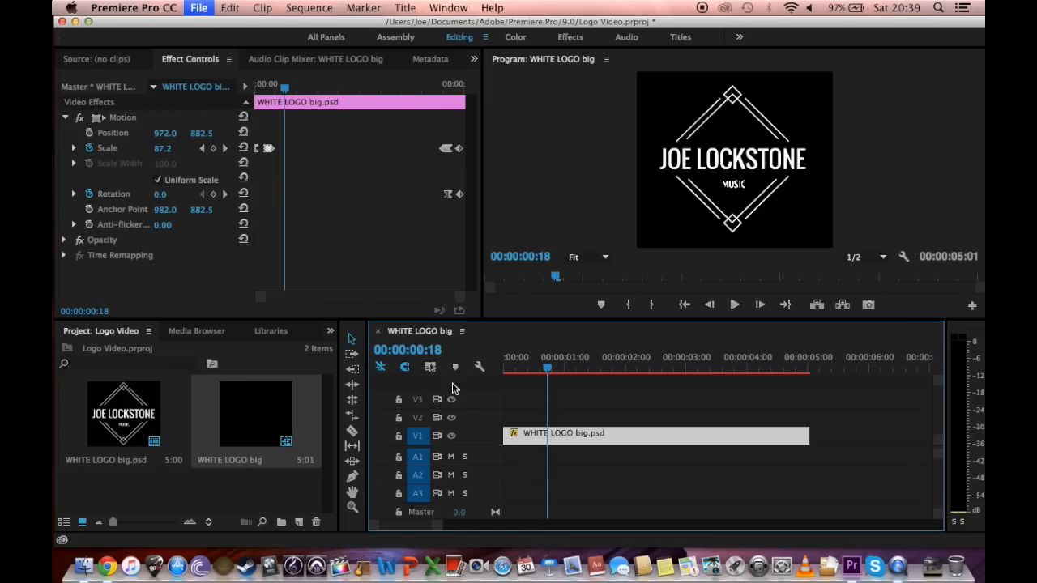
mouse_move(768, 134)
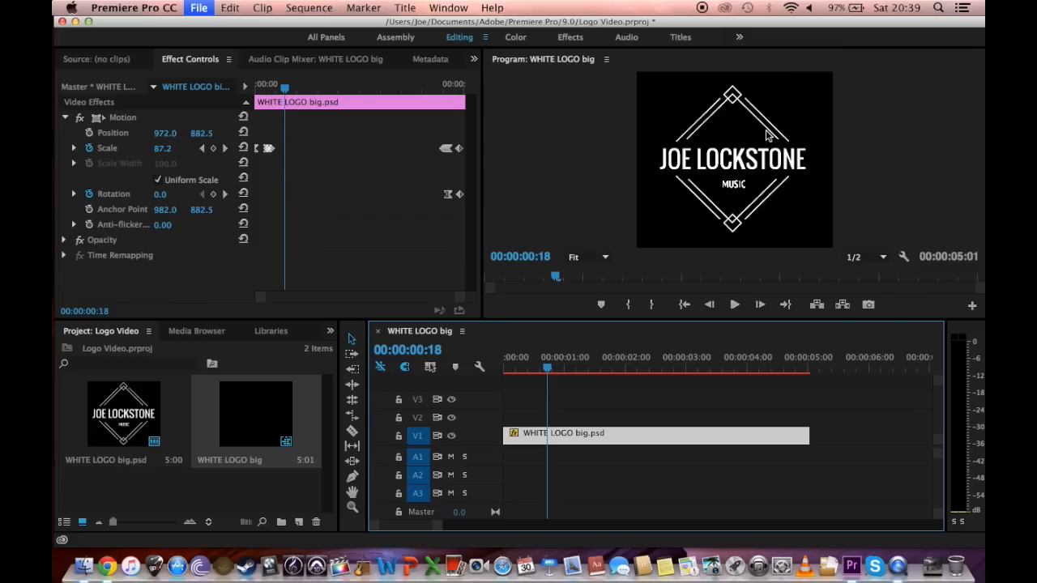
mouse_move(752, 148)
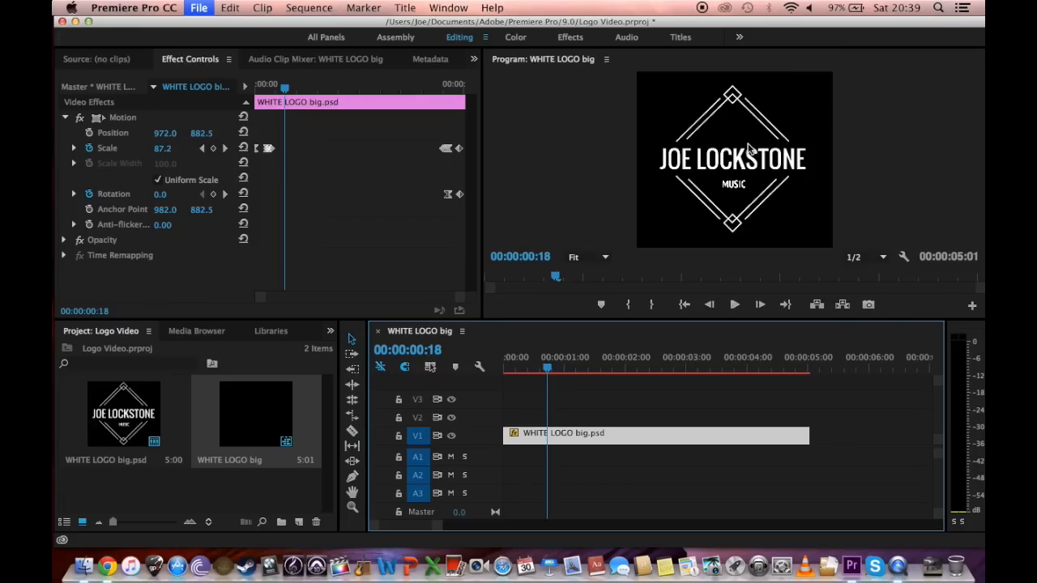
mouse_move(750, 142)
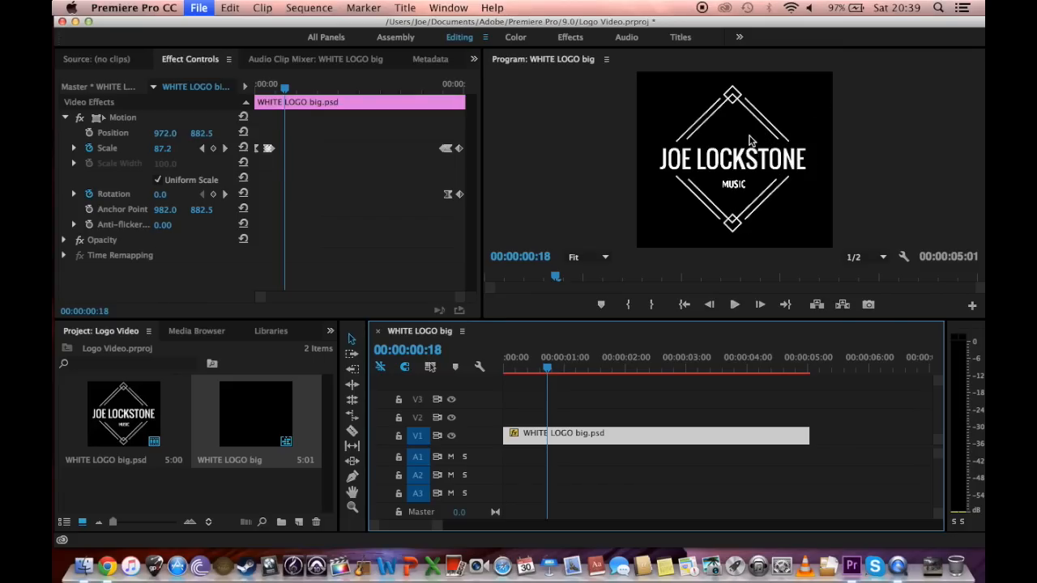
mouse_move(744, 165)
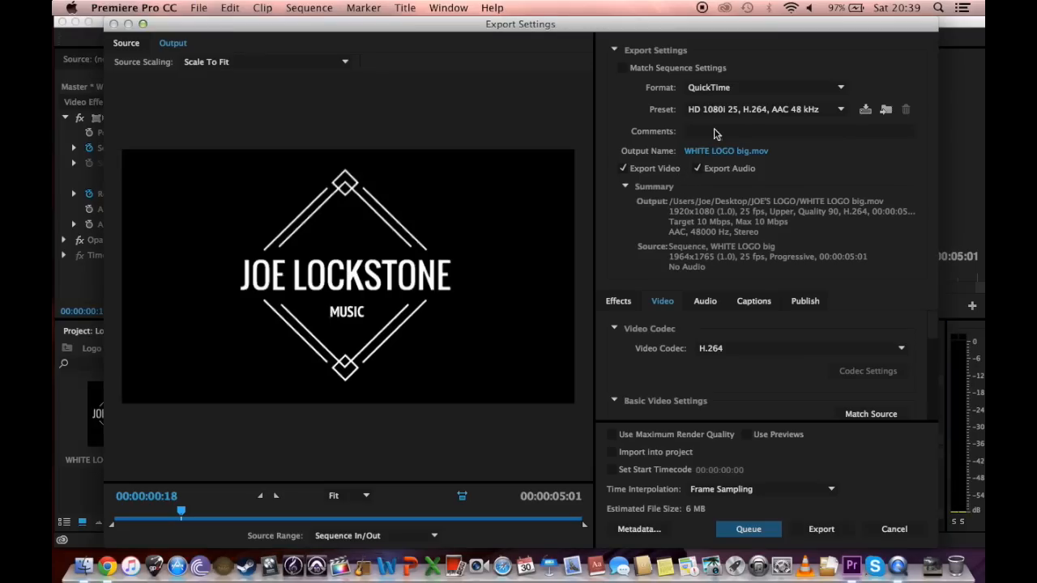
mouse_move(739, 112)
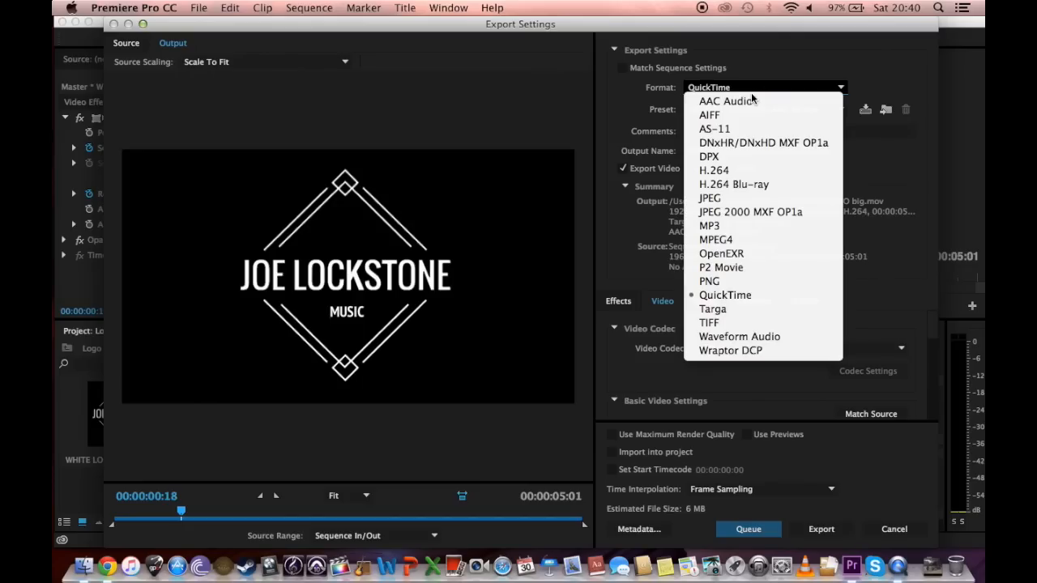
left_click(726, 295)
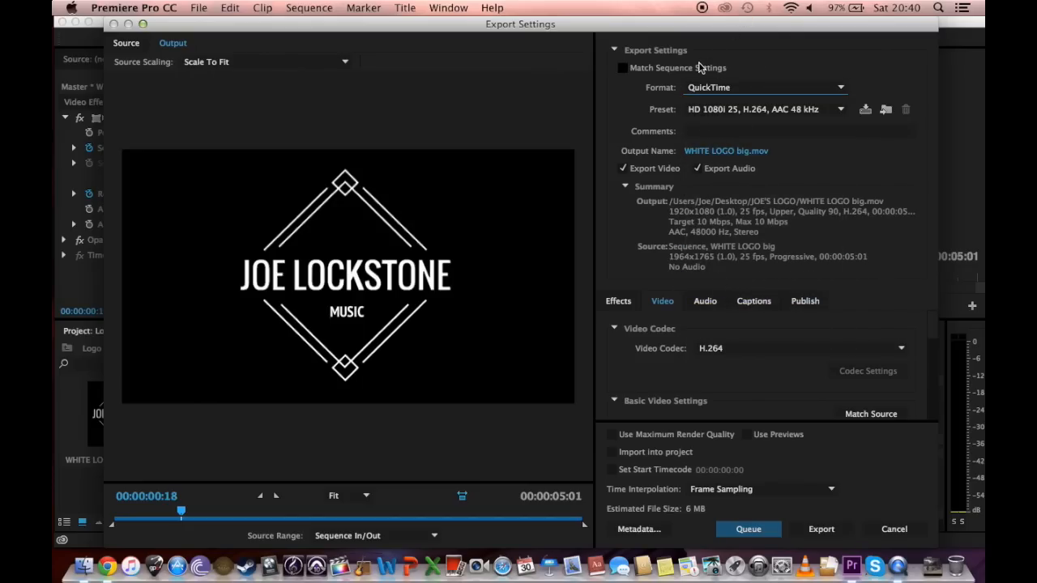
left_click(840, 109)
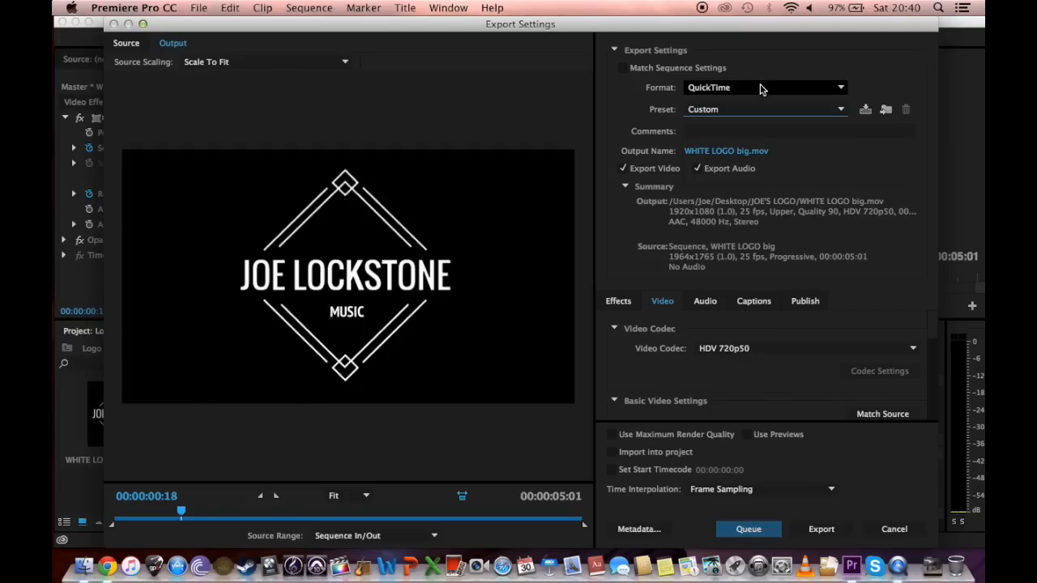
mouse_move(774, 182)
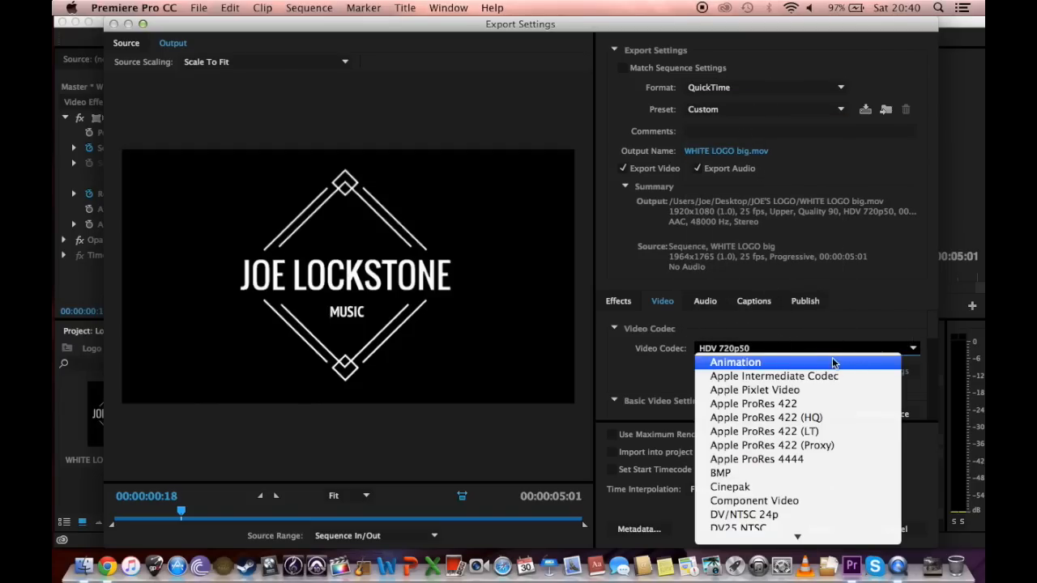
mouse_move(748, 363)
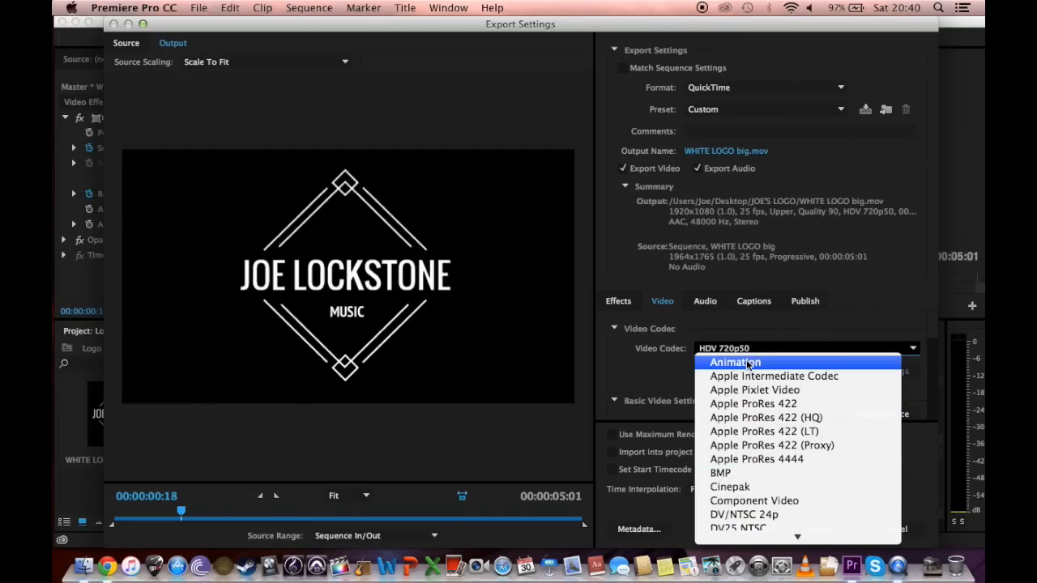
left_click(734, 362)
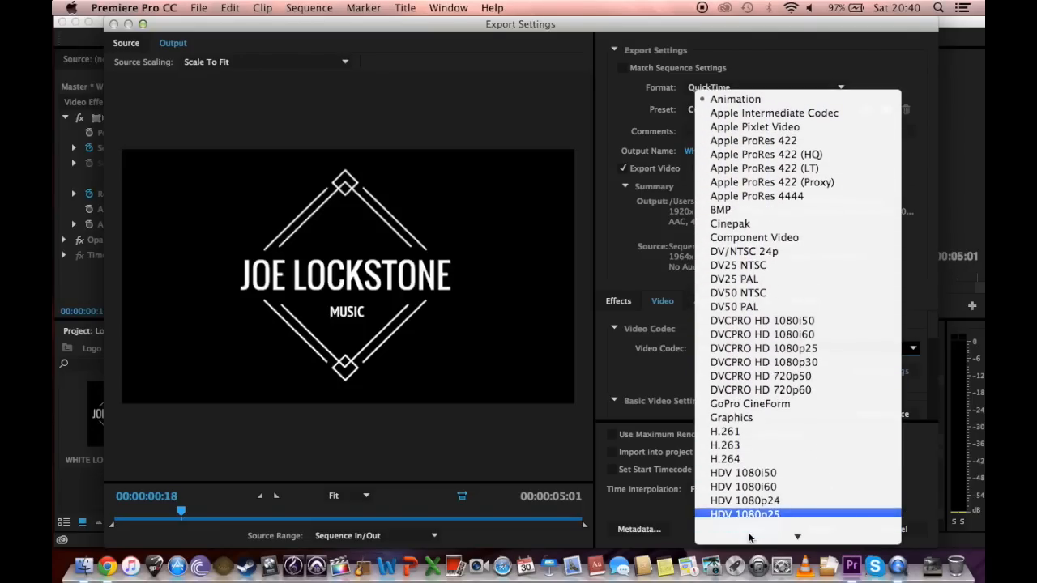
scroll("down", 3)
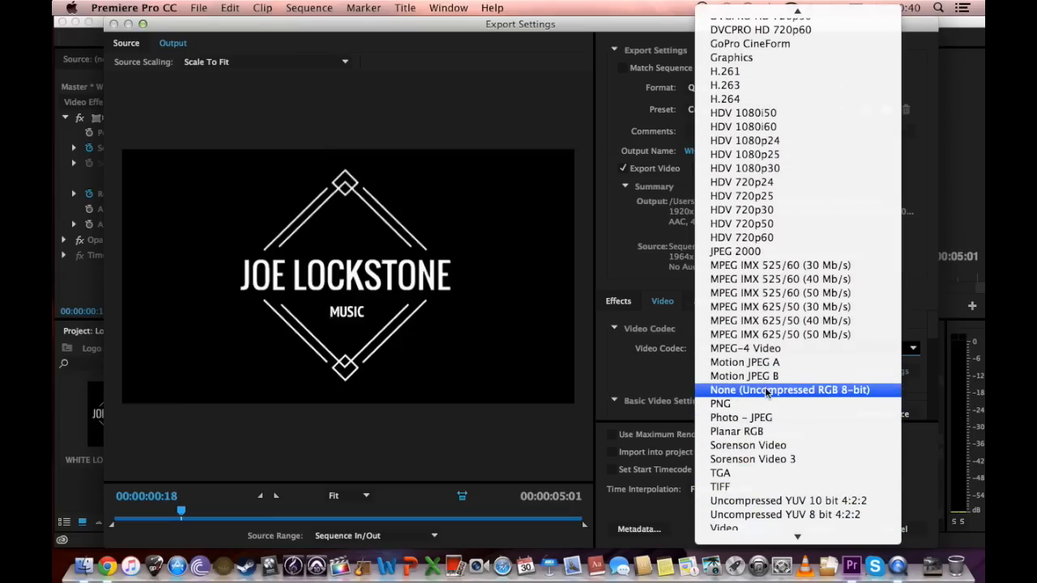
left_click(788, 389)
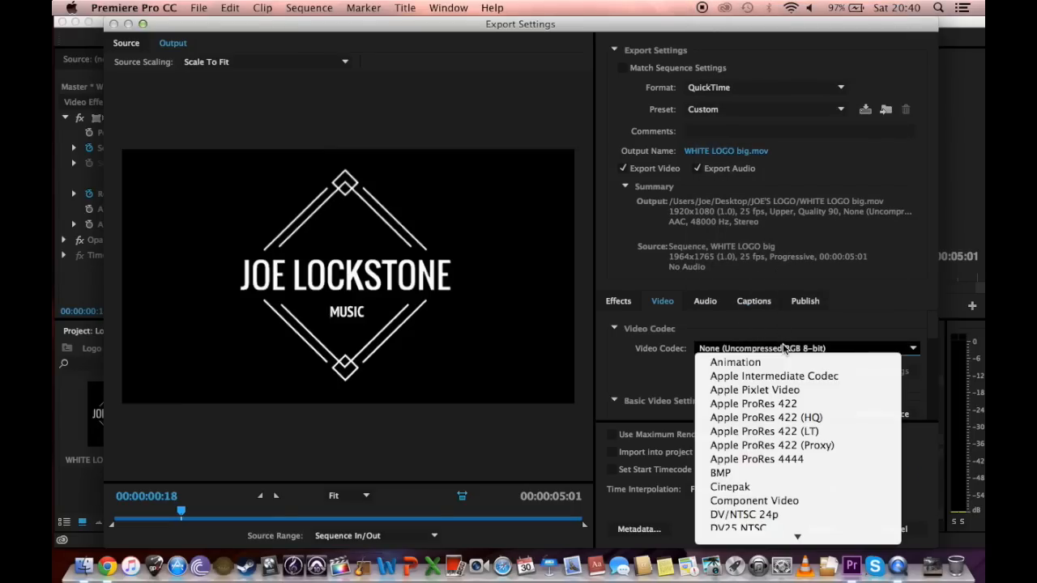
scroll("down", 3)
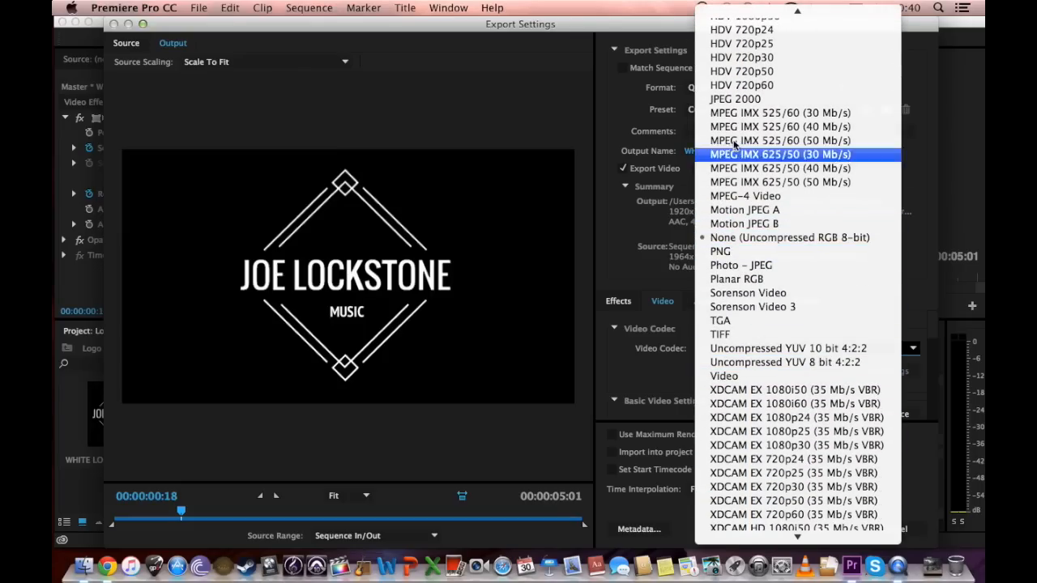
scroll("up", 3)
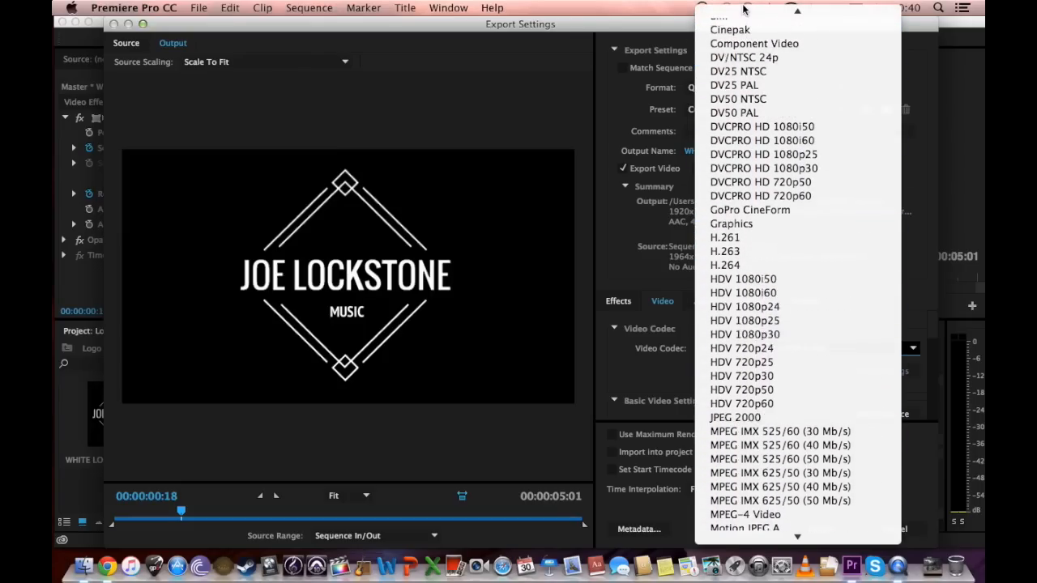
scroll("up", 3)
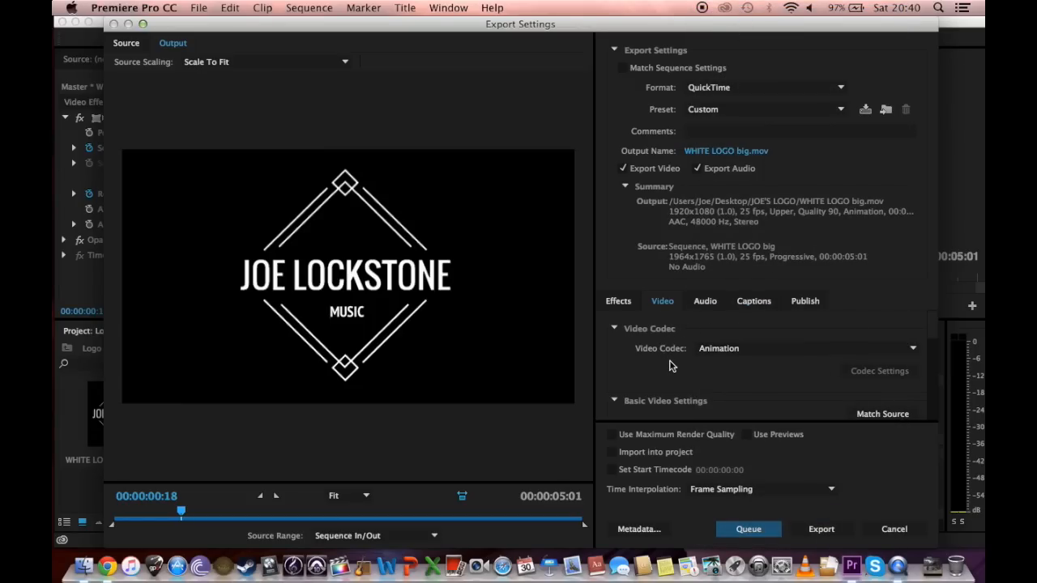
left_click(615, 328)
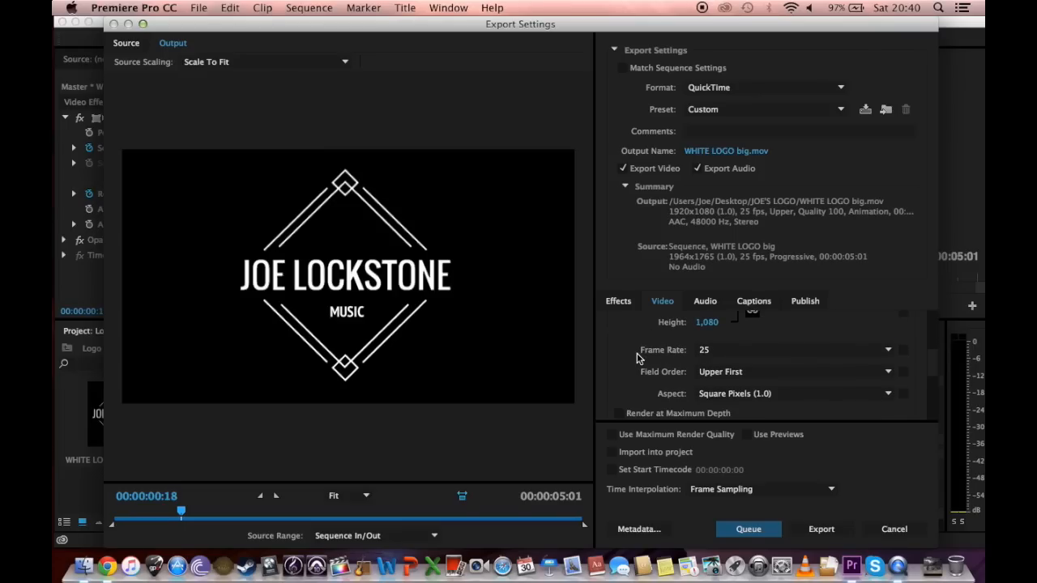
Choose 32-bit colour depth and preview the logo in the 1920x1080 output frame
scroll("down", 3)
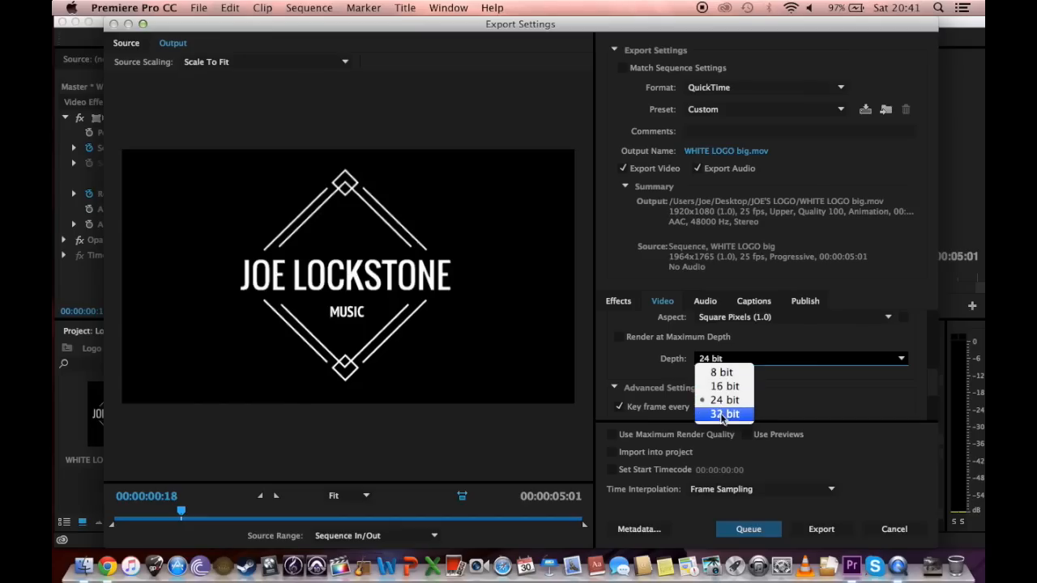
left_click(724, 414)
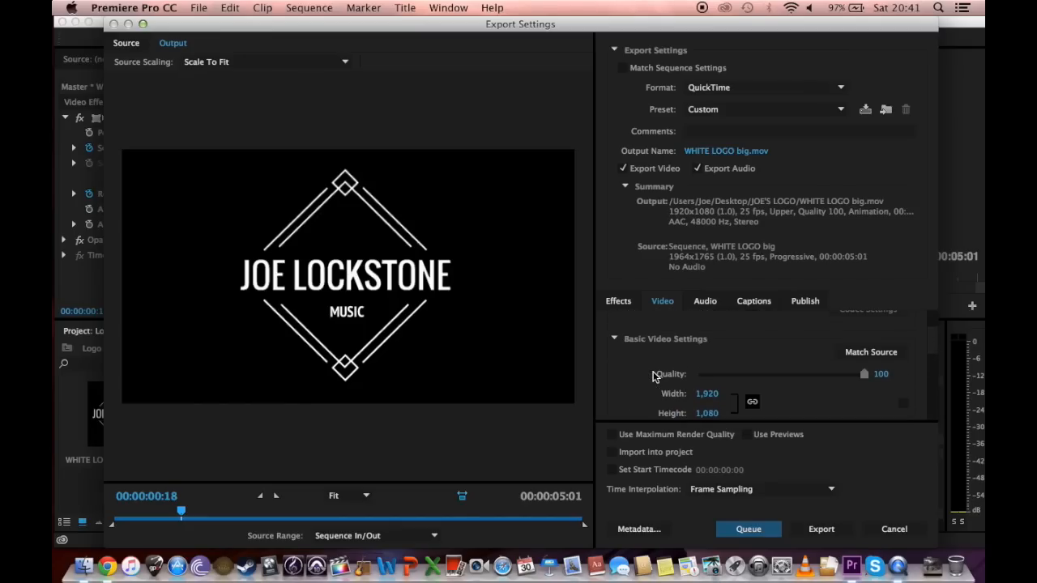
mouse_move(149, 51)
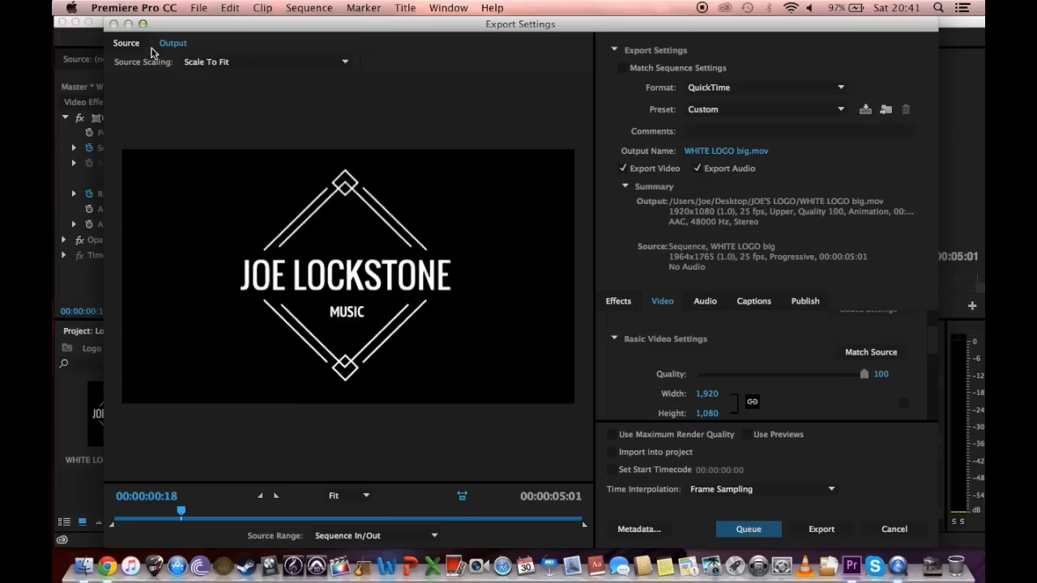
left_click(173, 43)
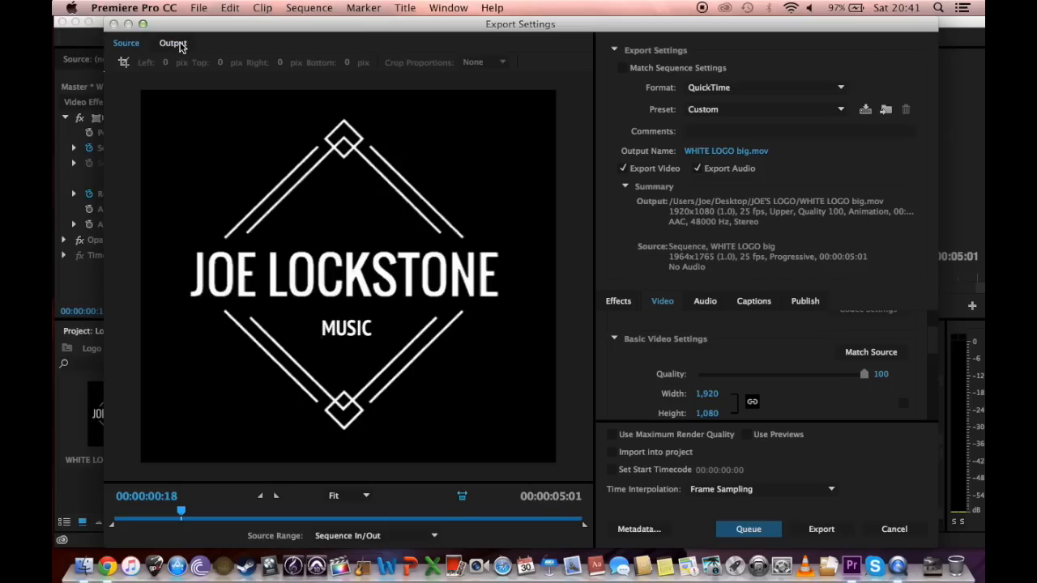
left_click(127, 42)
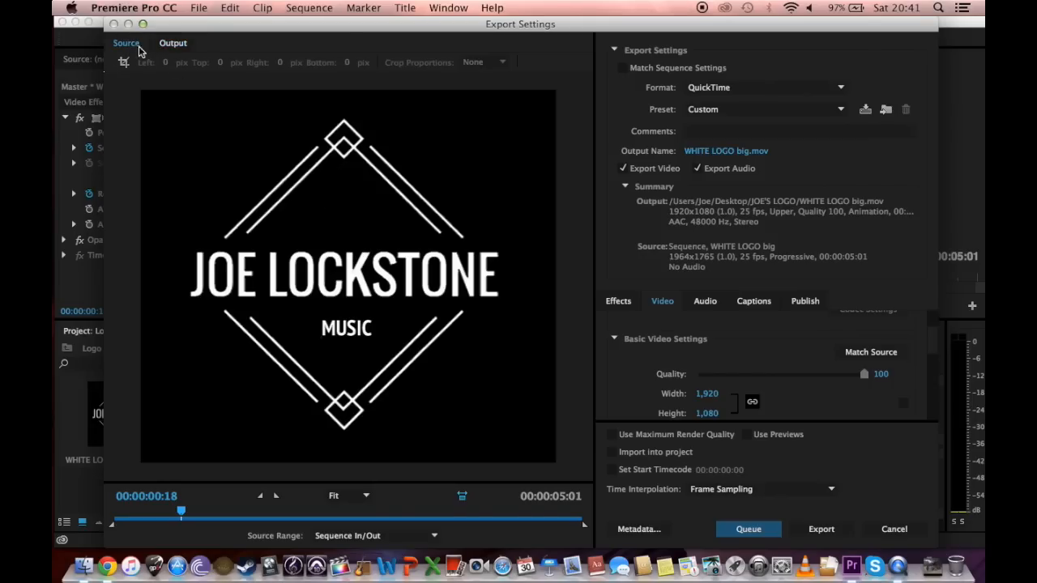
mouse_move(194, 53)
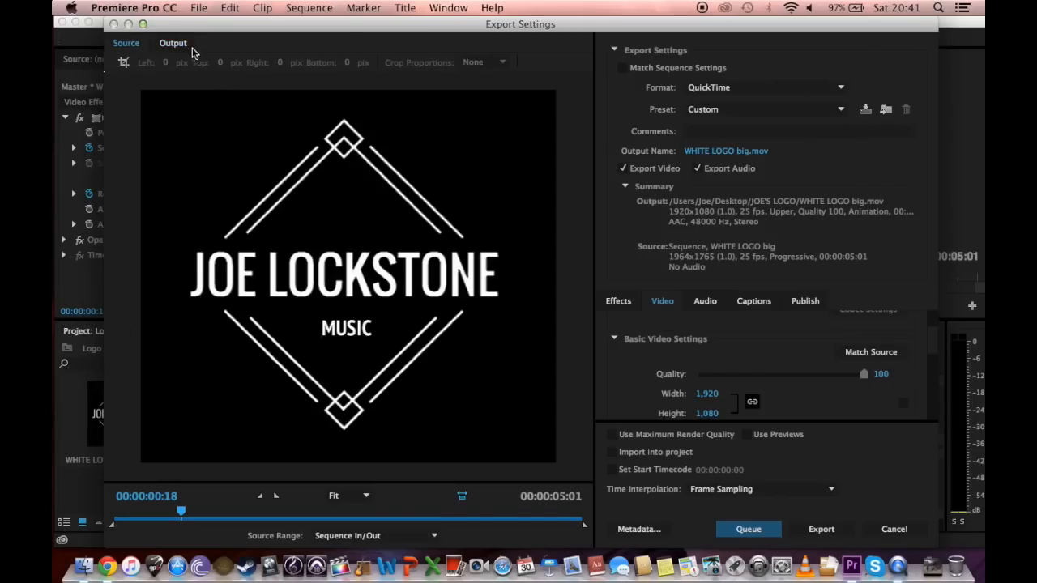
left_click(172, 43)
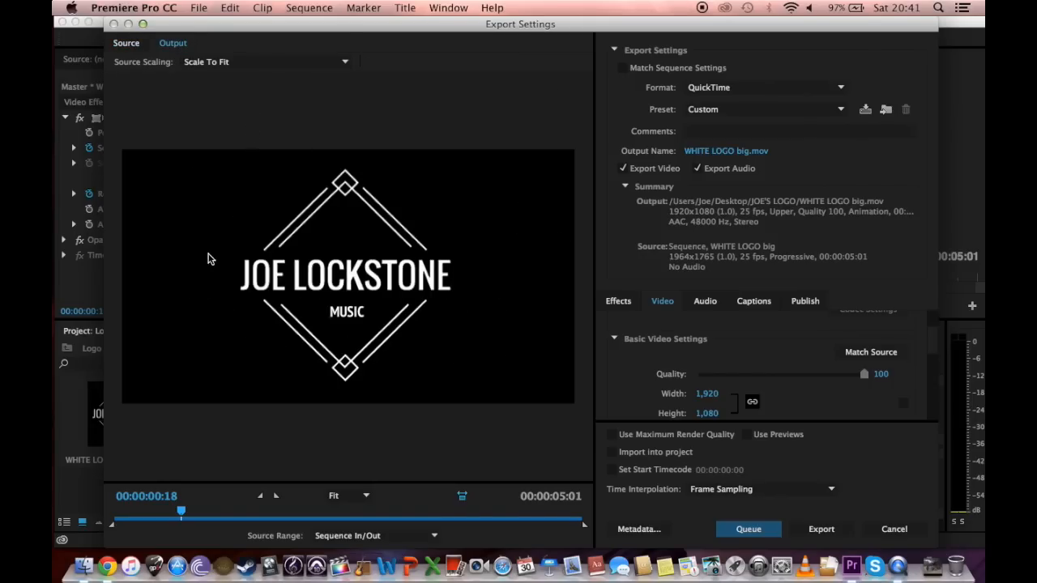
mouse_move(478, 358)
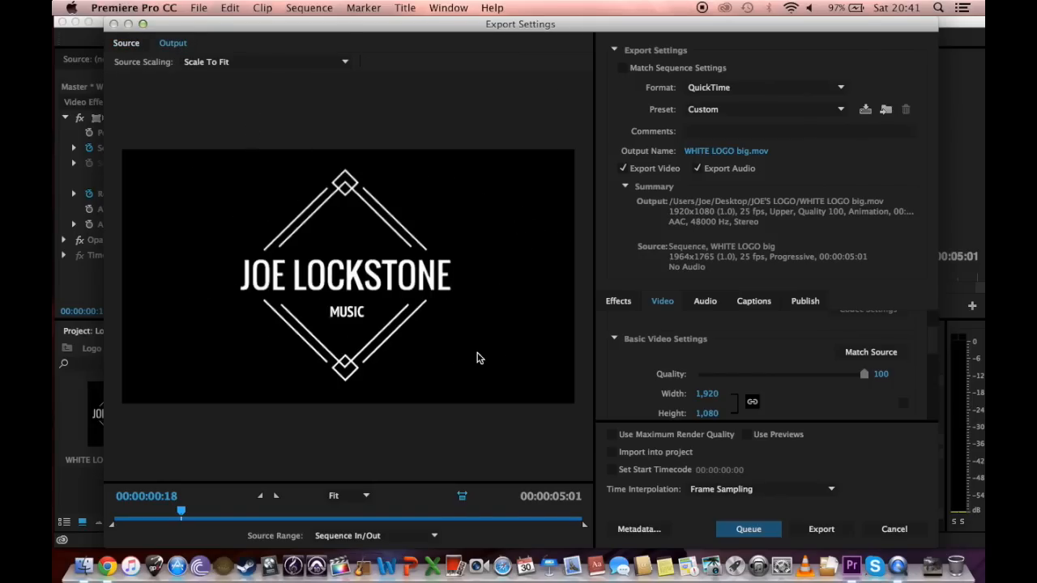
mouse_move(480, 404)
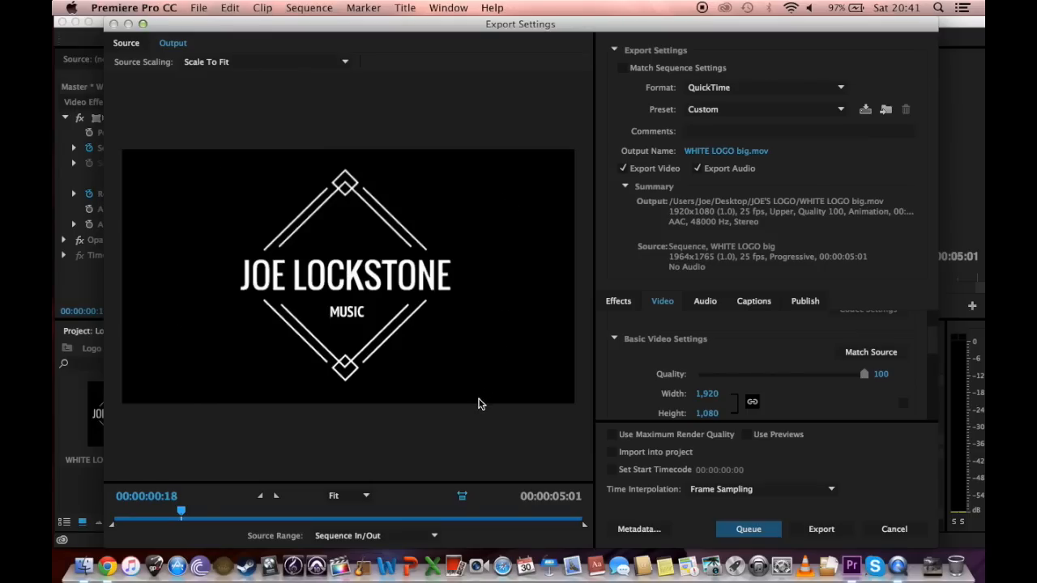
mouse_move(541, 405)
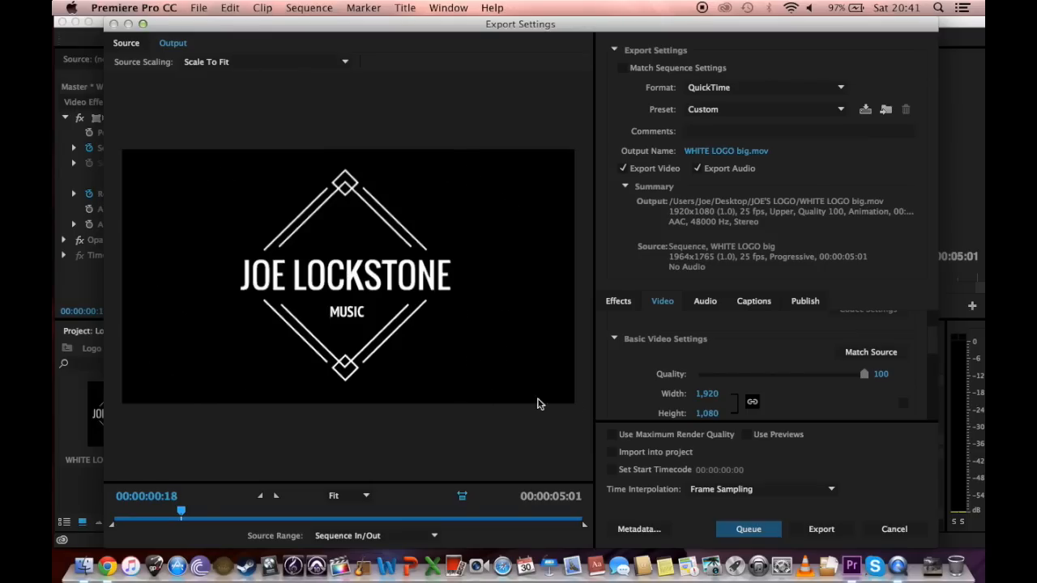
mouse_move(948, 207)
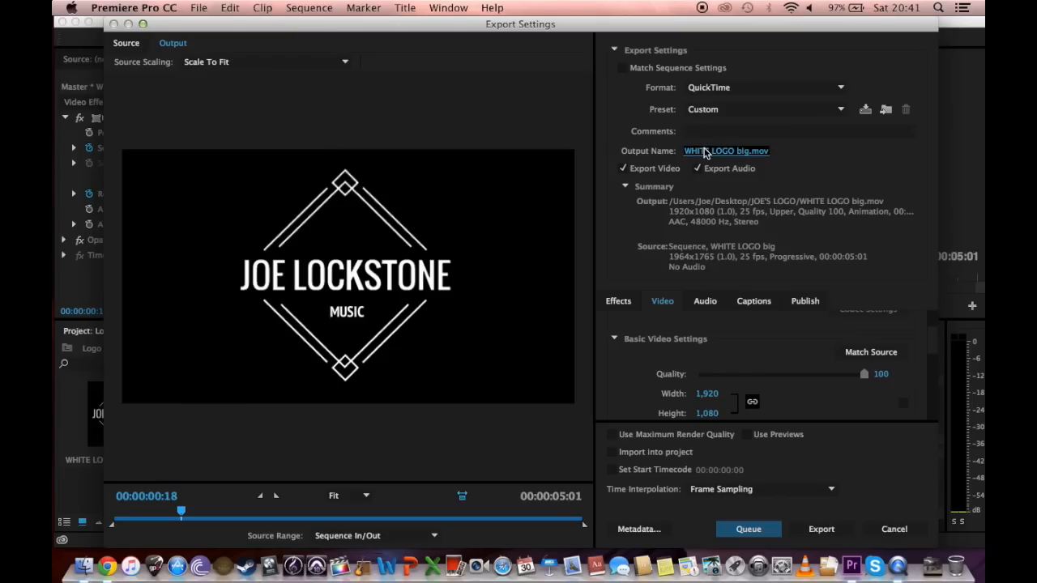
Rename the output to 'Logo white ident (for video).mov' and start the export
left_click(726, 150)
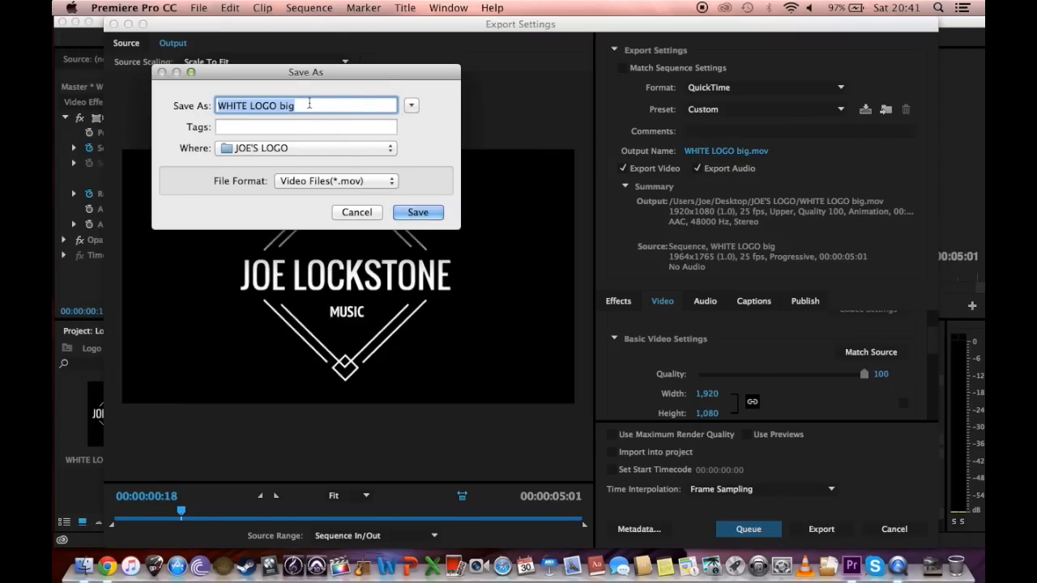
type("Logo")
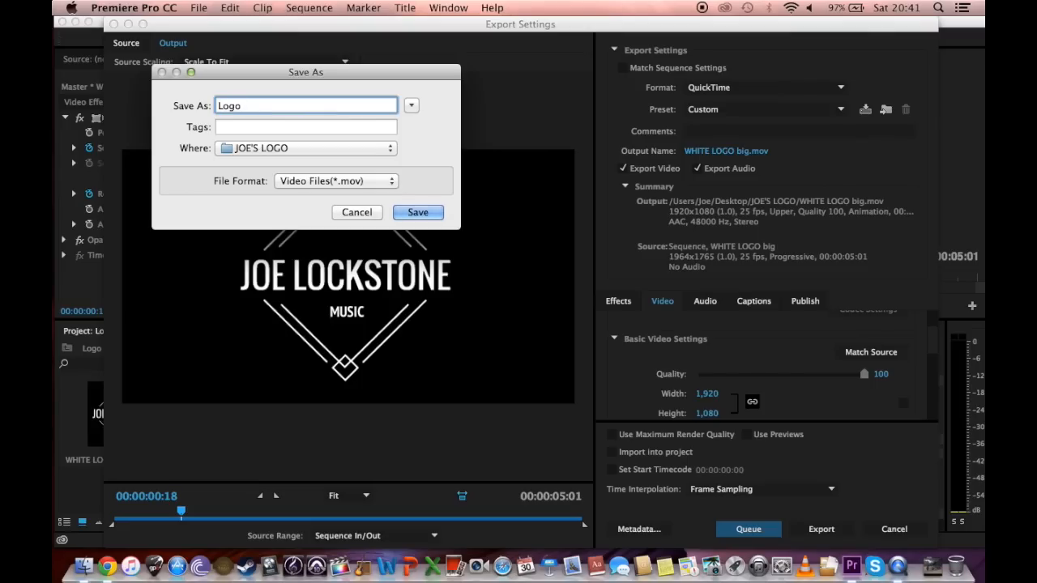
type("white")
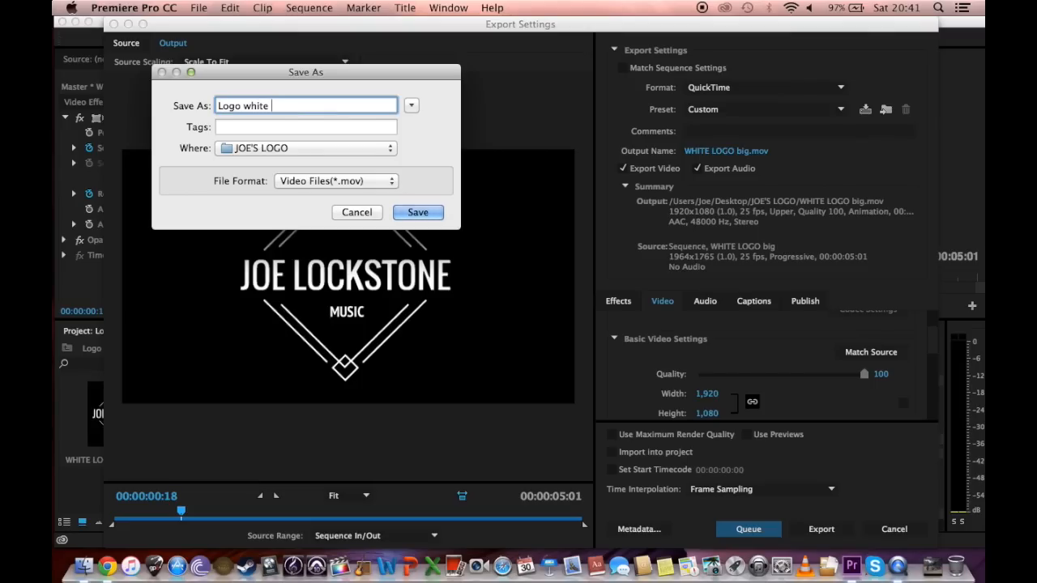
type("ident")
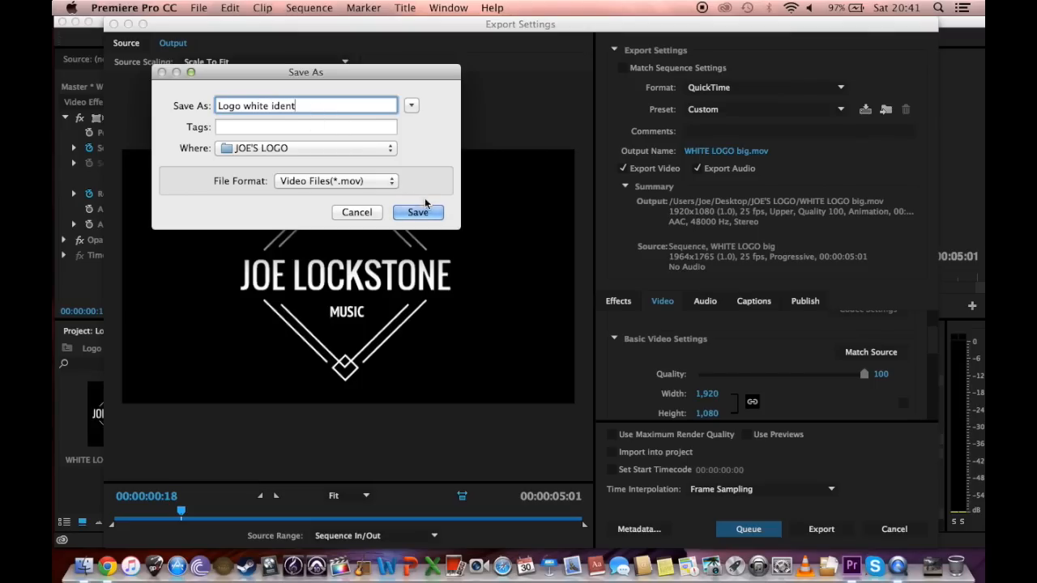
type("(for")
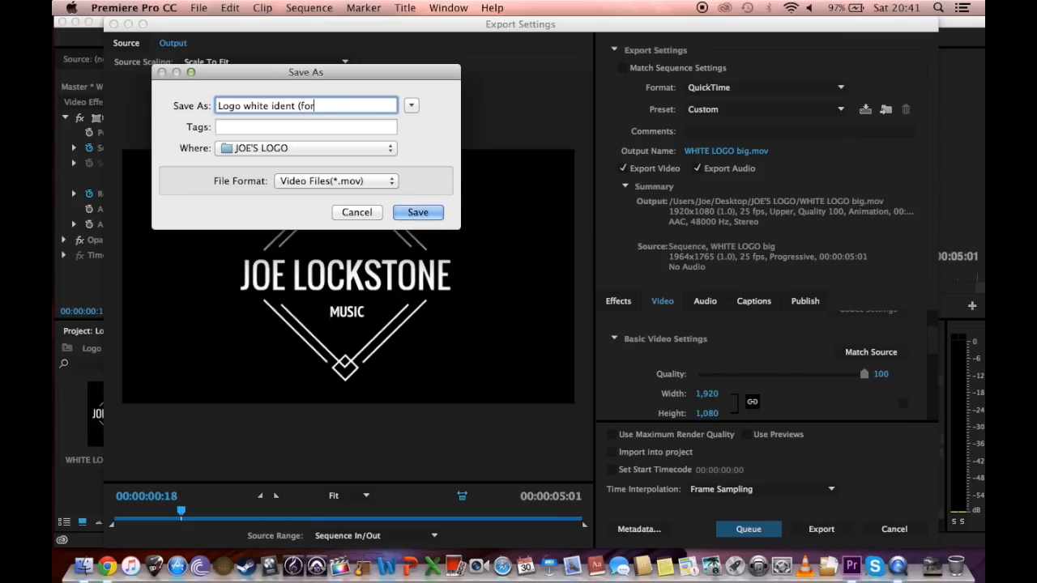
type("video)")
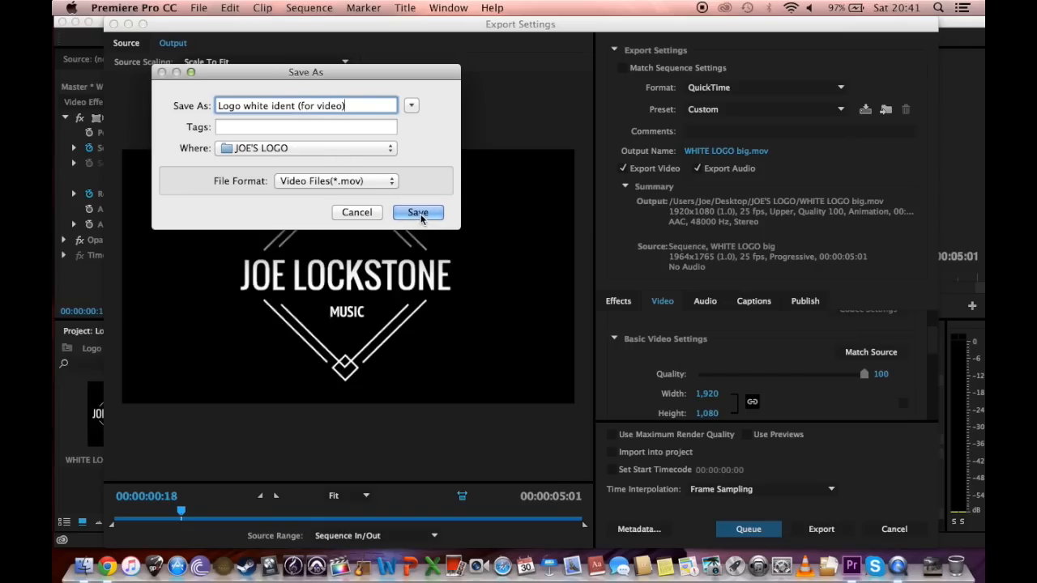
left_click(418, 212)
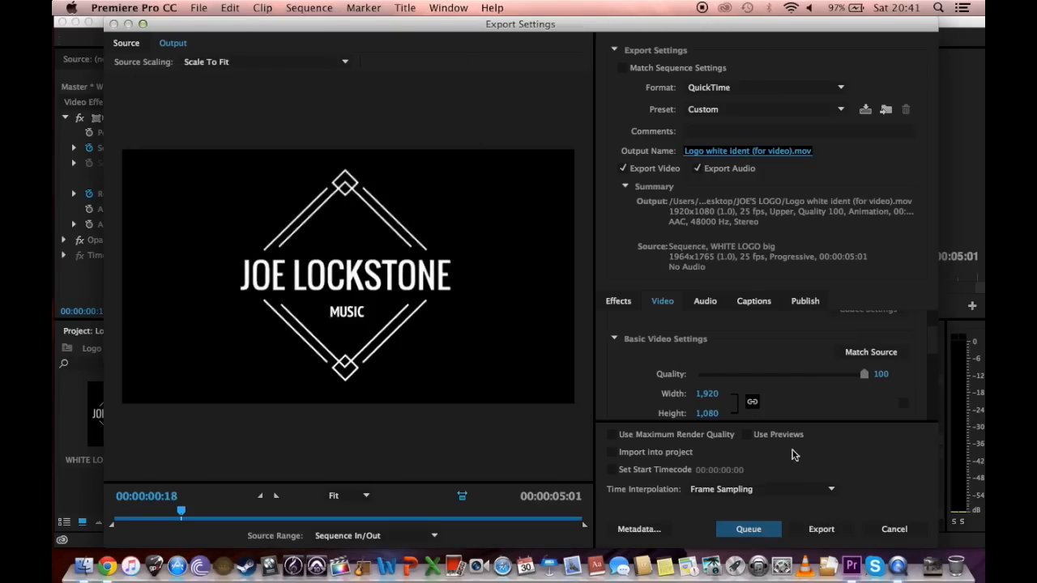
left_click(821, 529)
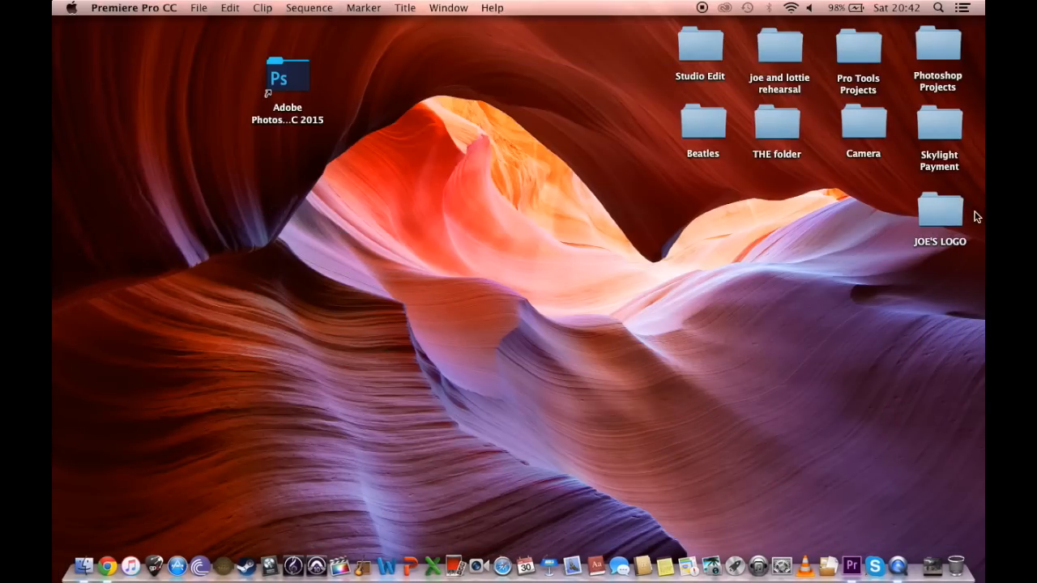
Open JOE'S LOGO, play the exported Logo white ident (for video).mov, and close the converting window
left_click(939, 210)
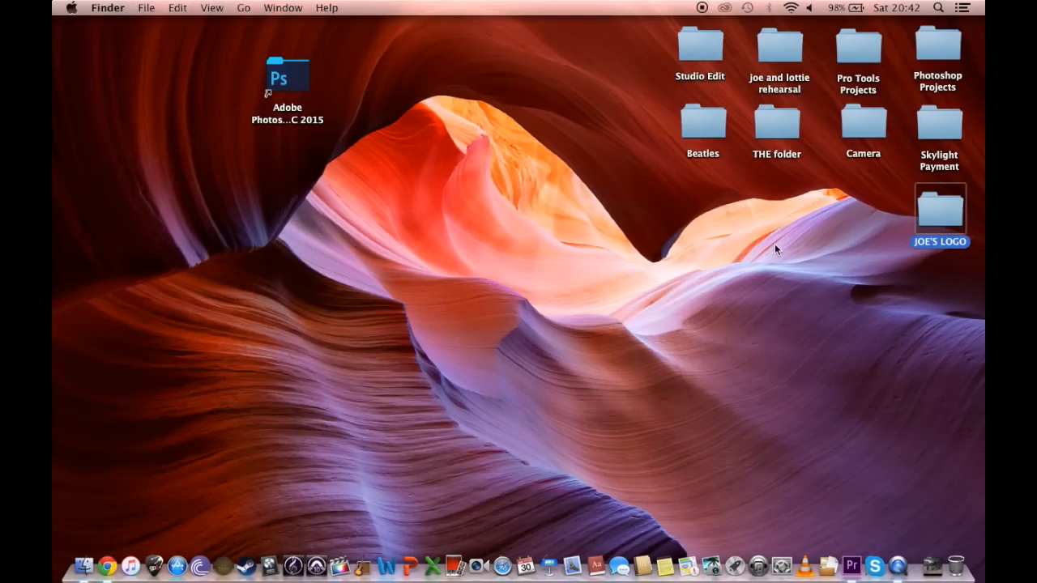
double_click(940, 210)
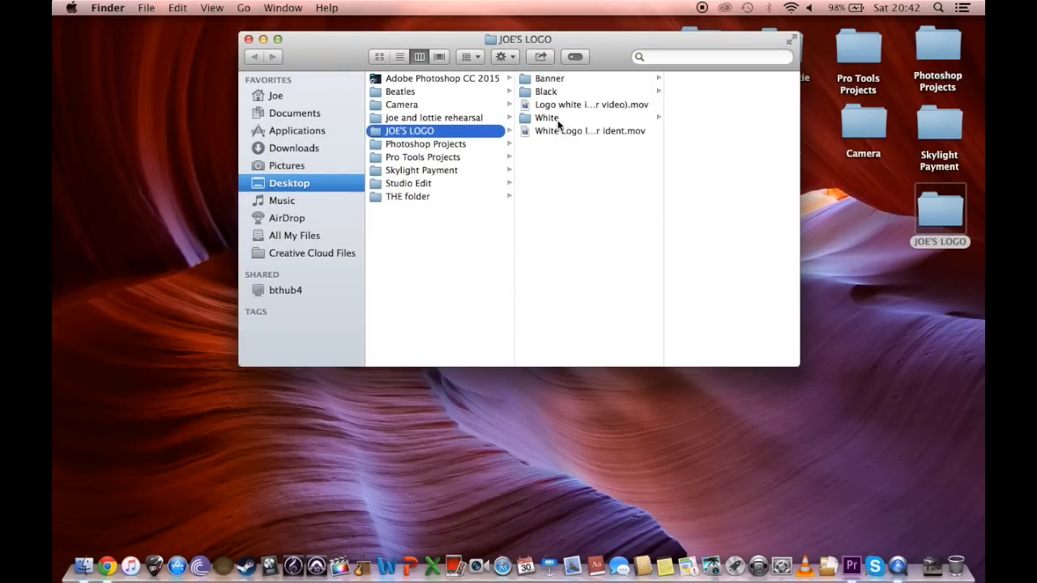
left_click(590, 105)
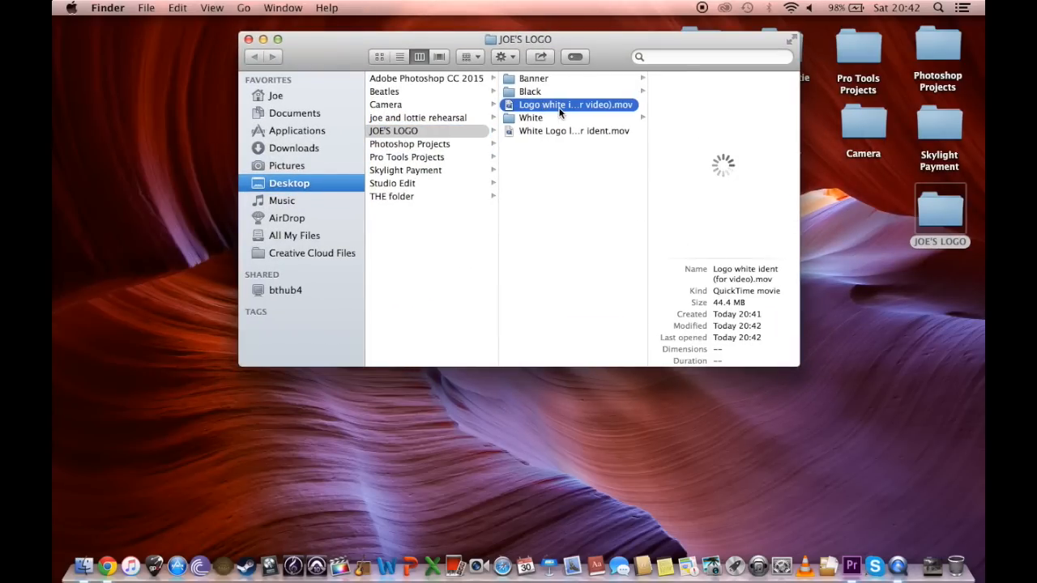
double_click(576, 104)
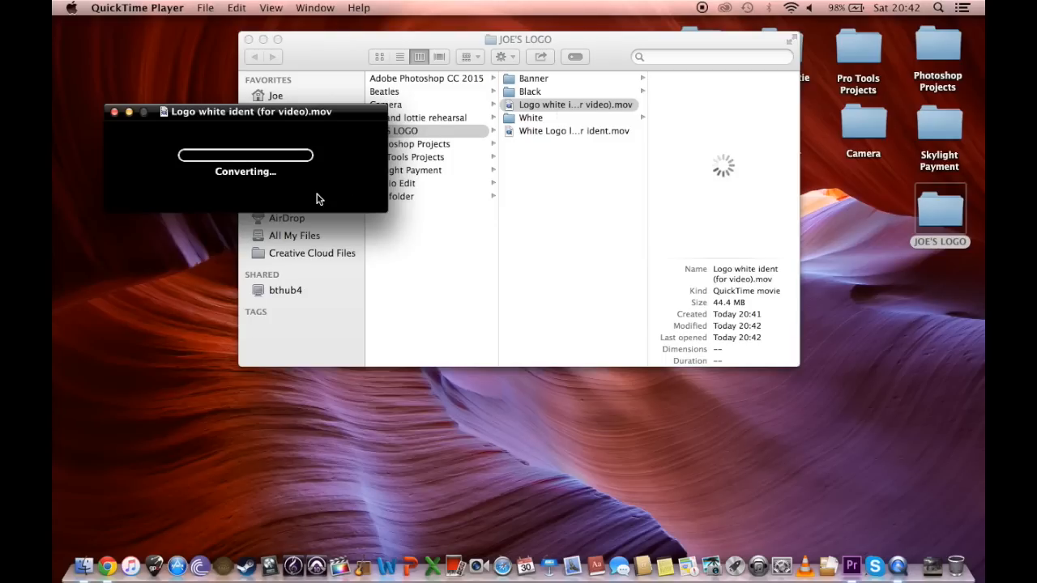
mouse_move(261, 241)
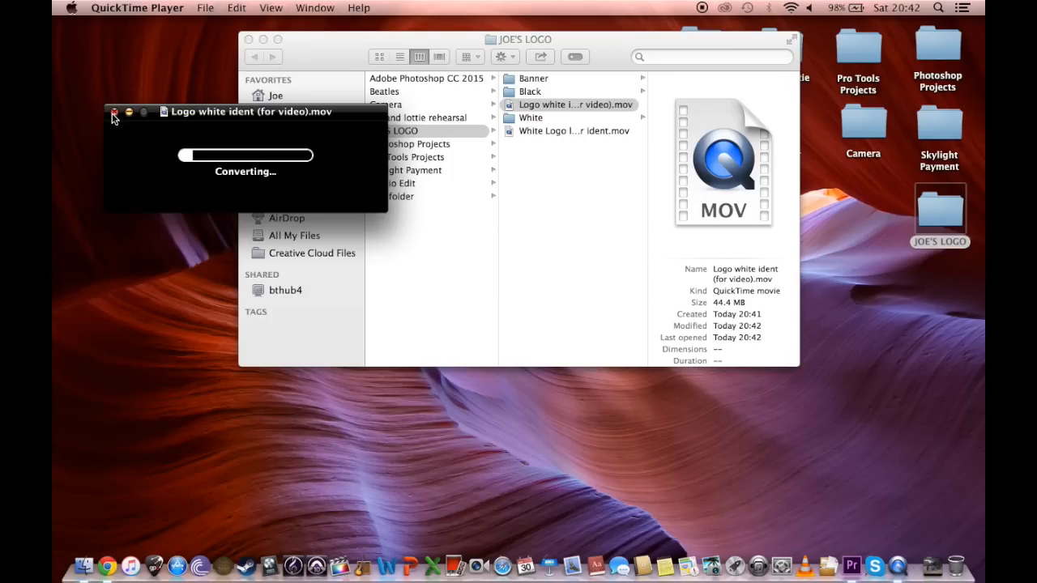
left_click(115, 112)
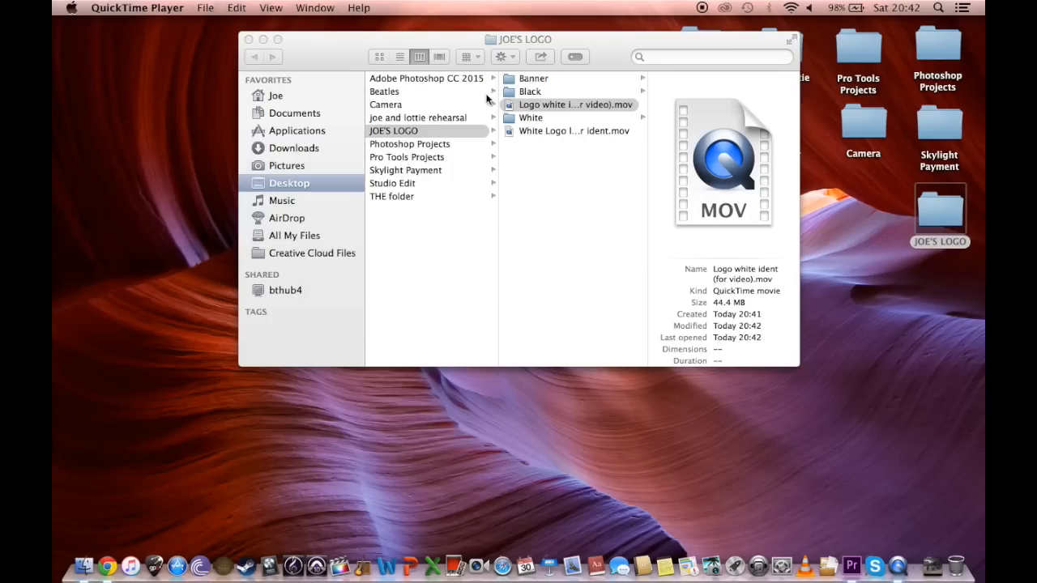
mouse_move(138, 258)
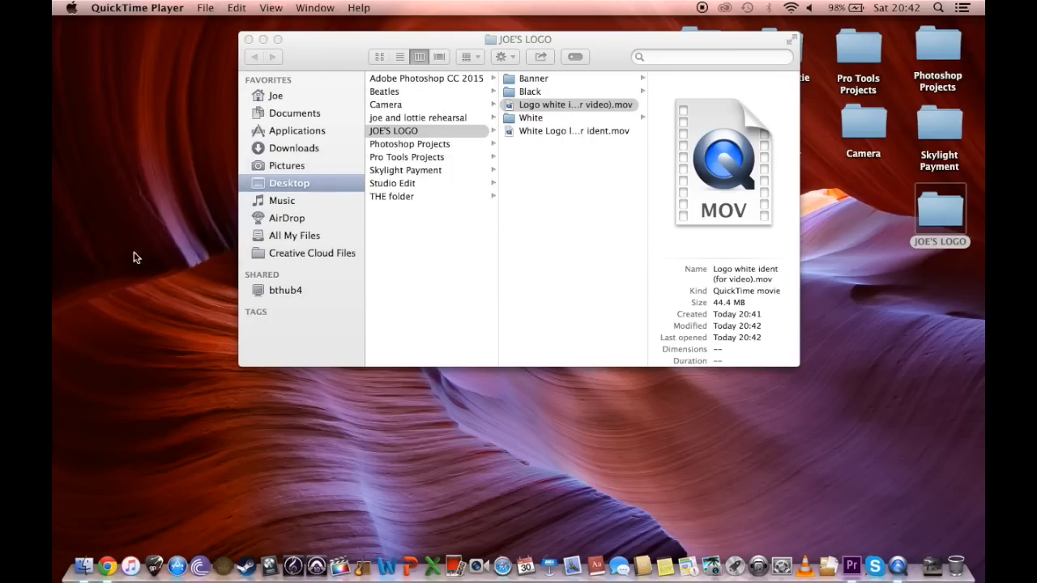
mouse_move(352, 473)
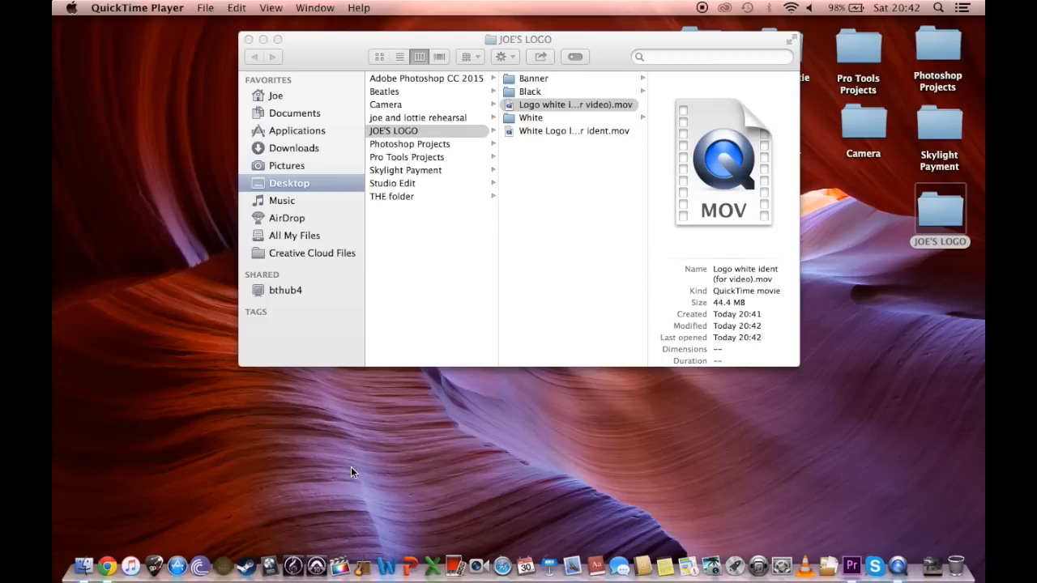
mouse_move(372, 506)
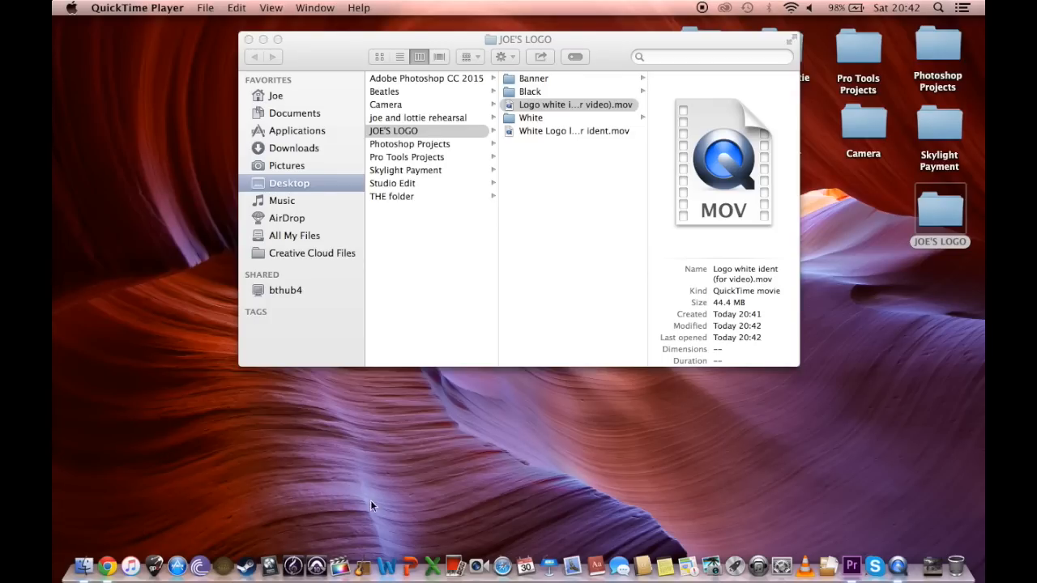
mouse_move(899, 559)
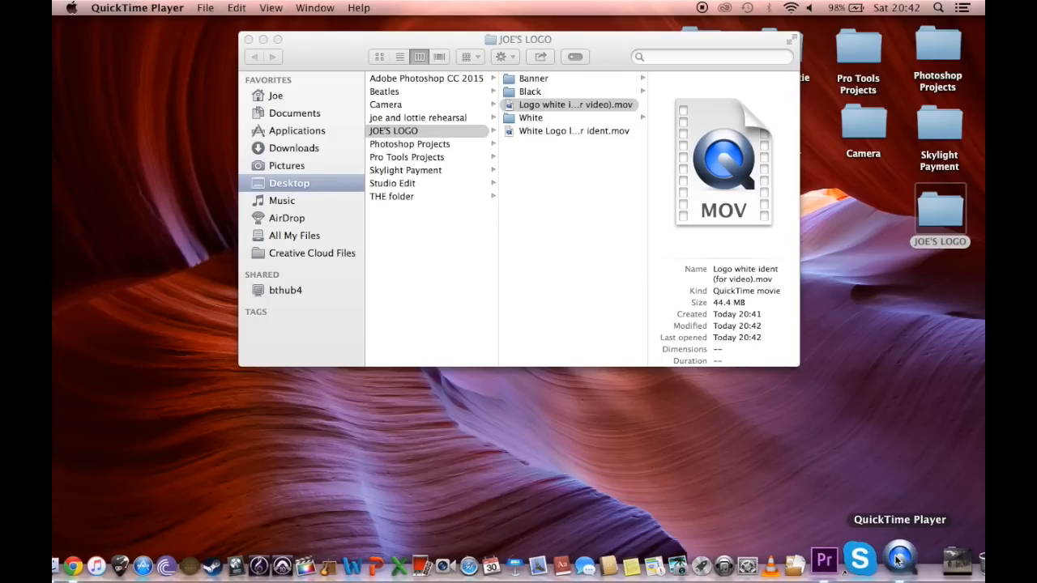
mouse_move(111, 559)
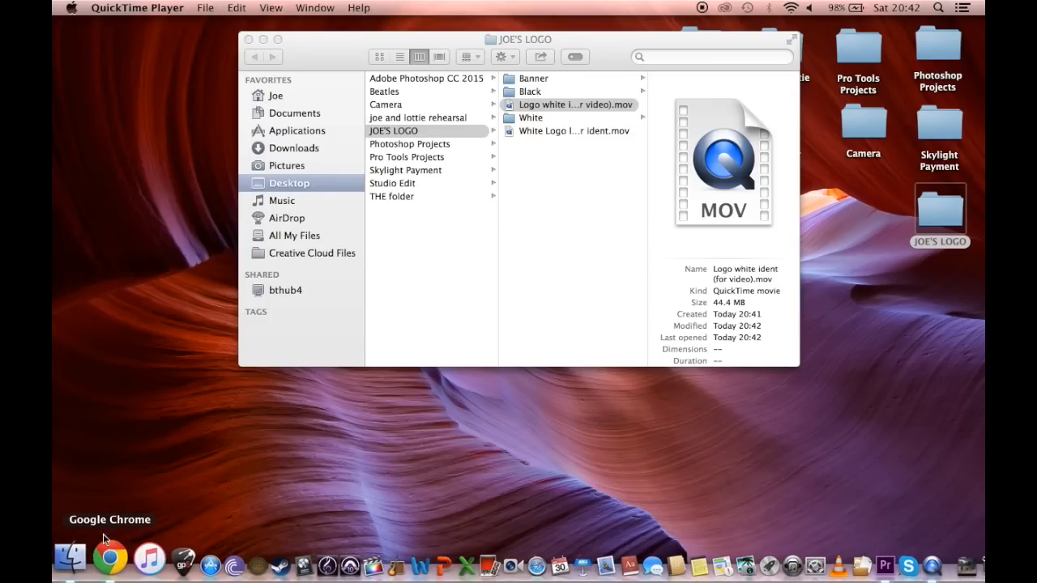
mouse_move(894, 532)
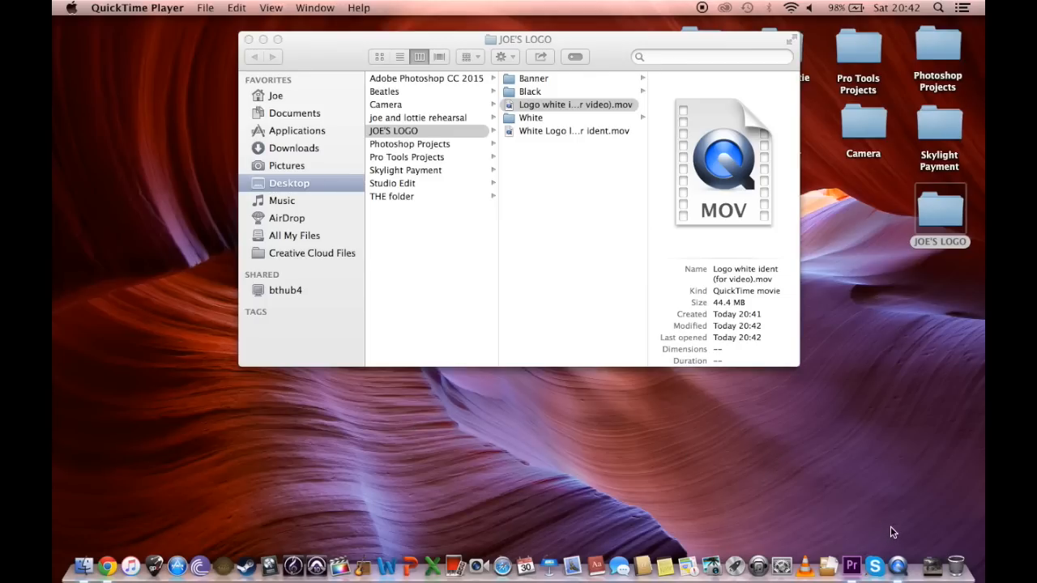